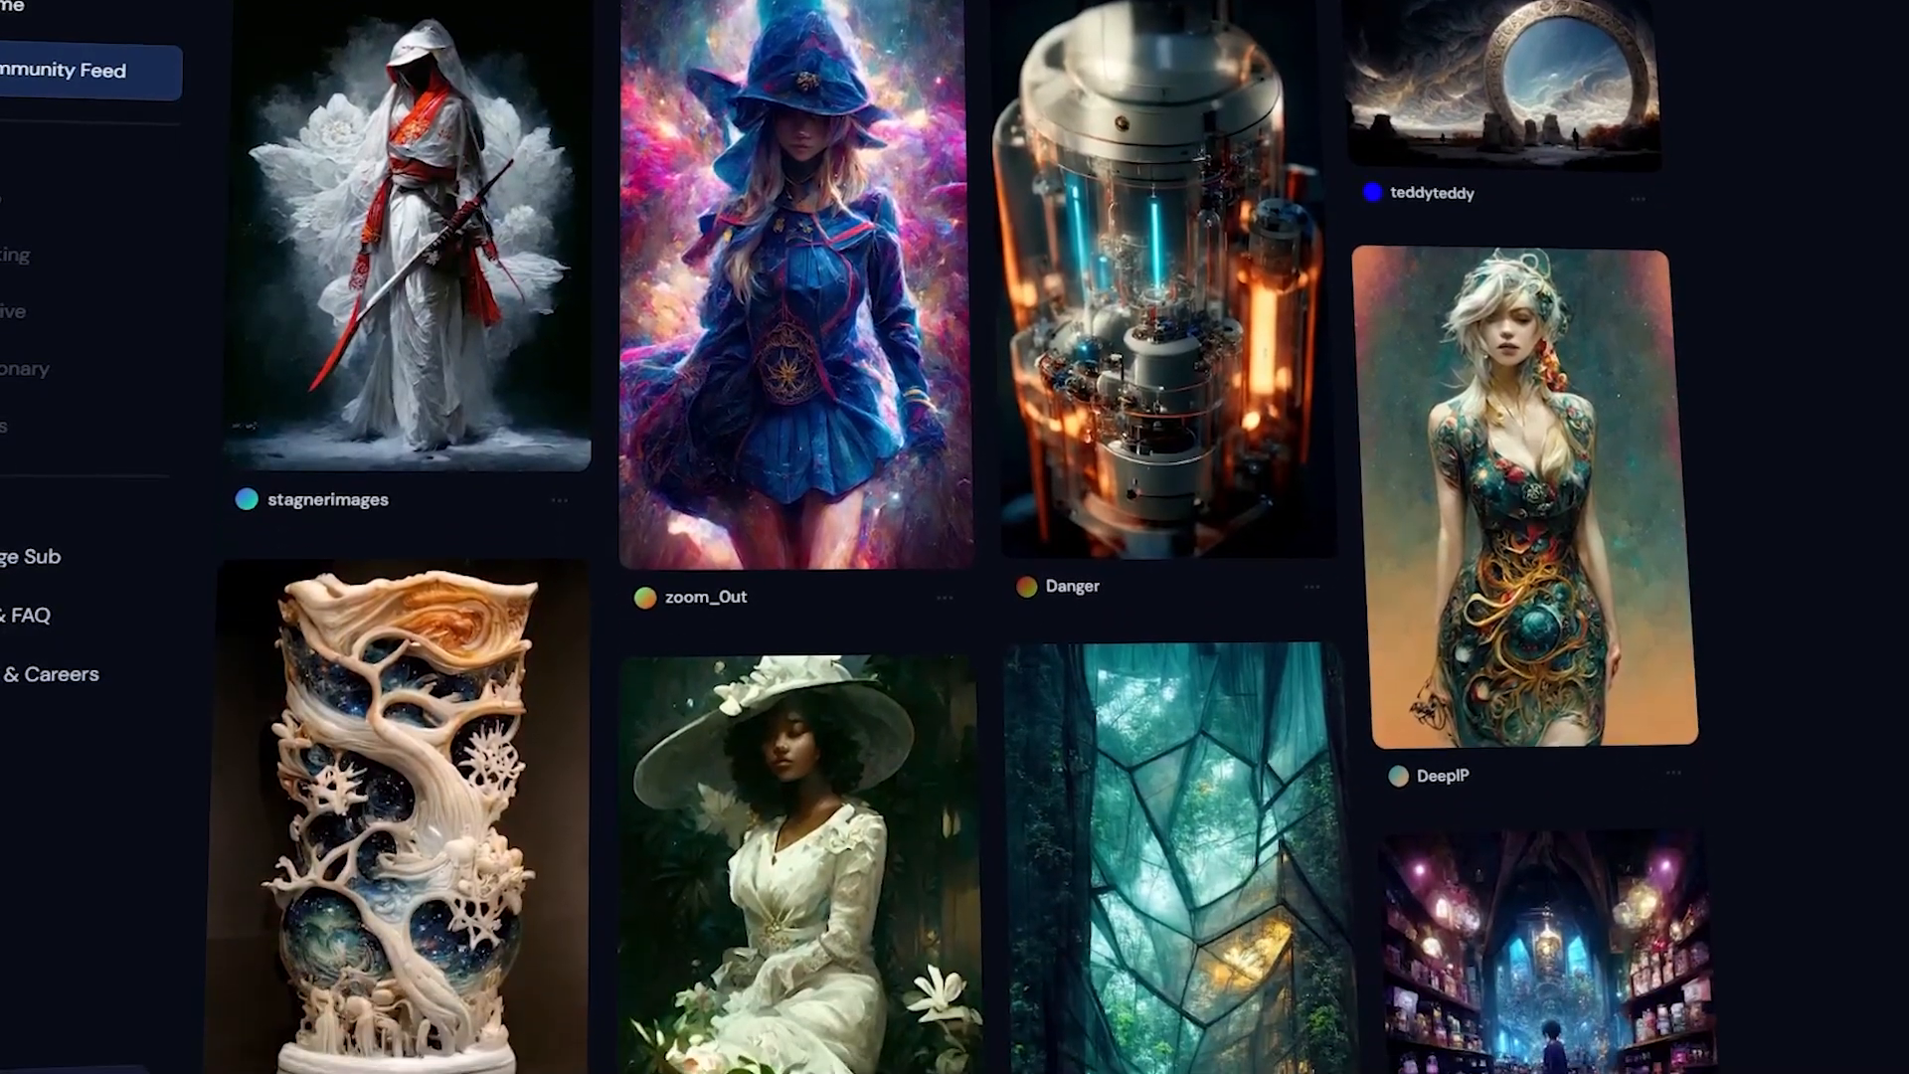
- Sign in to Midjourney with Discord and authorize the Midjourney bot's account access
scroll("down", 3)
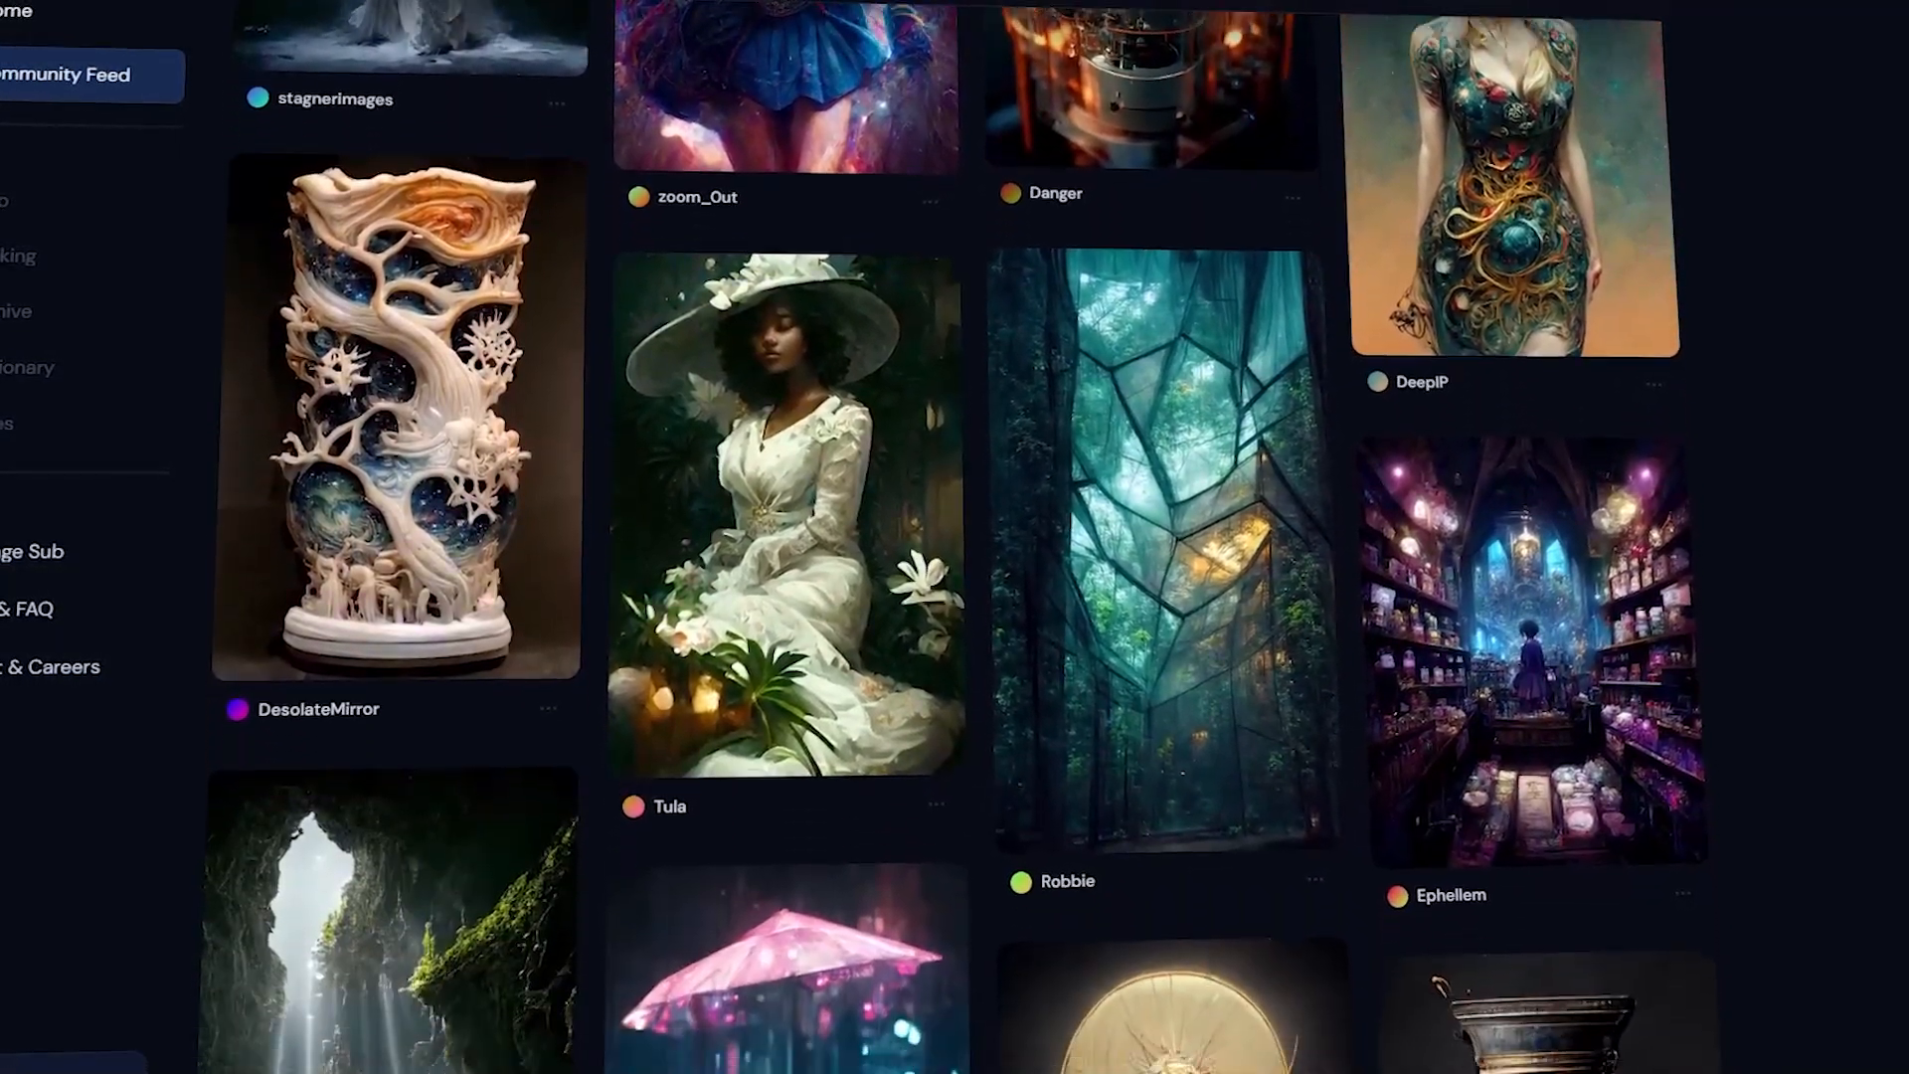
scroll("down", 3)
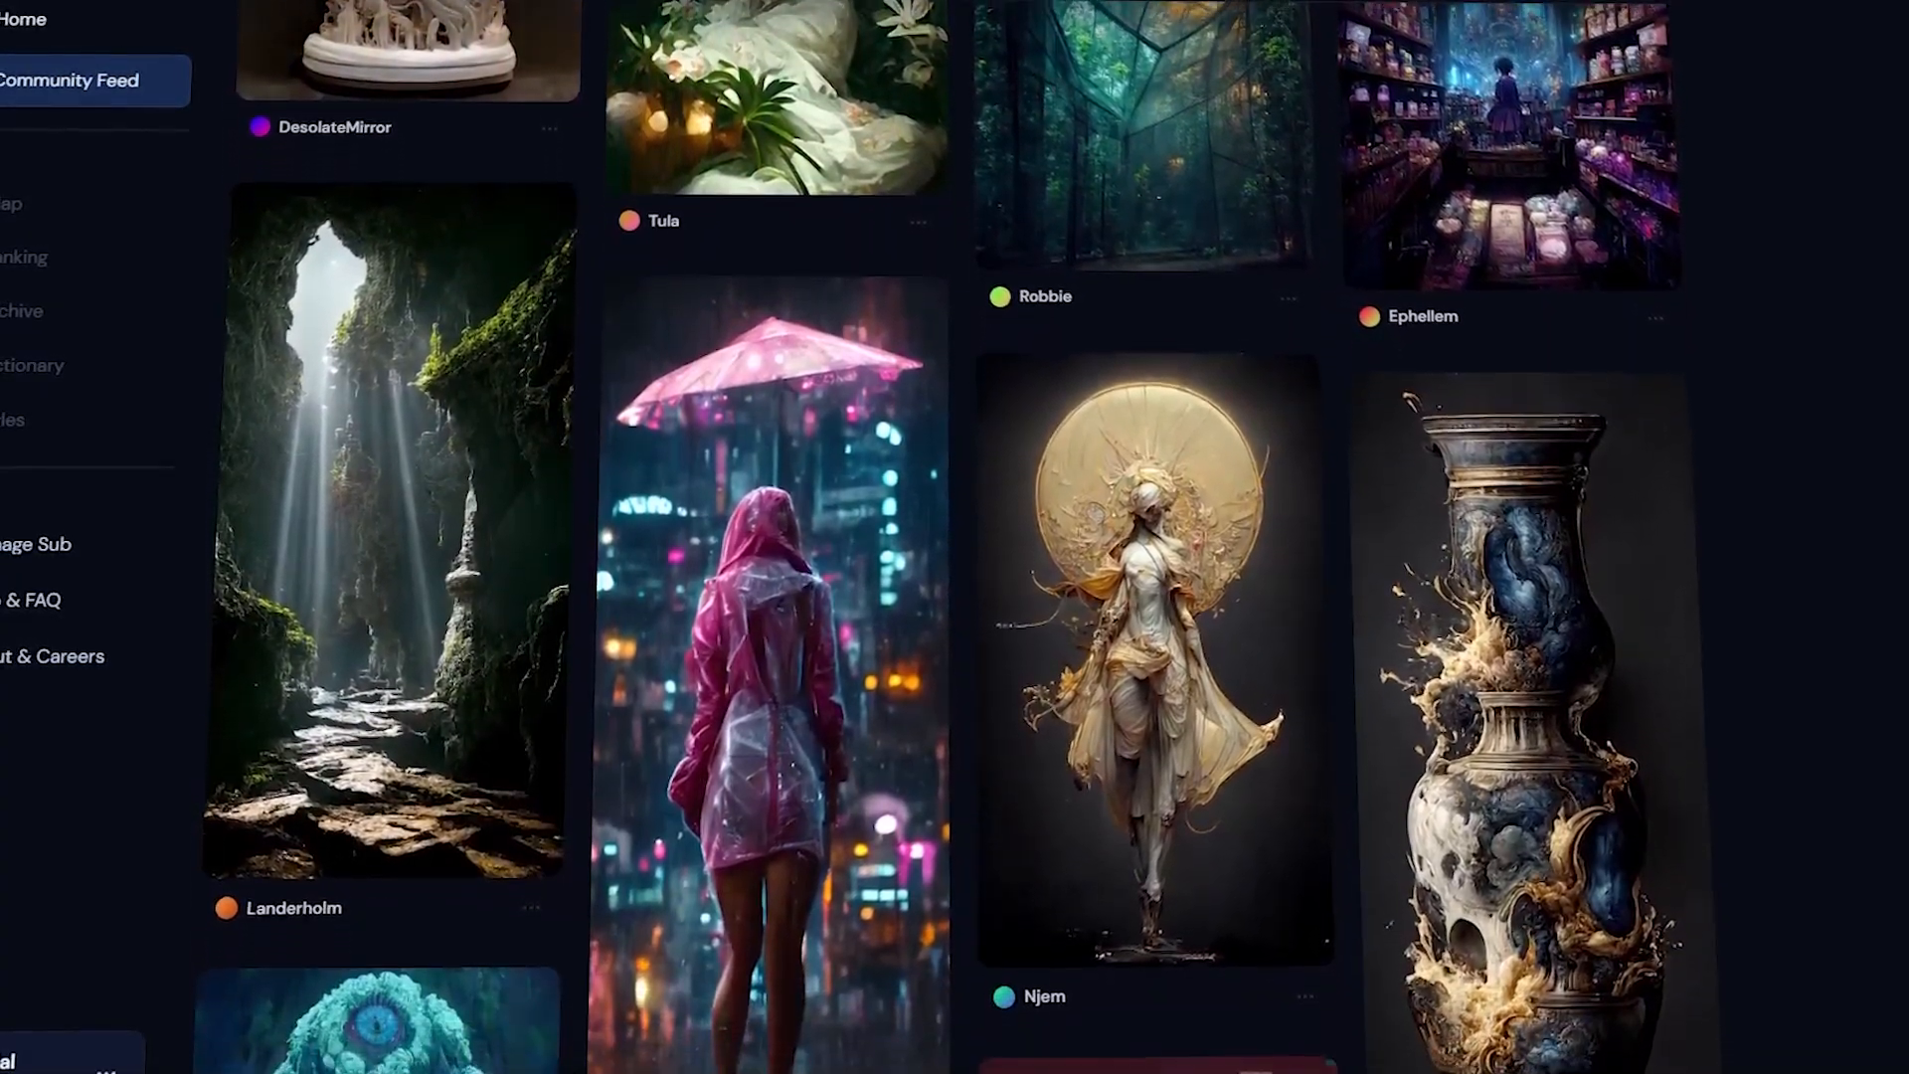
scroll("down", 3)
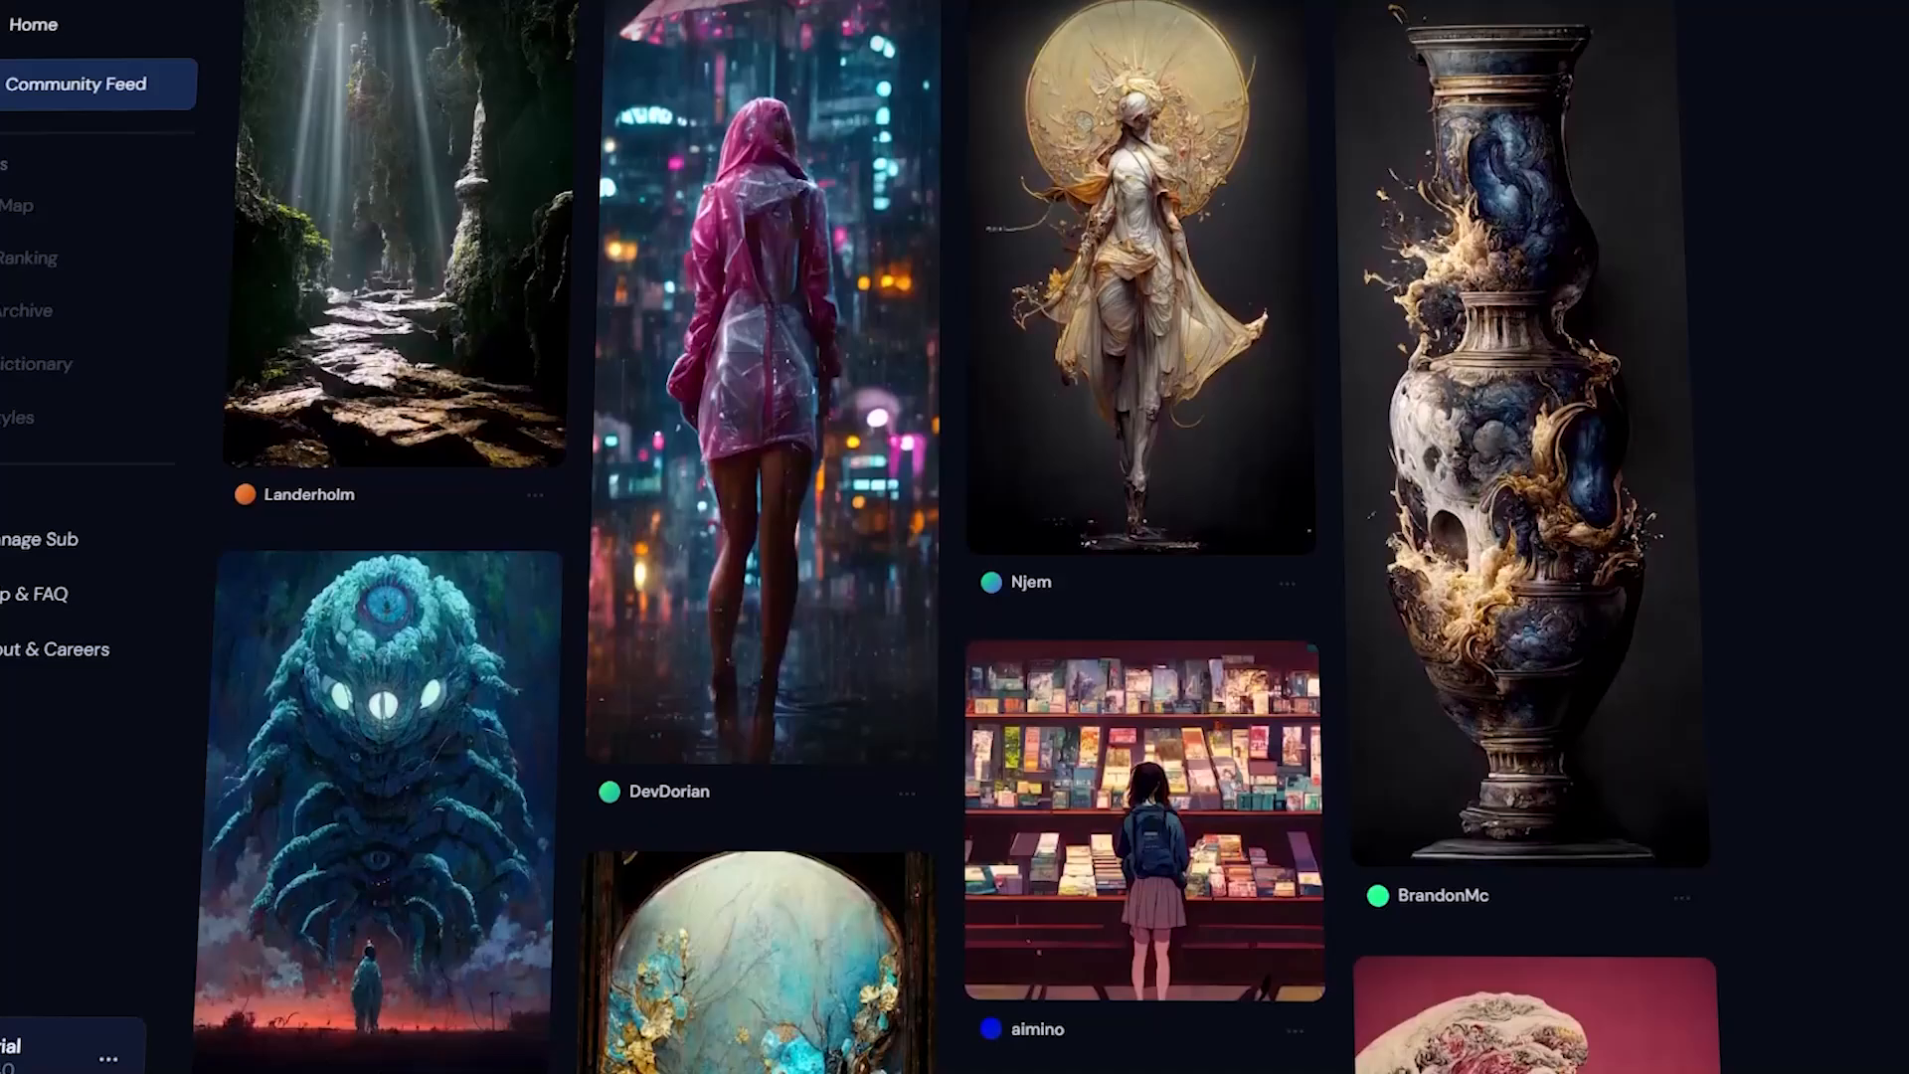
scroll("down", 3)
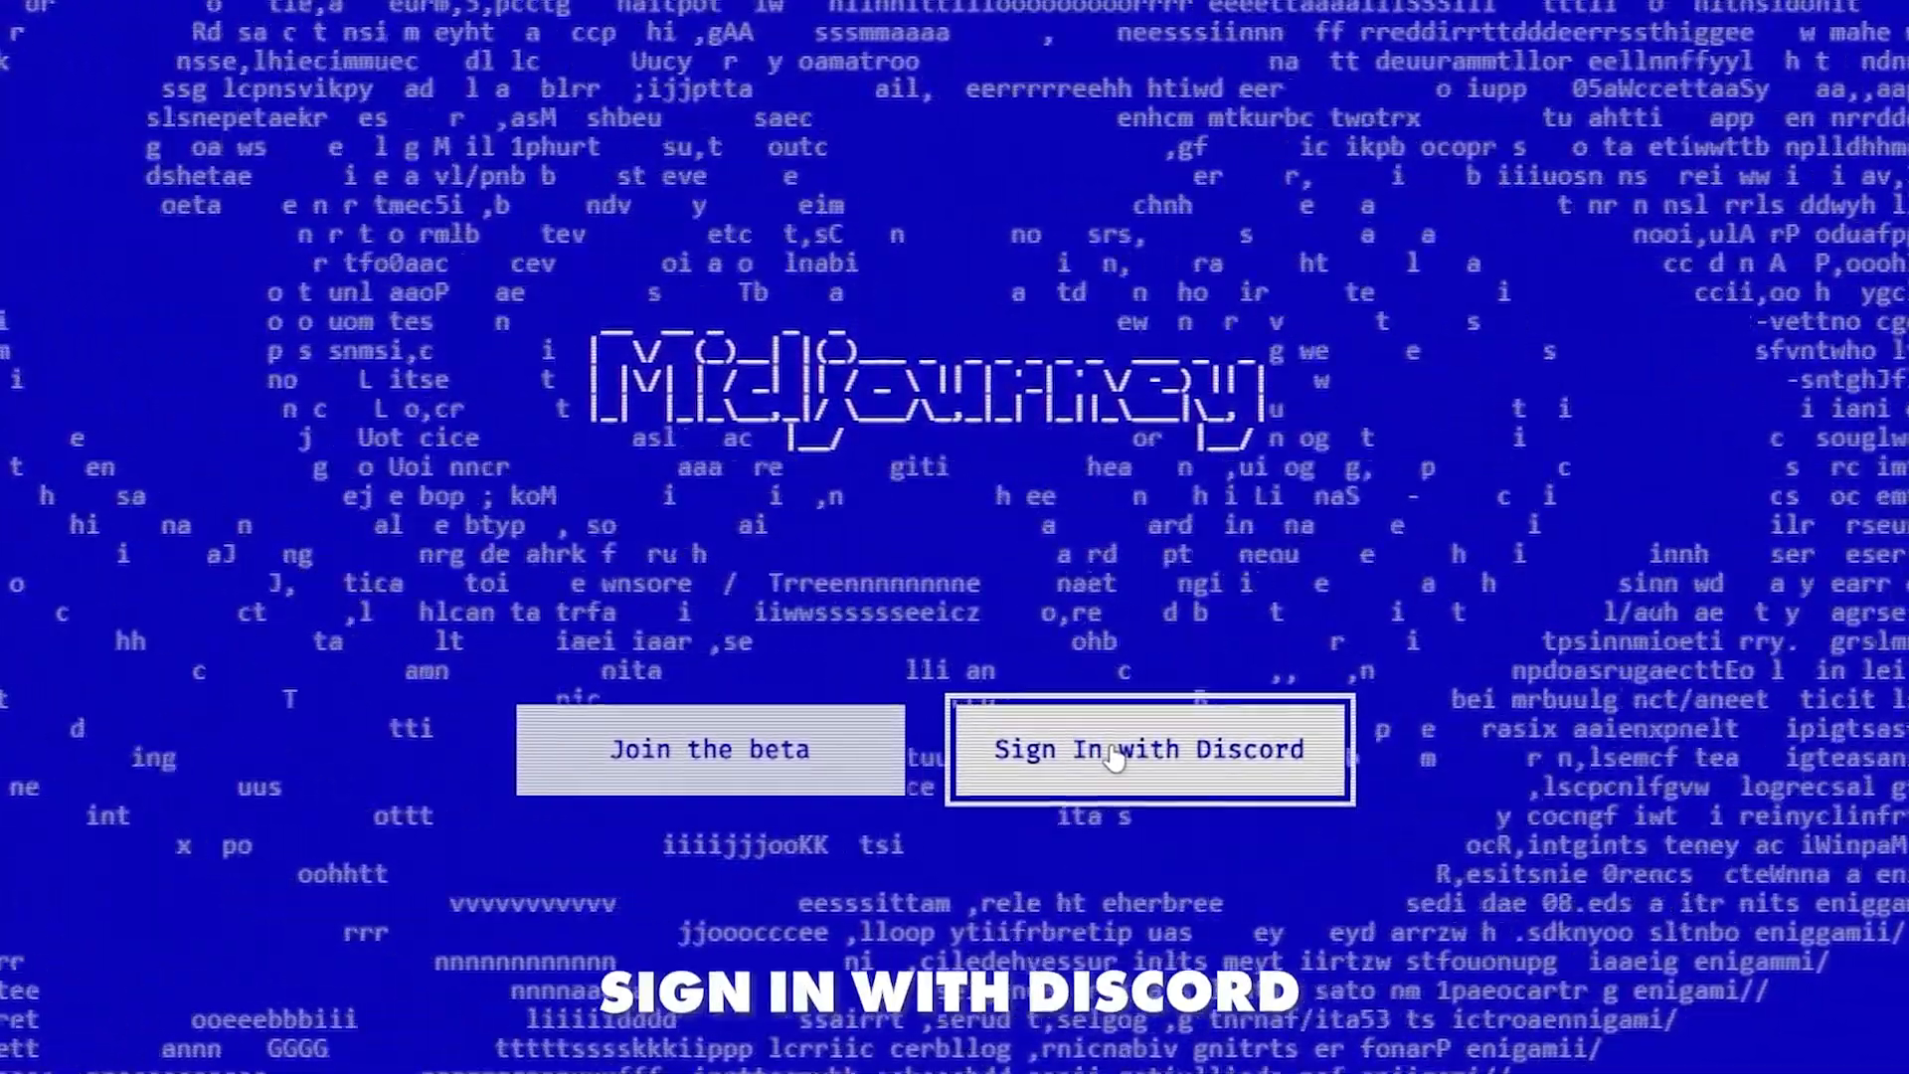
left_click(1146, 748)
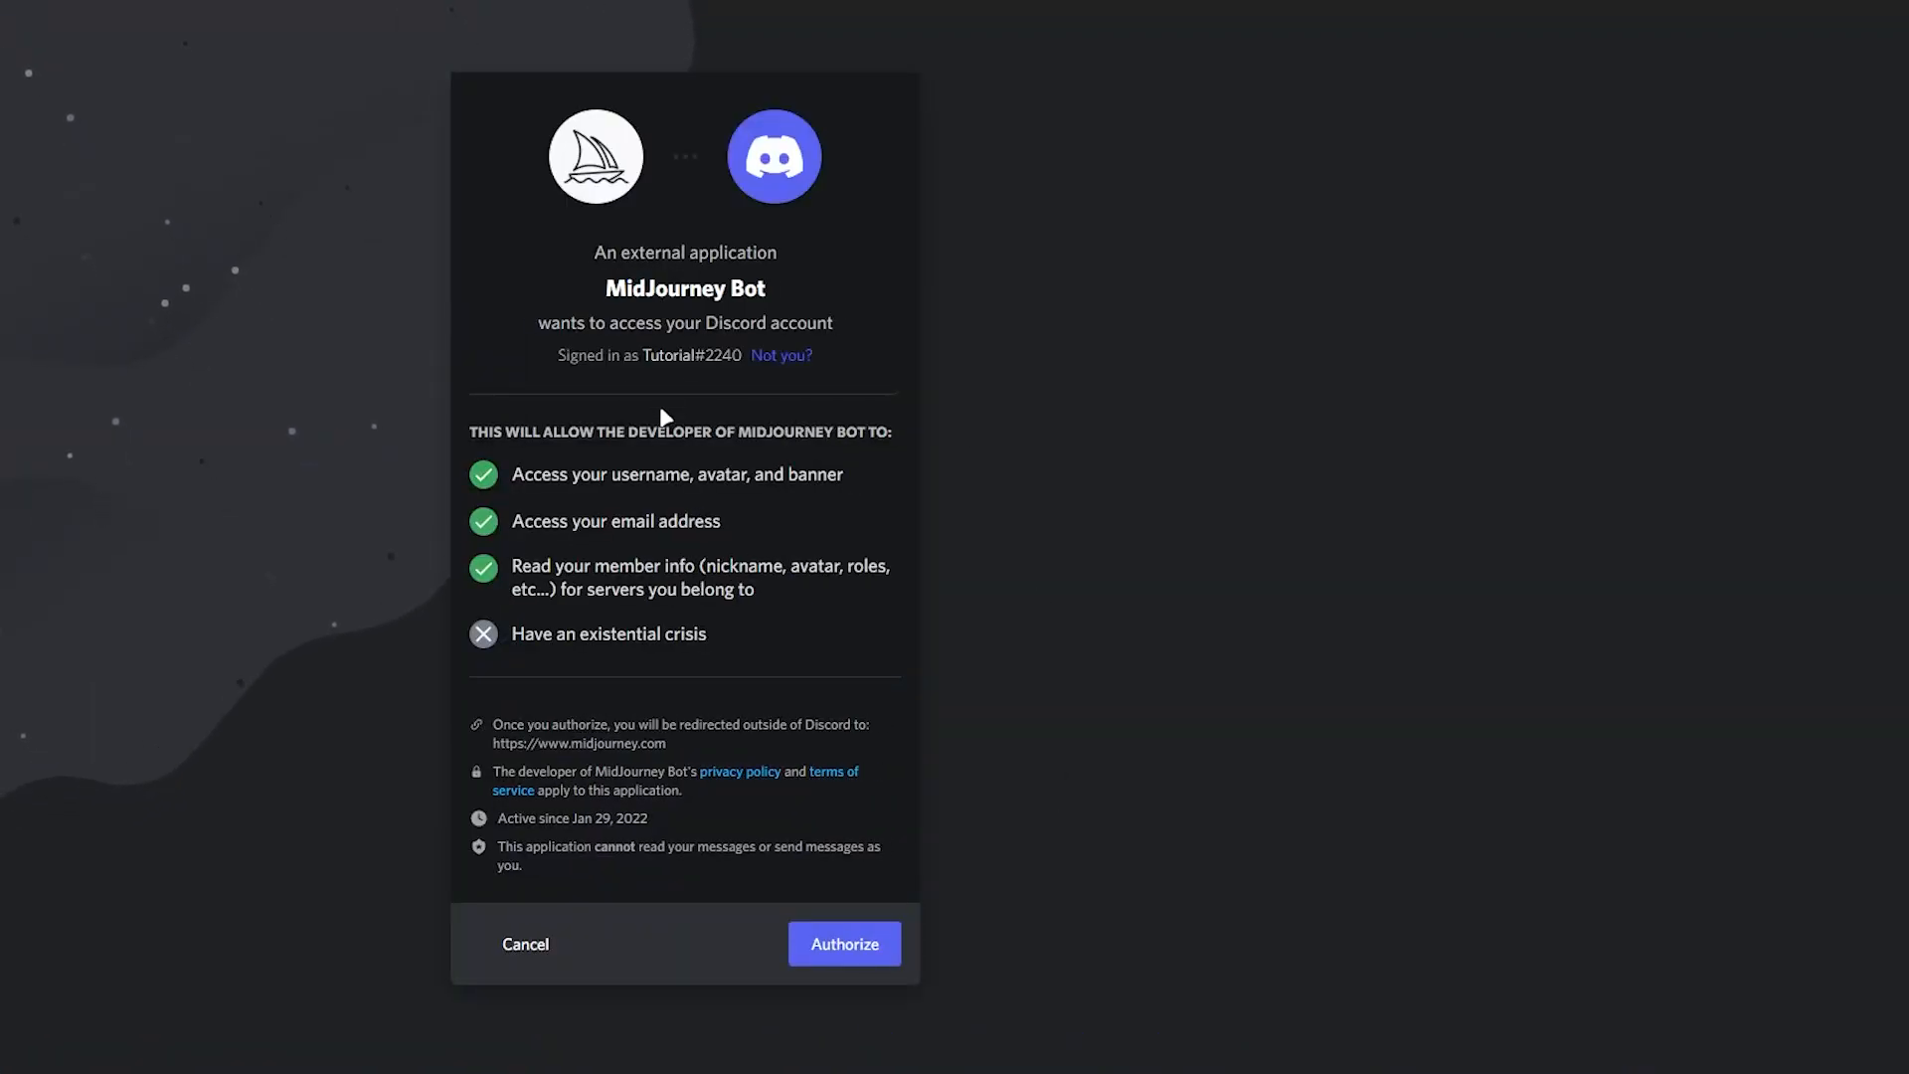
left_click(842, 944)
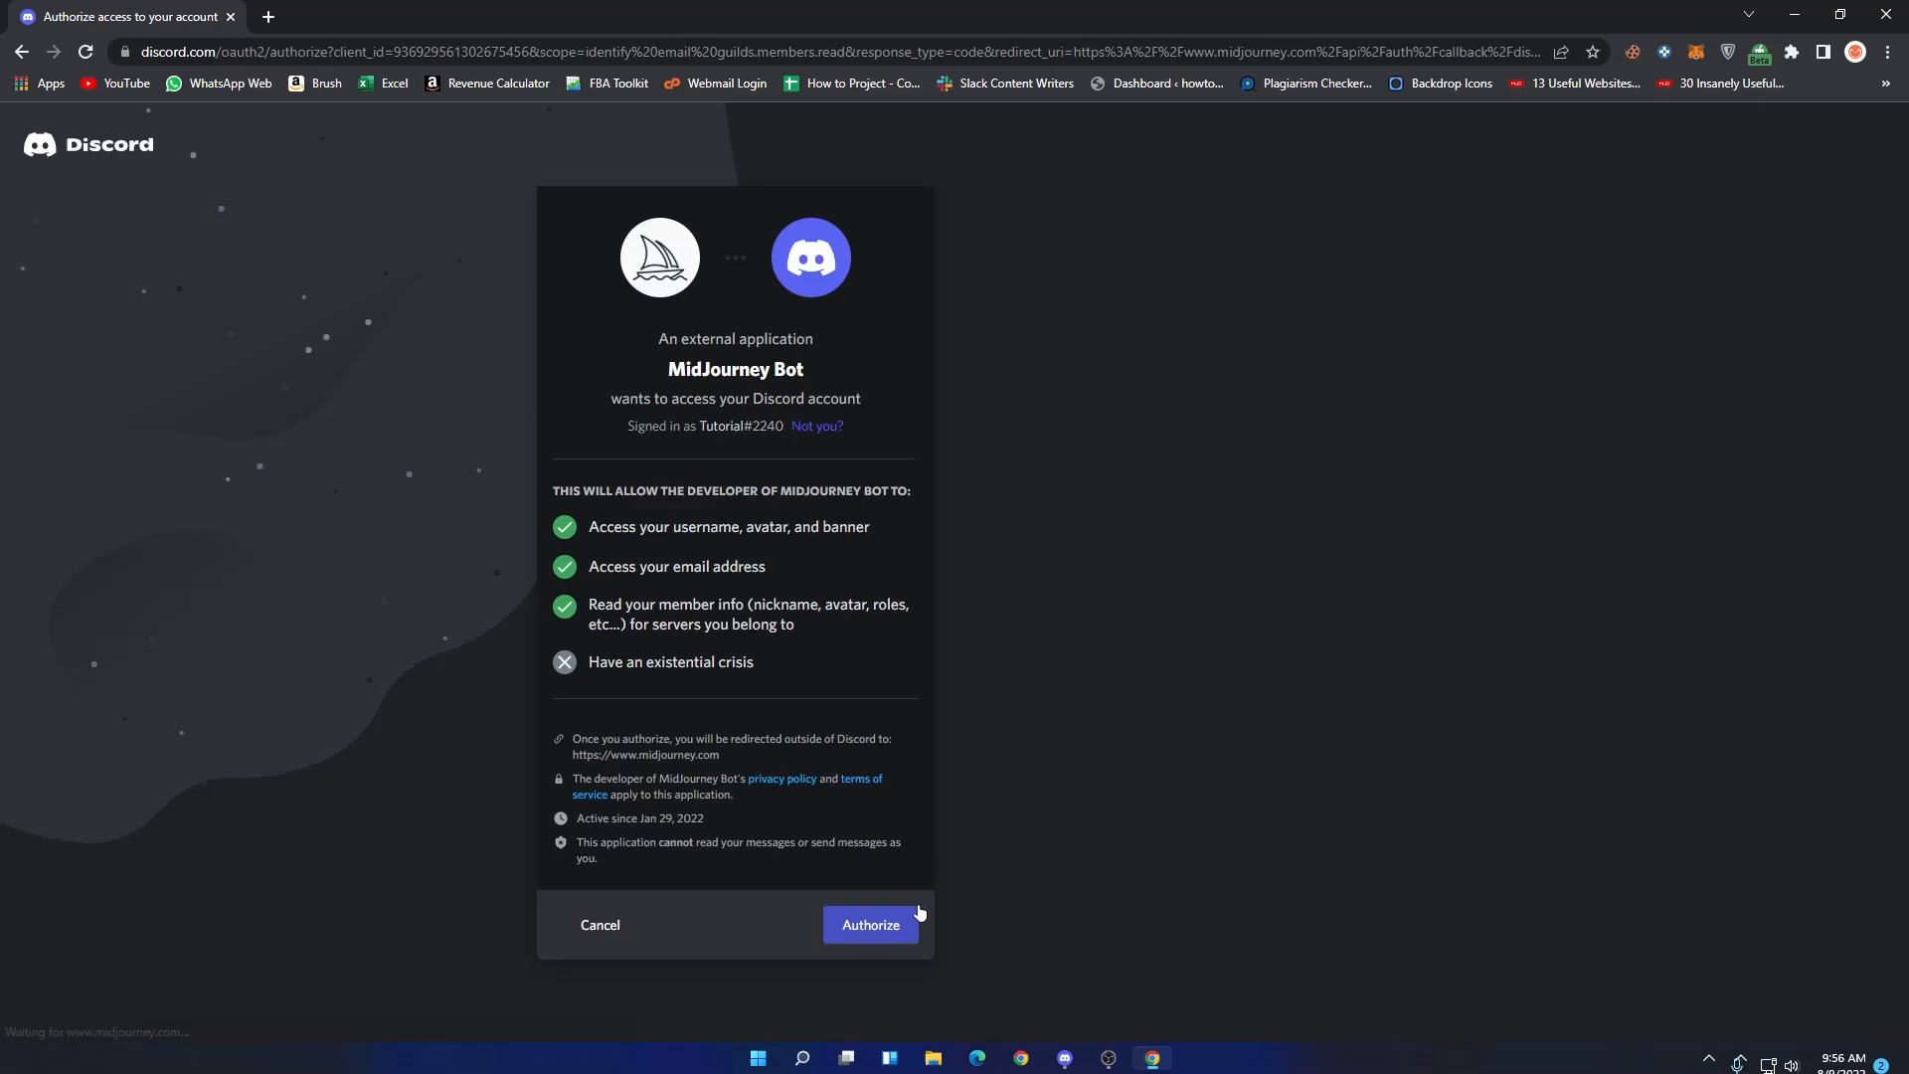
left_click(869, 924)
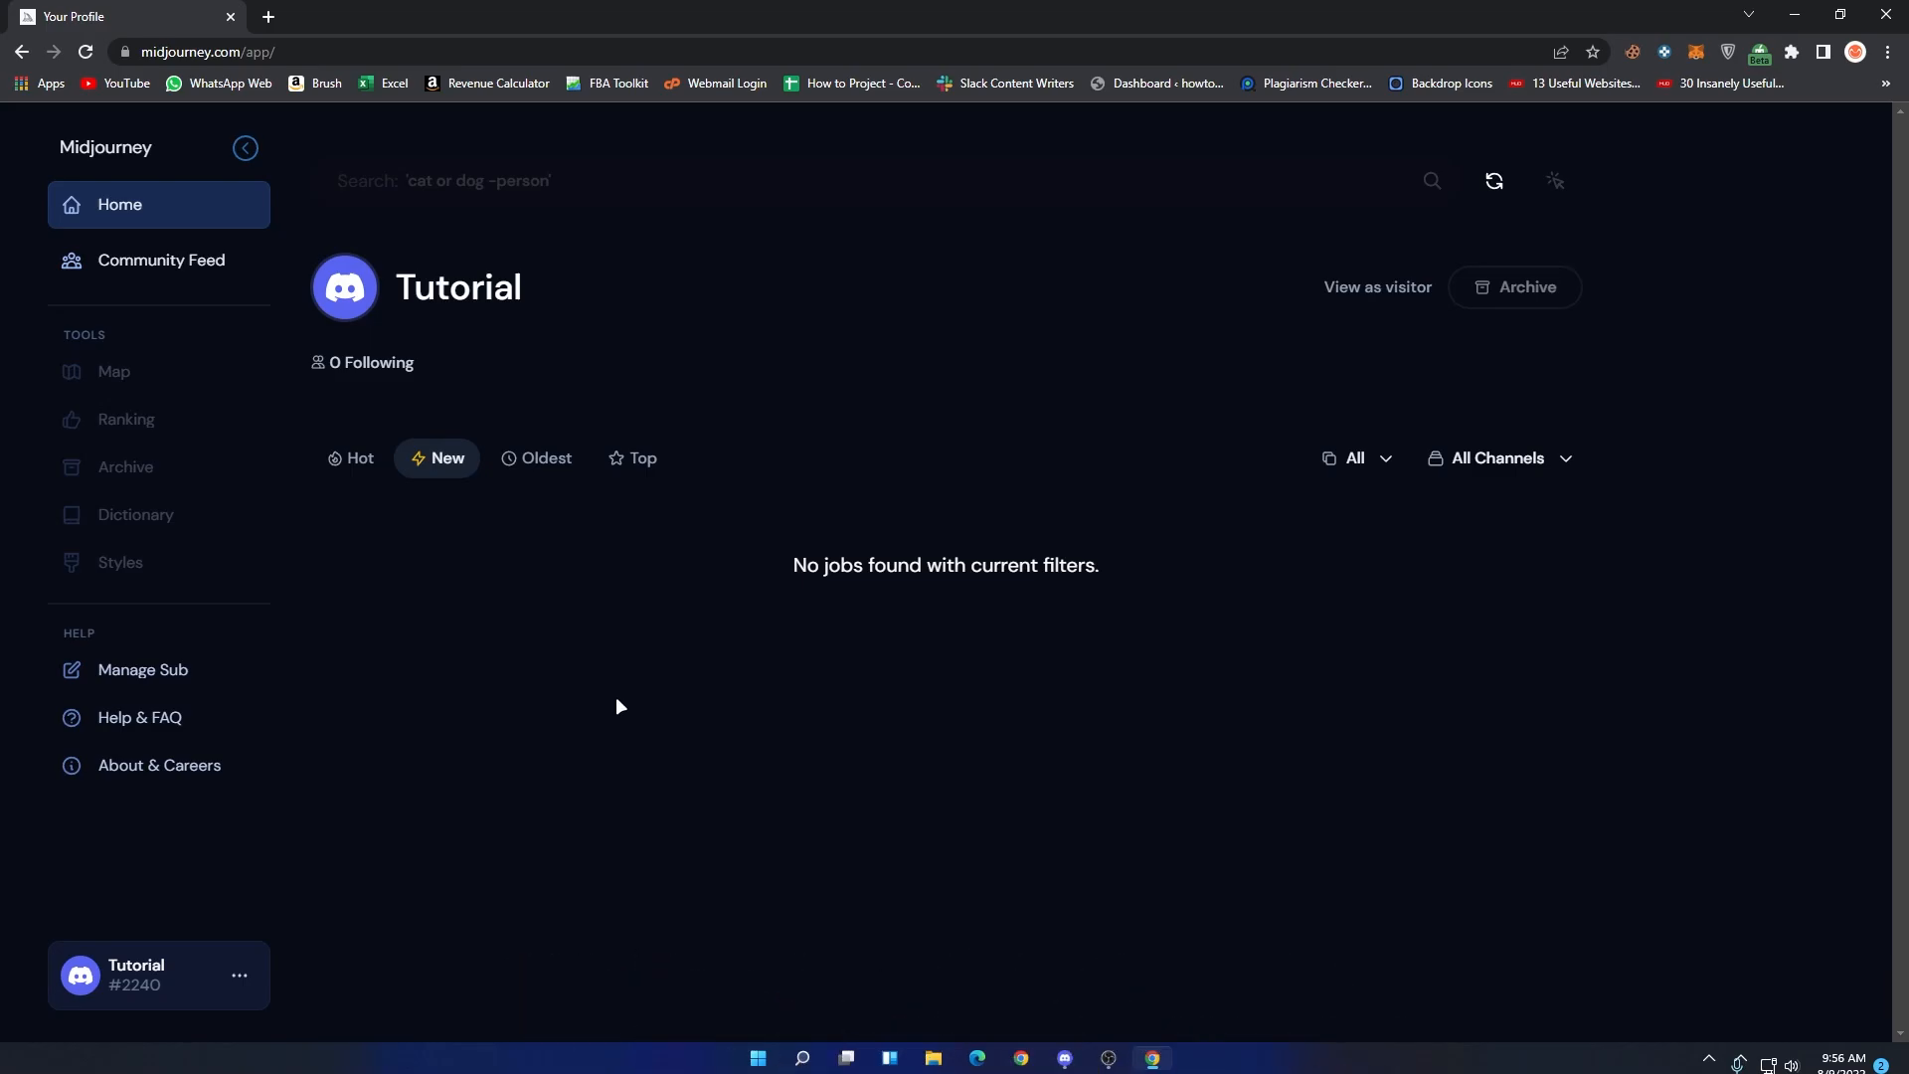
mouse_move(955, 942)
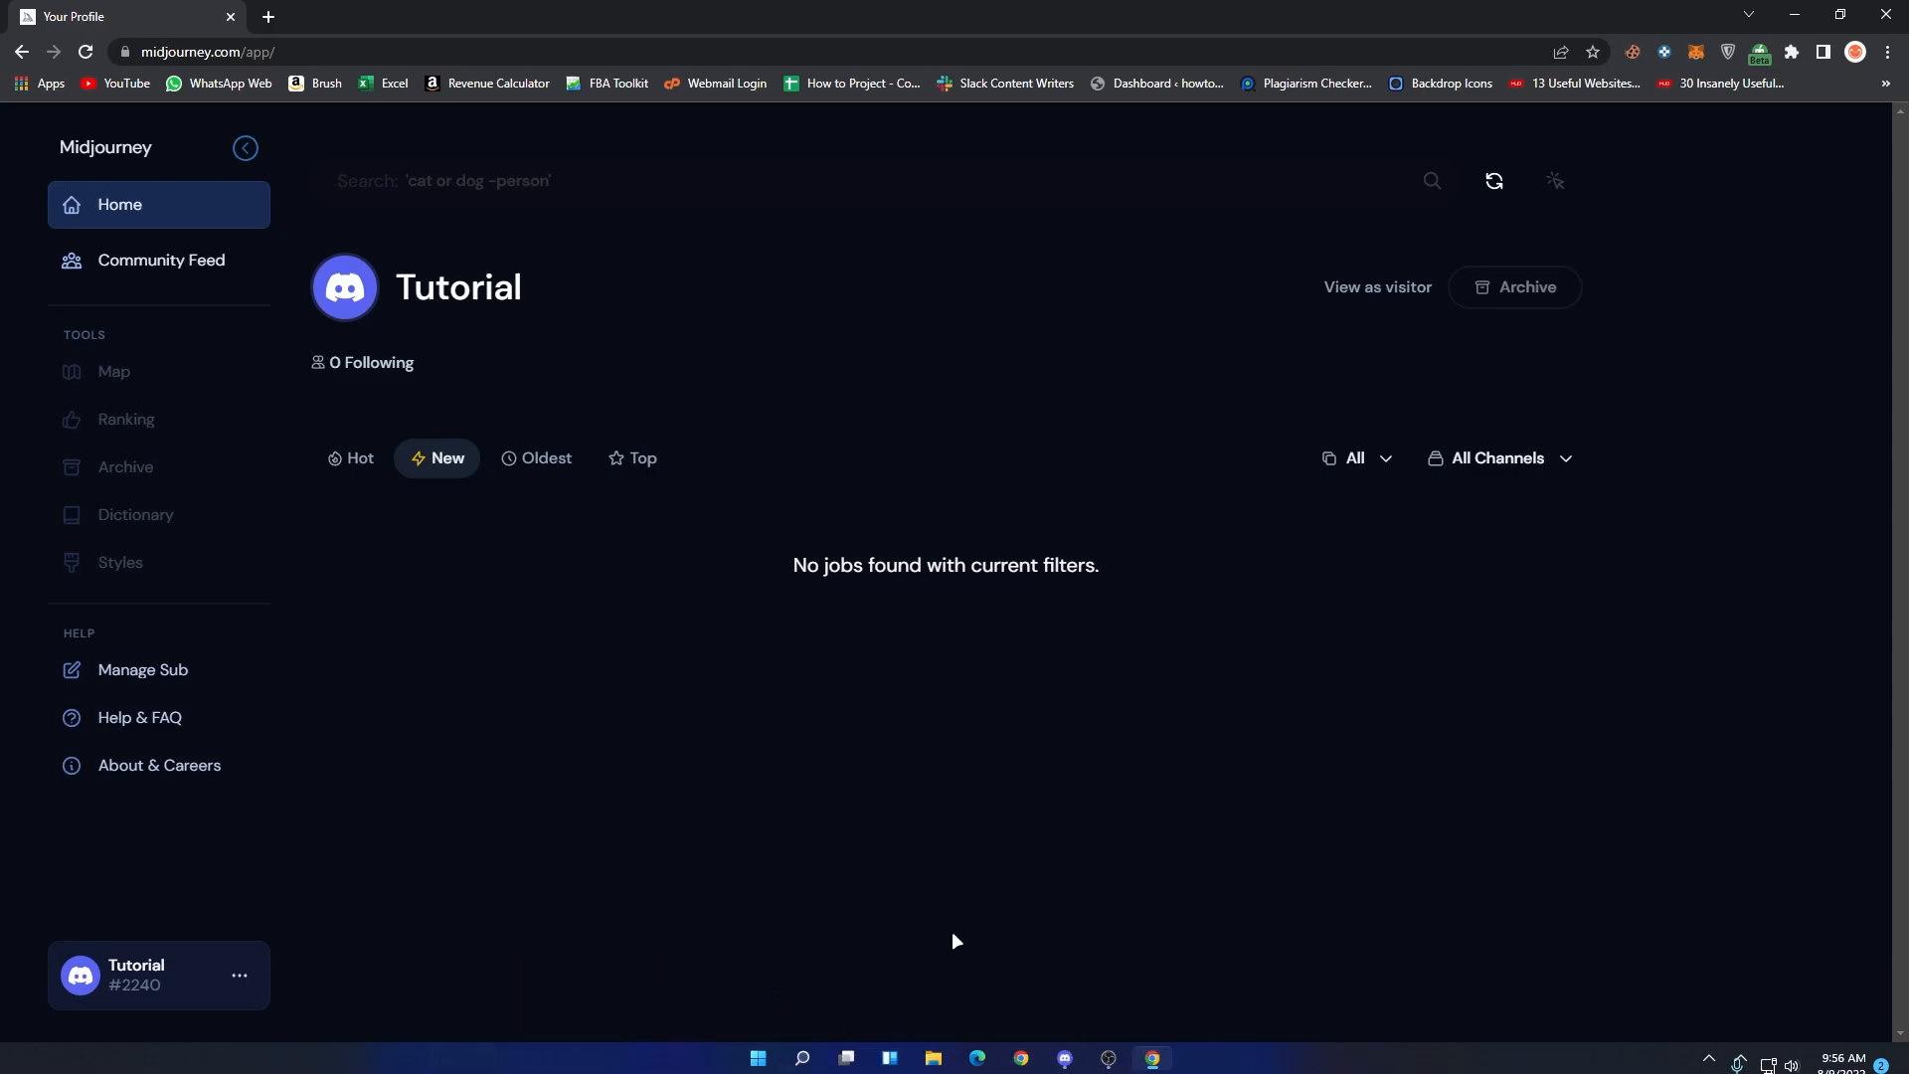
- Join the Midjourney server in the Discord app using the invite discord.gg/midjourney
left_click(1063, 1057)
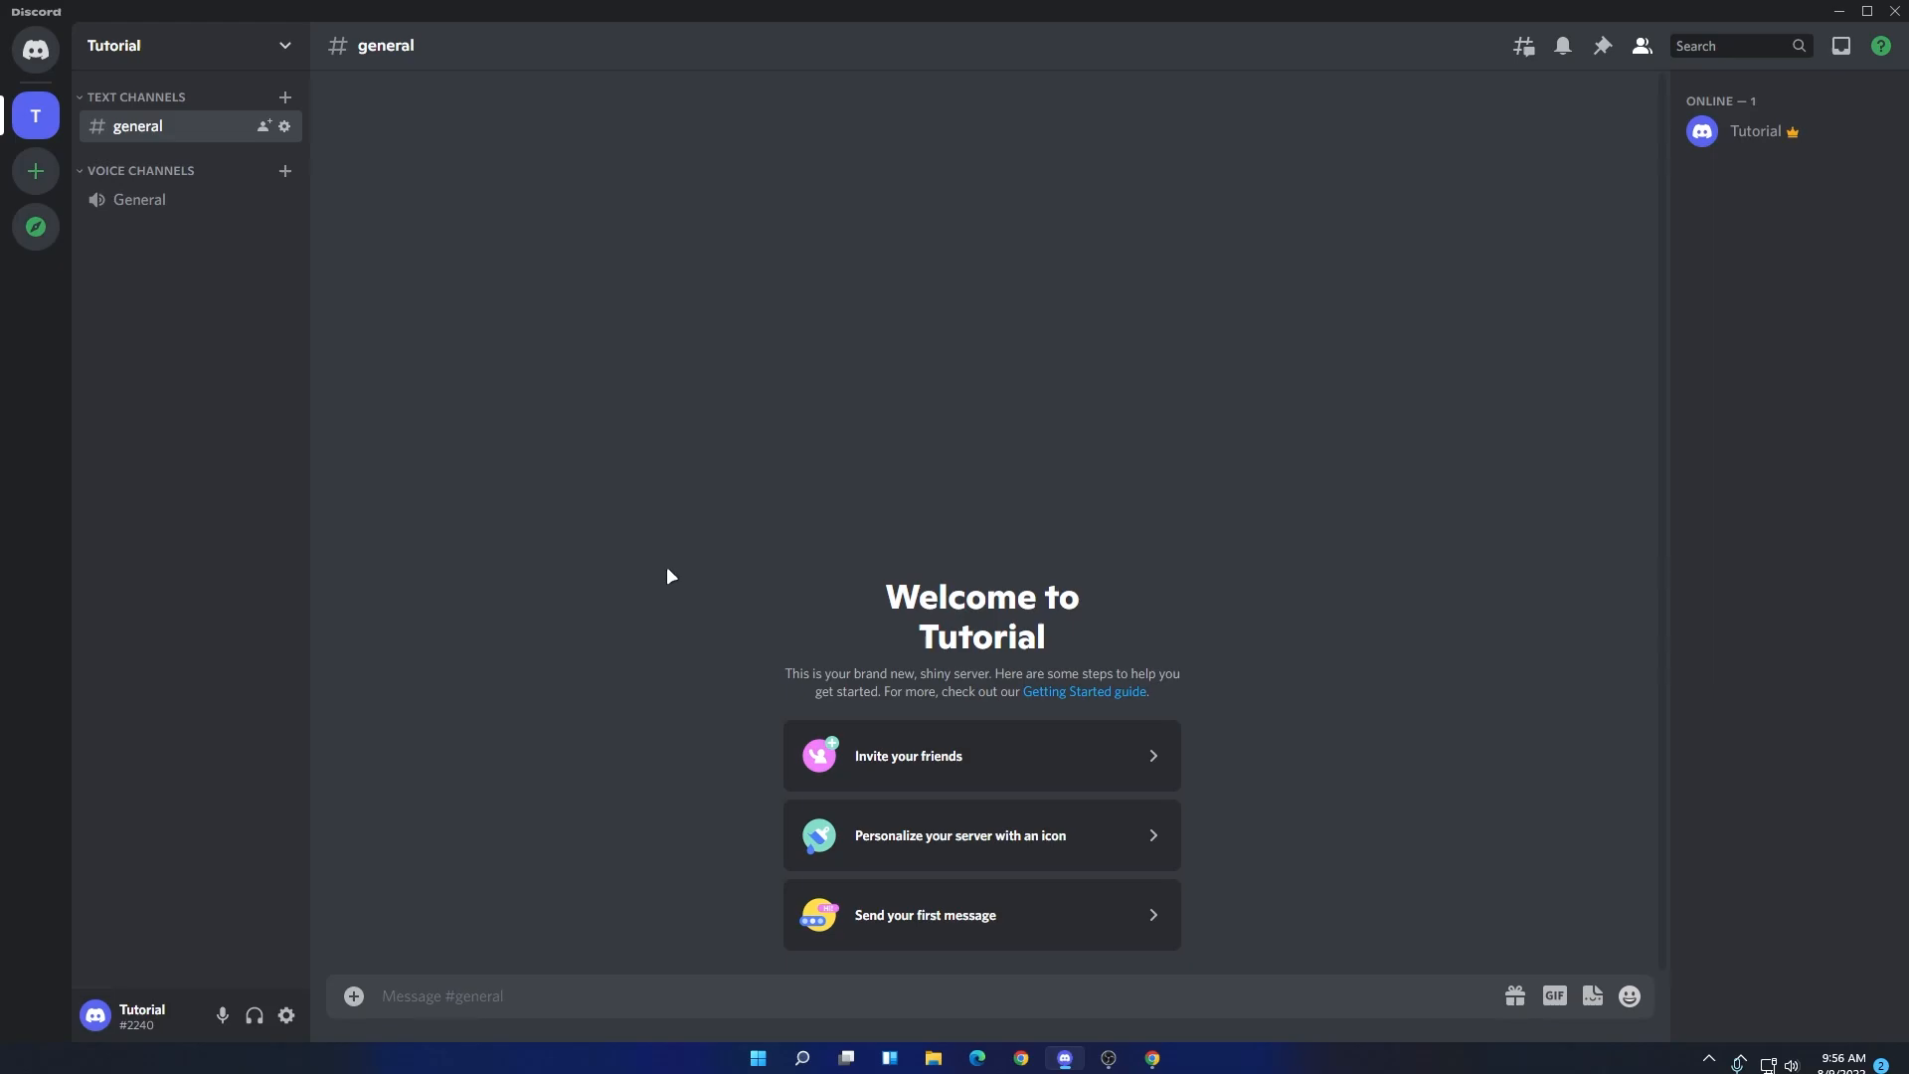
left_click(36, 170)
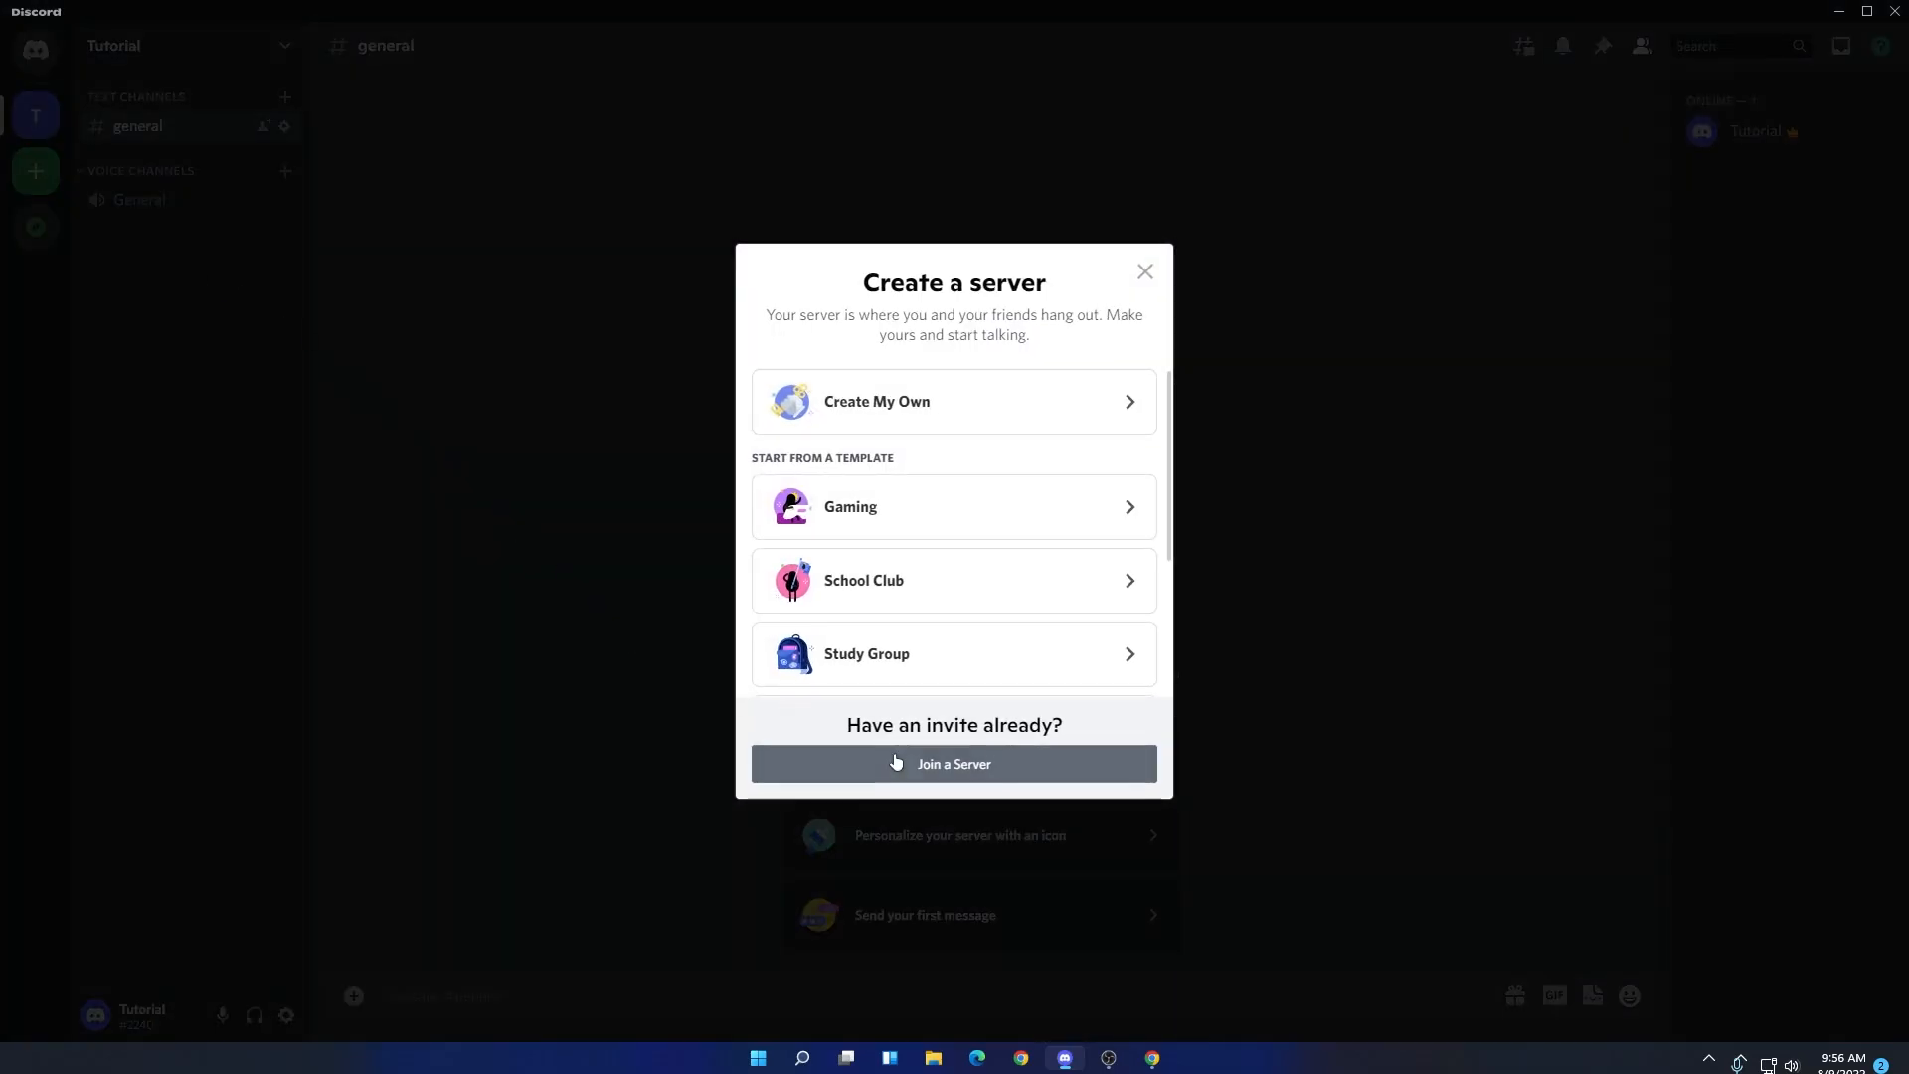
left_click(954, 764)
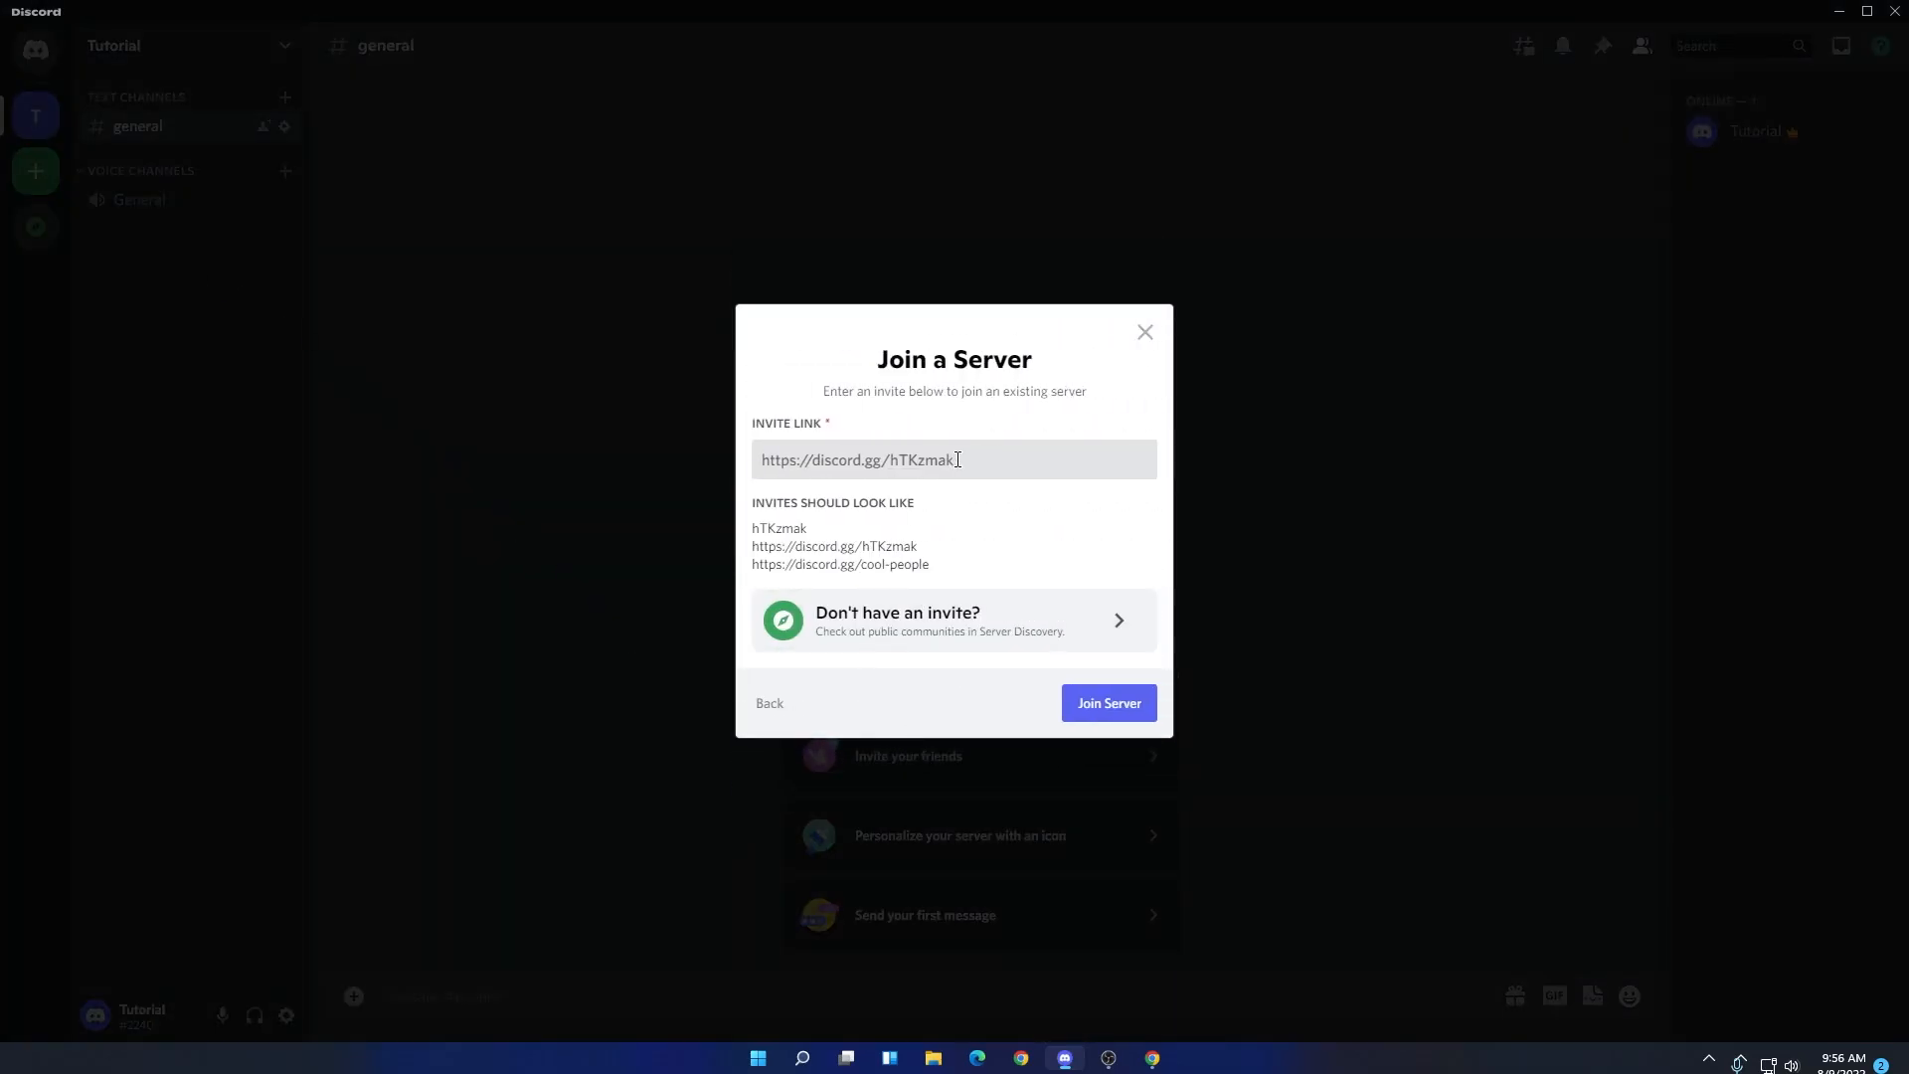
type("discord")
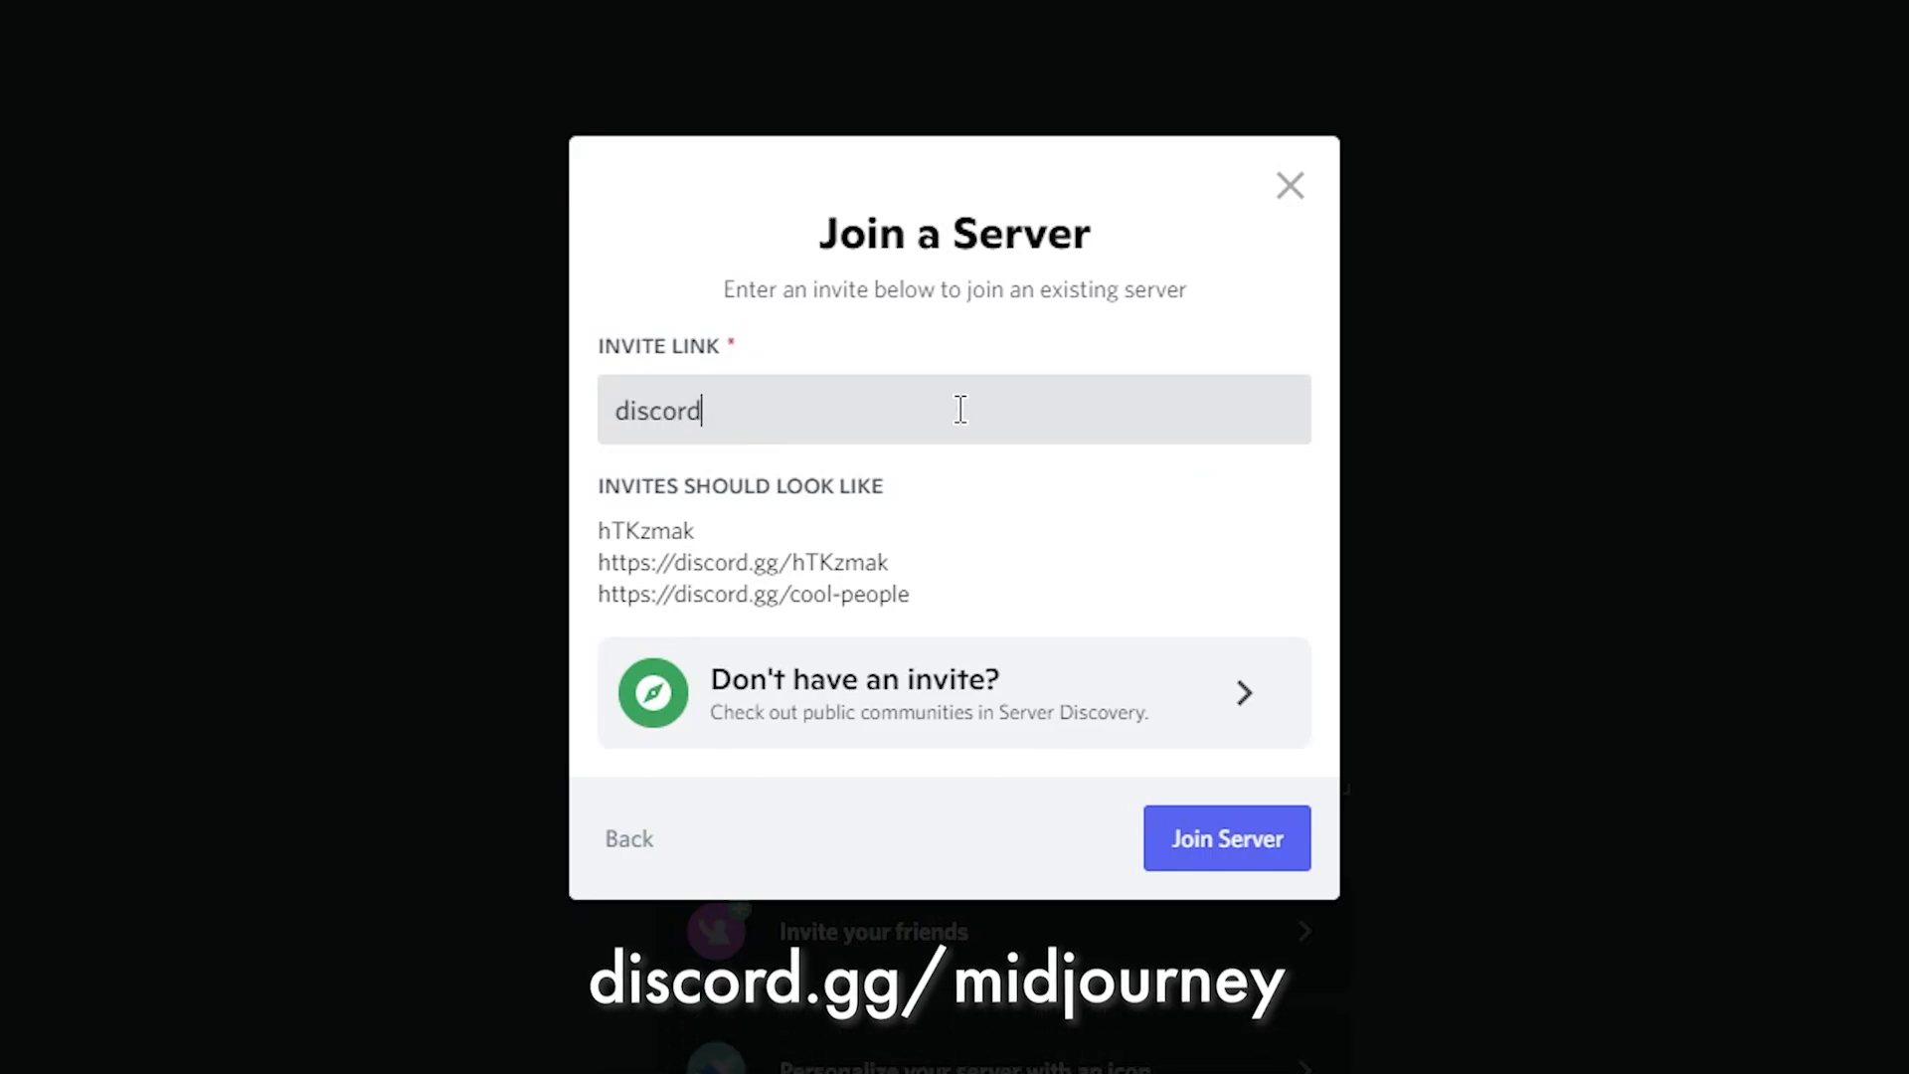
type(".gg/mid")
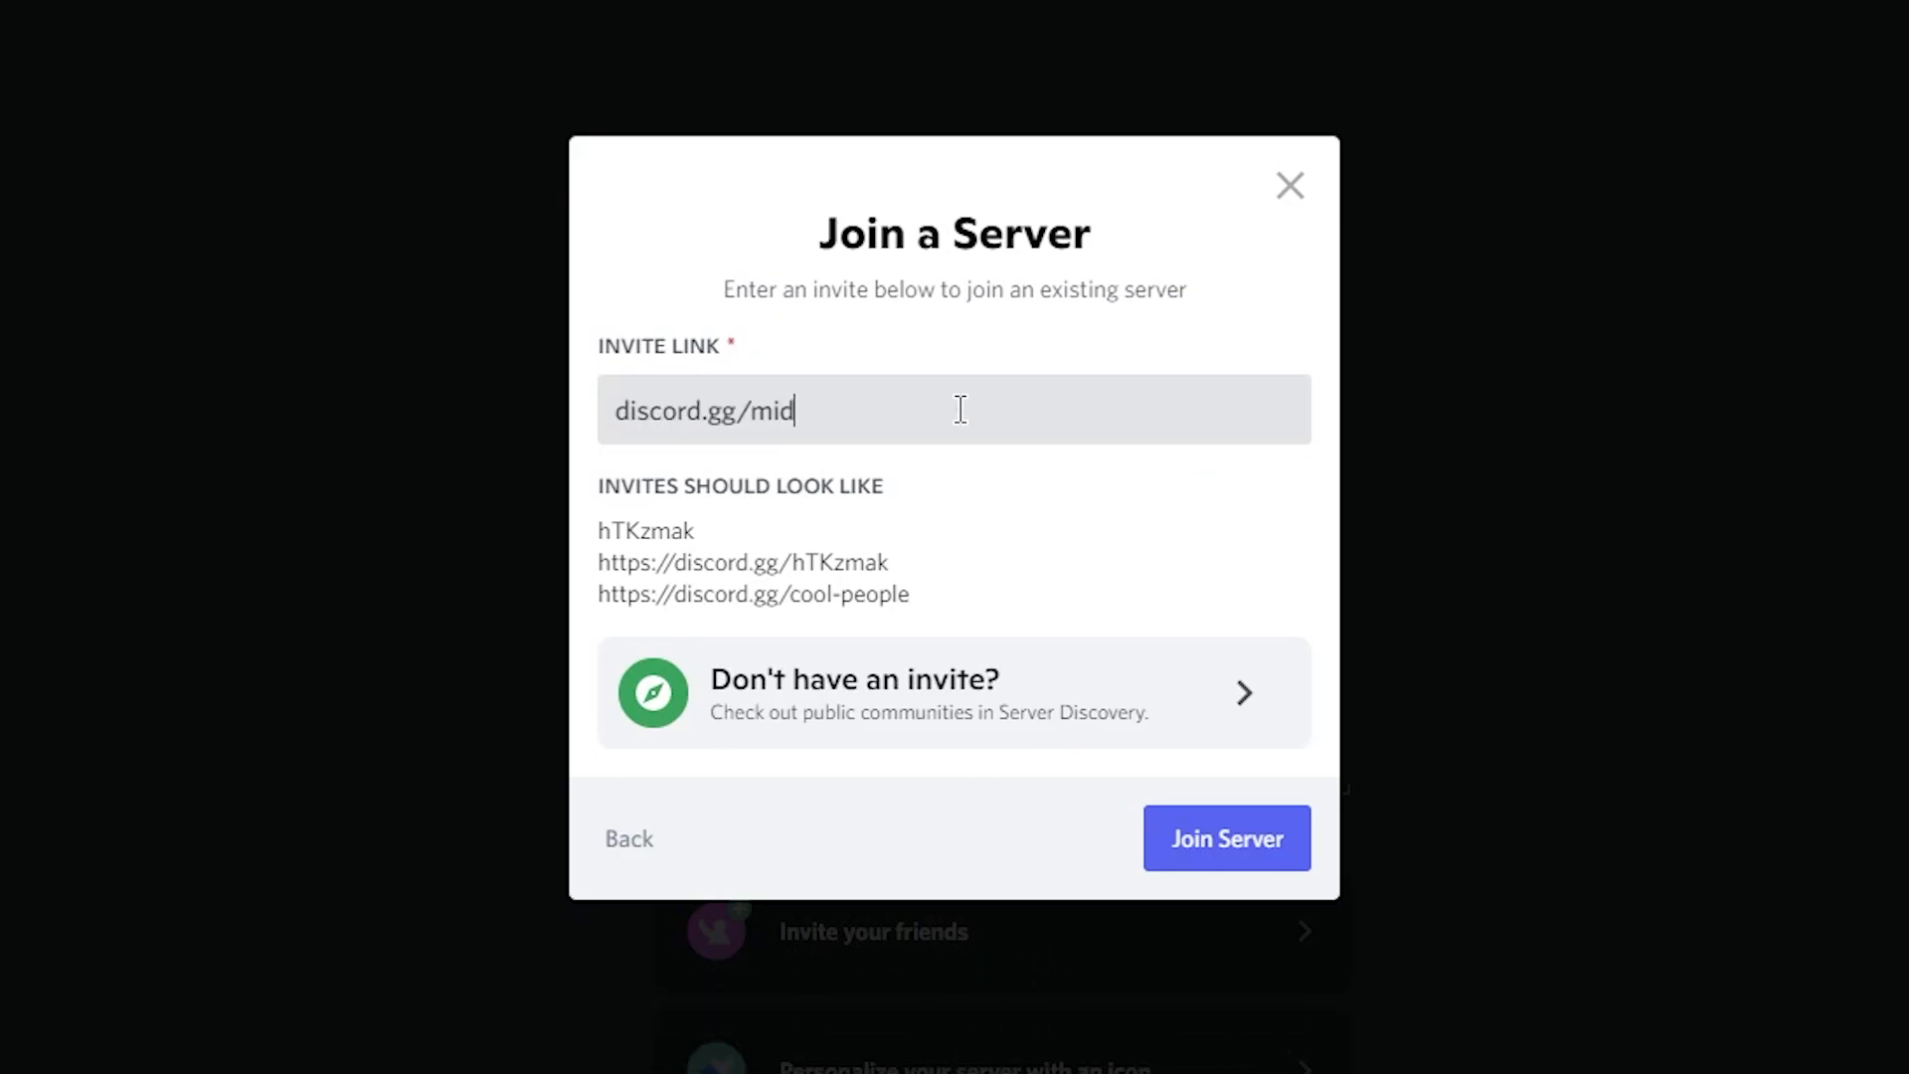
left_click(1227, 837)
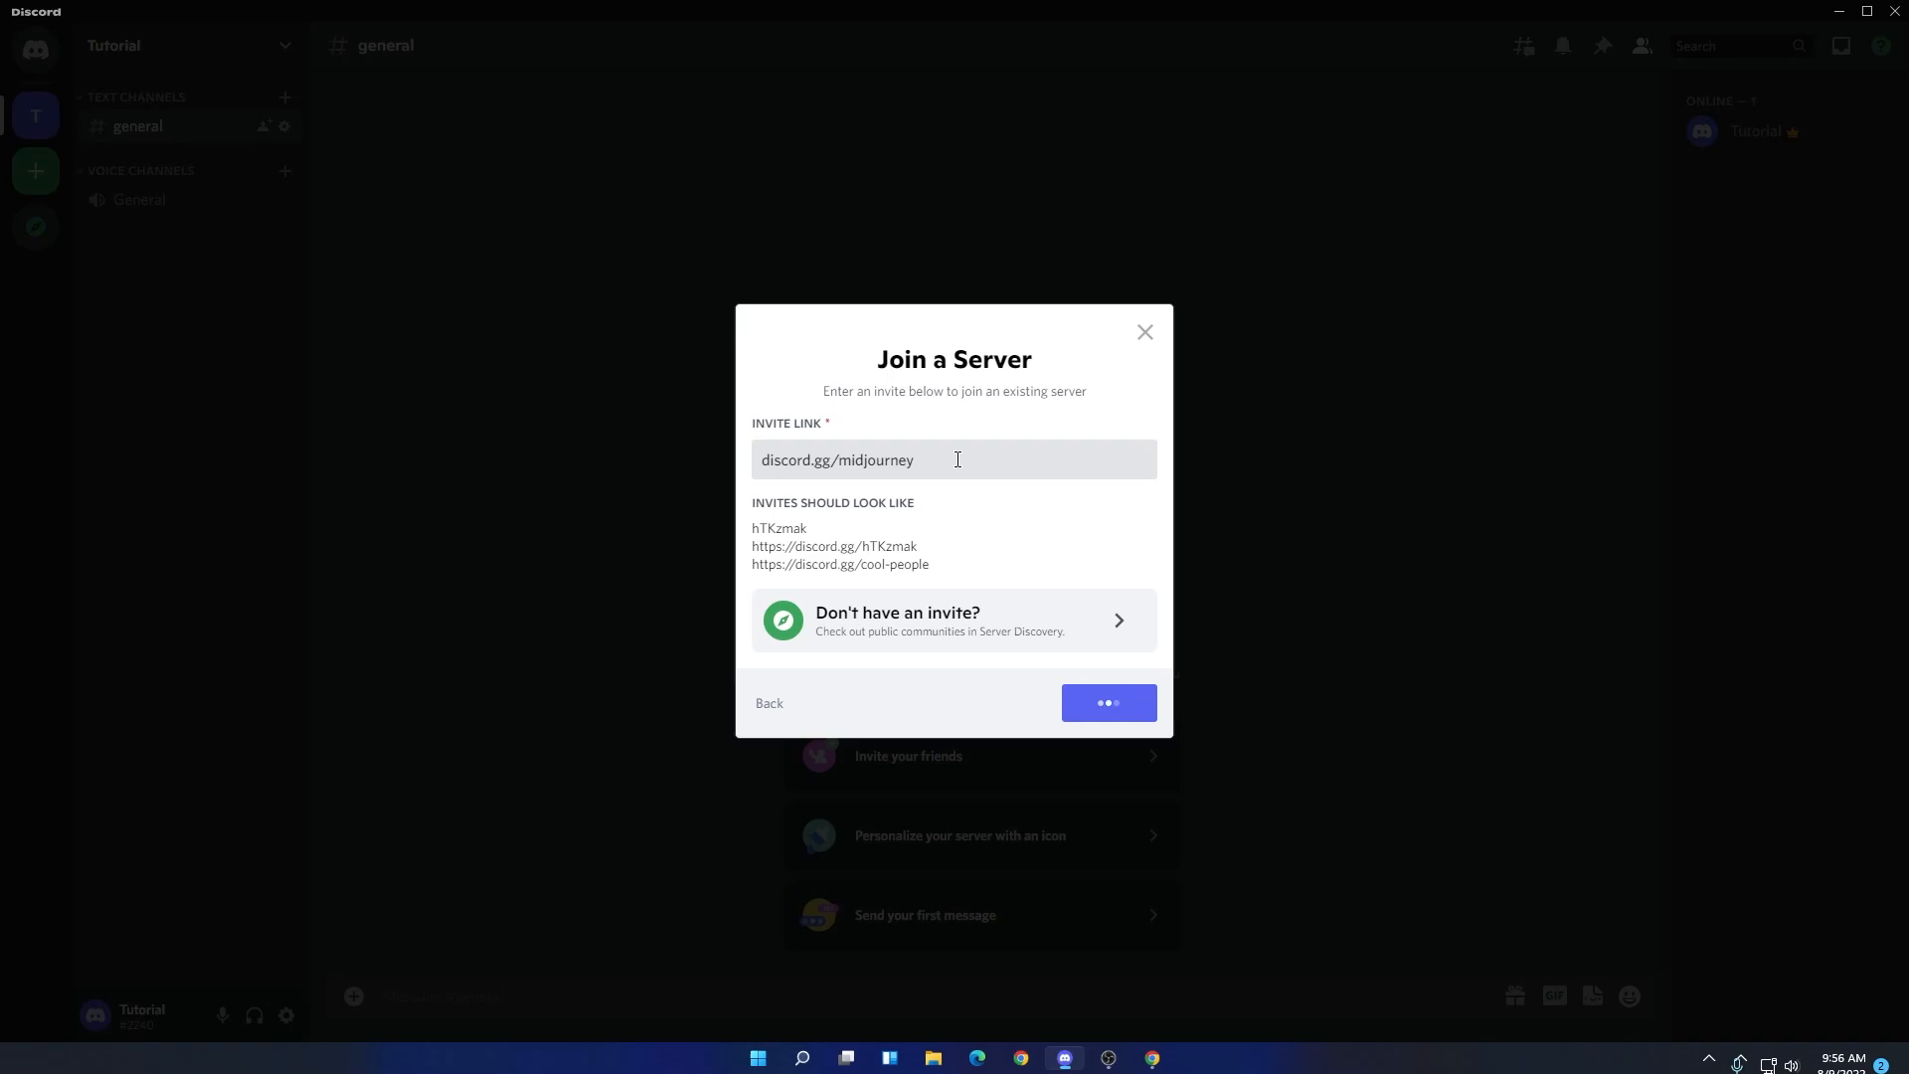
left_click(1107, 703)
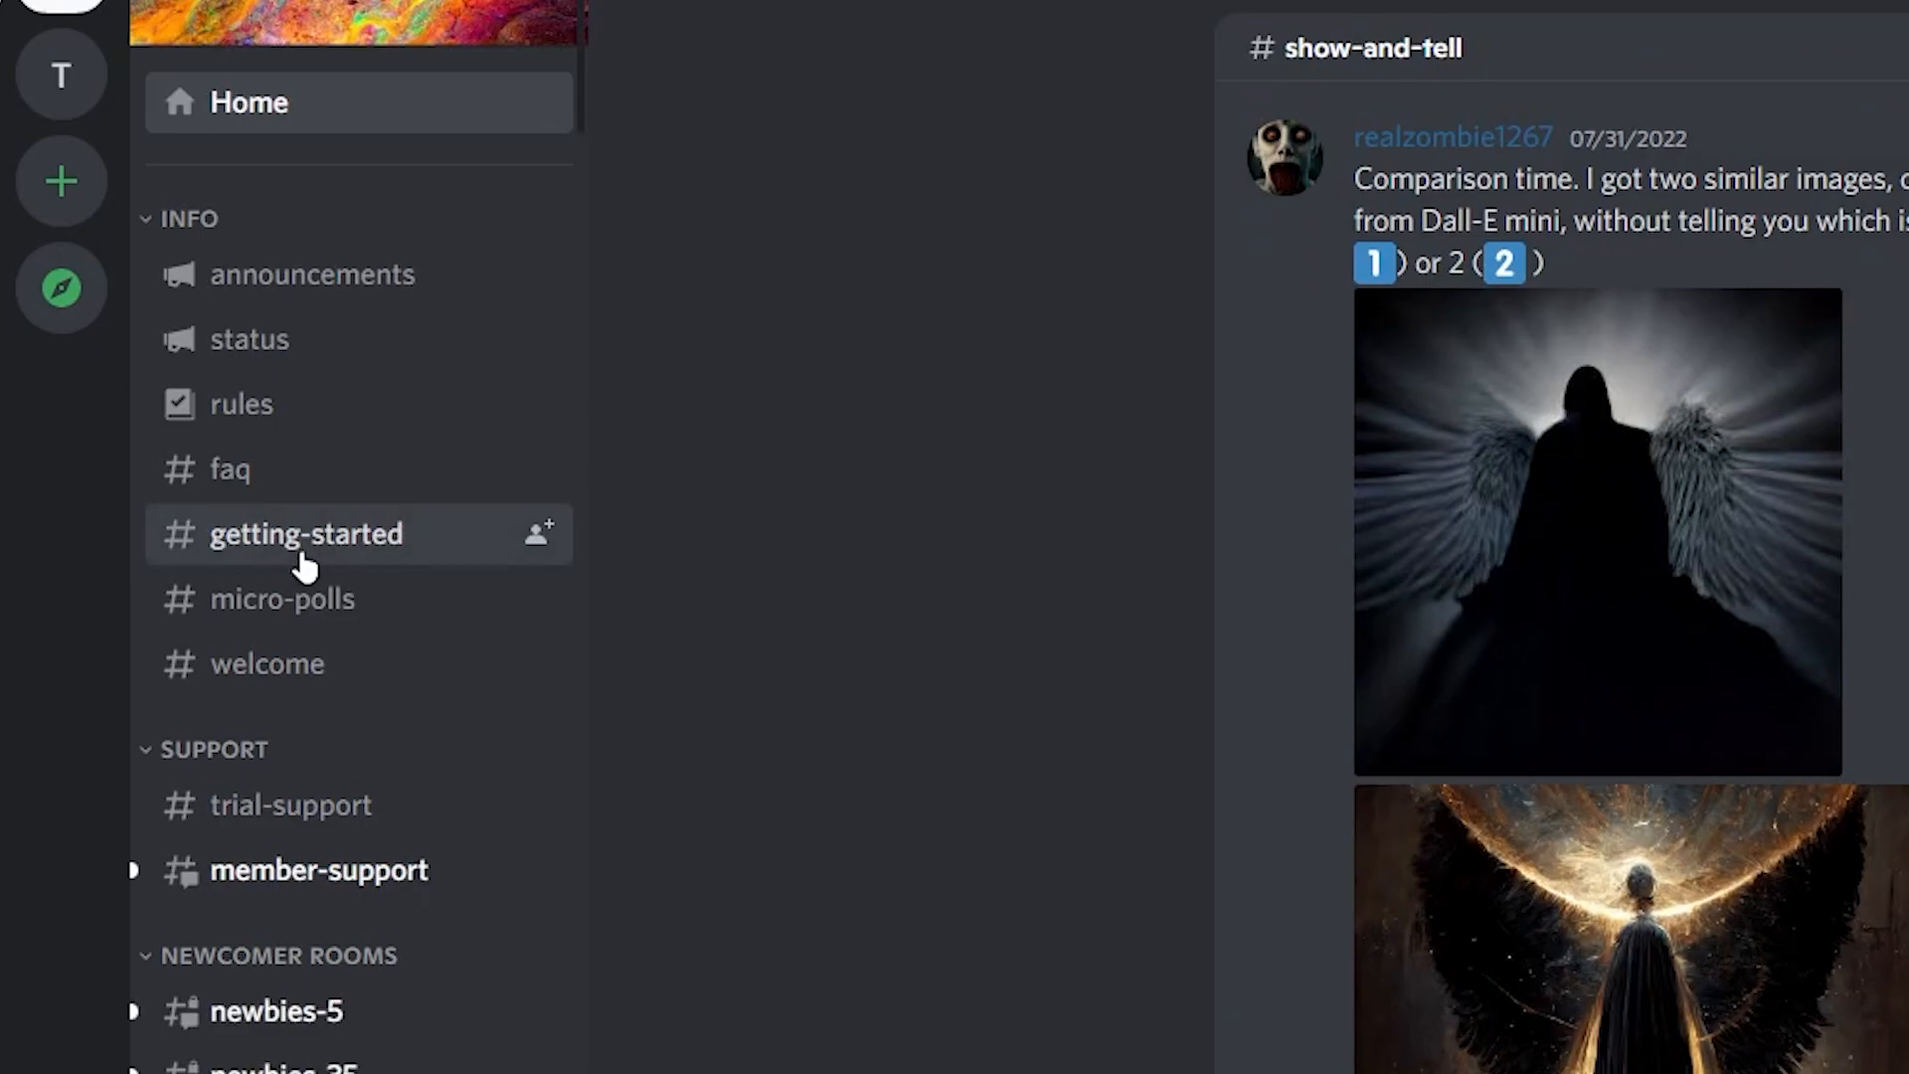
- Read #getting-started, then scroll through bot image grids in #newbies-5
left_click(306, 533)
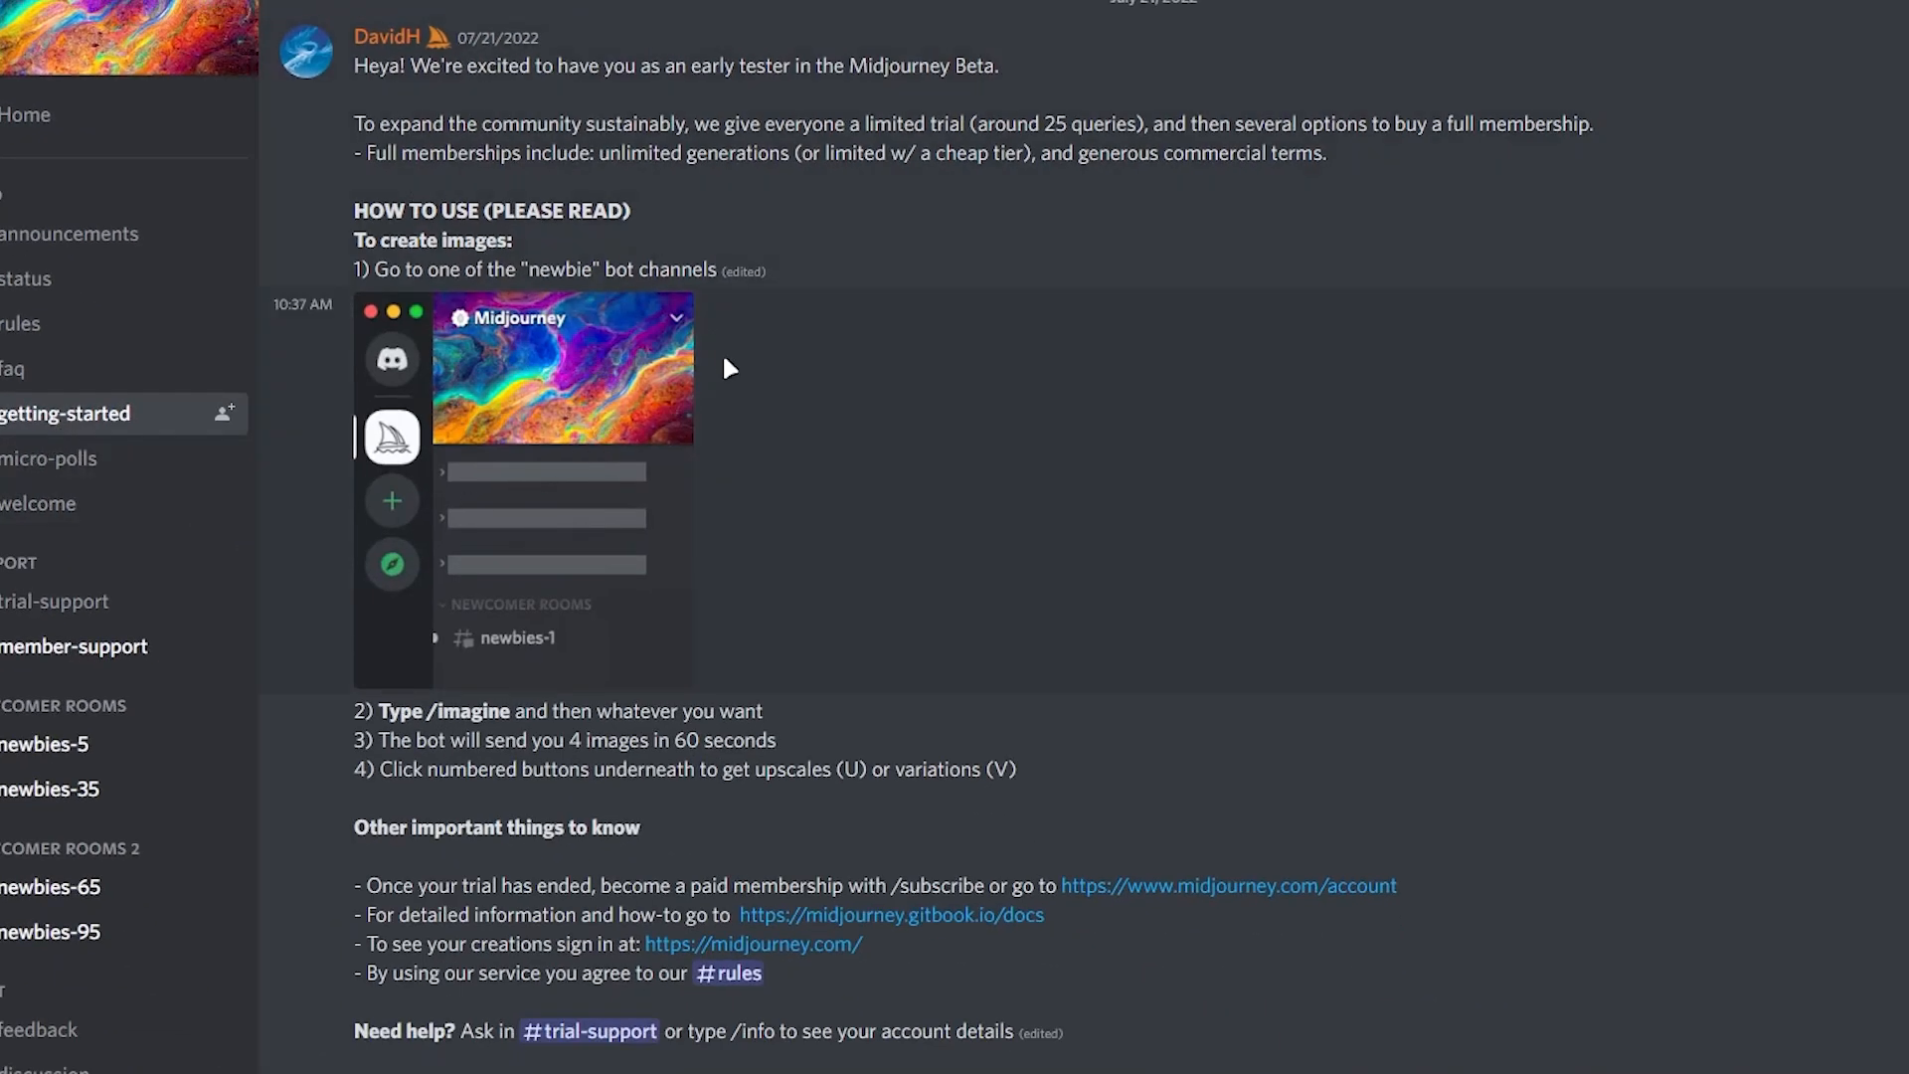
mouse_move(998, 628)
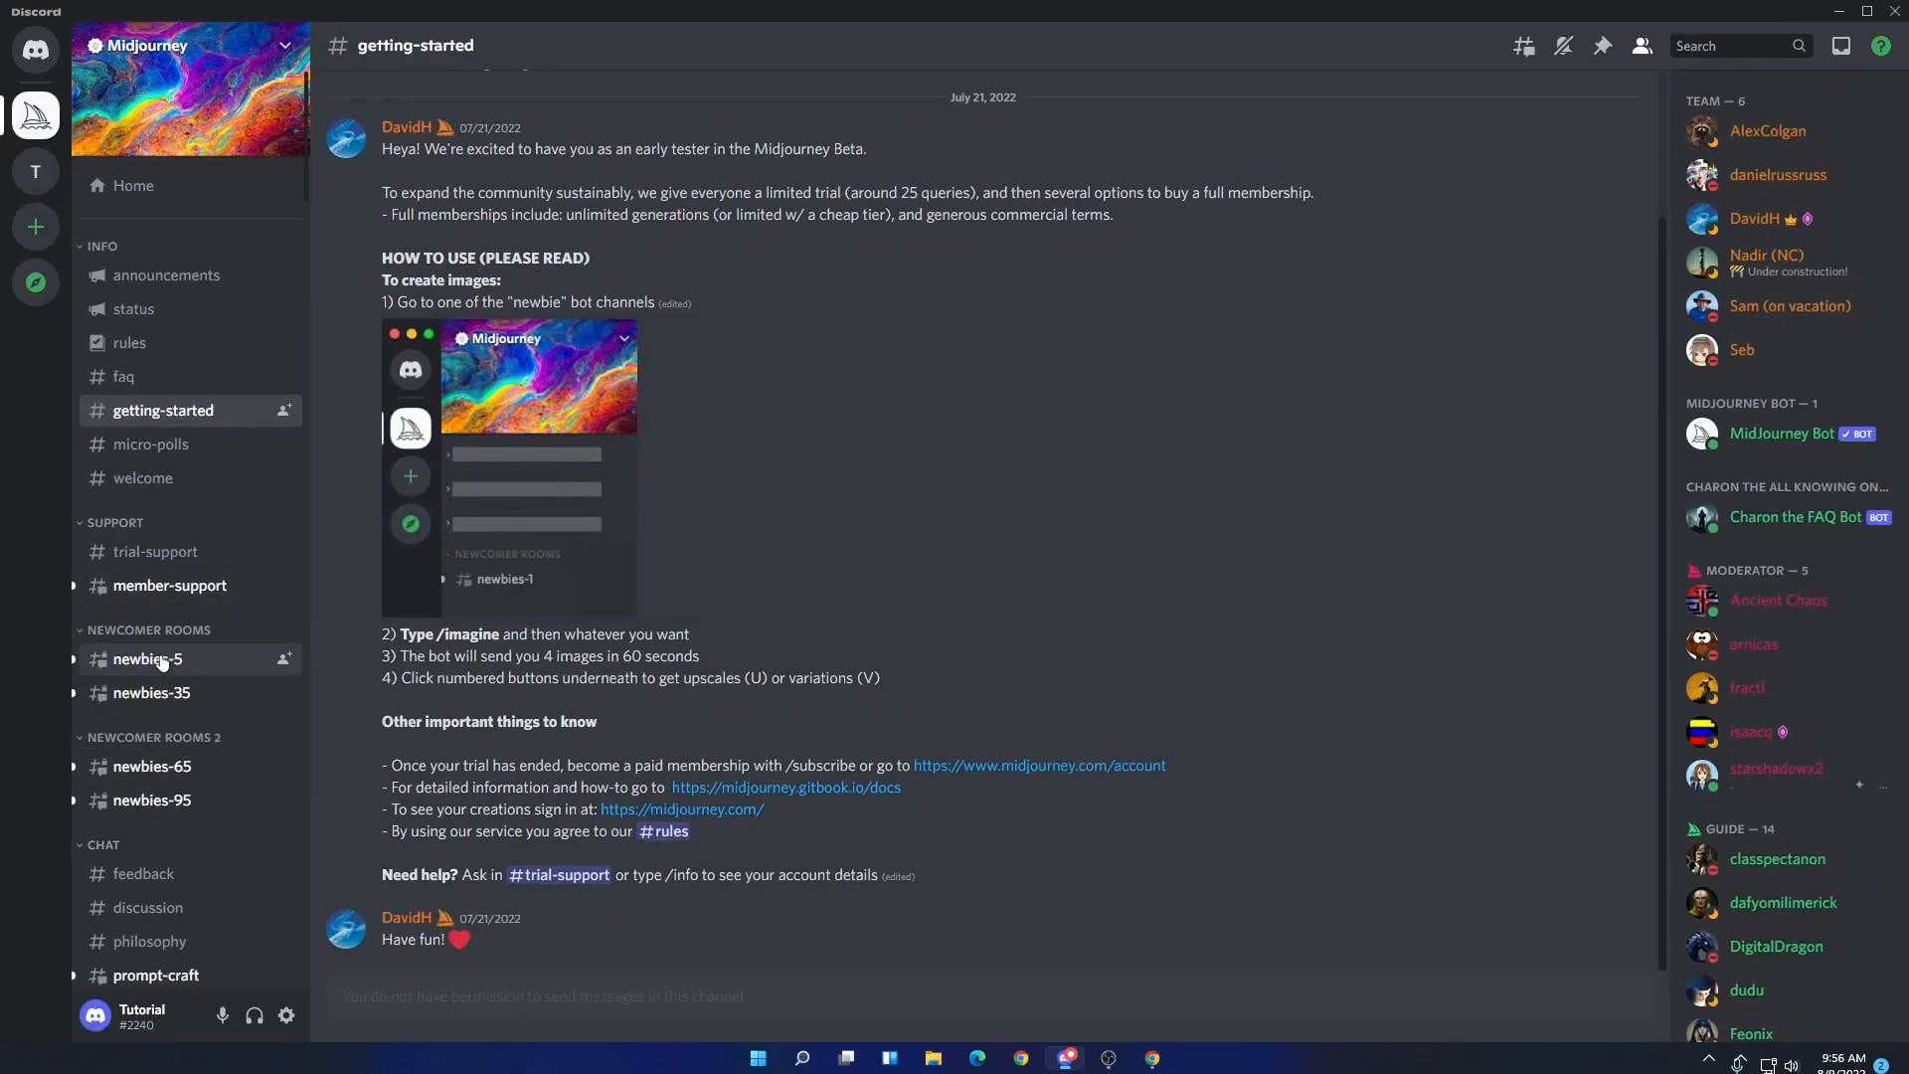
left_click(146, 658)
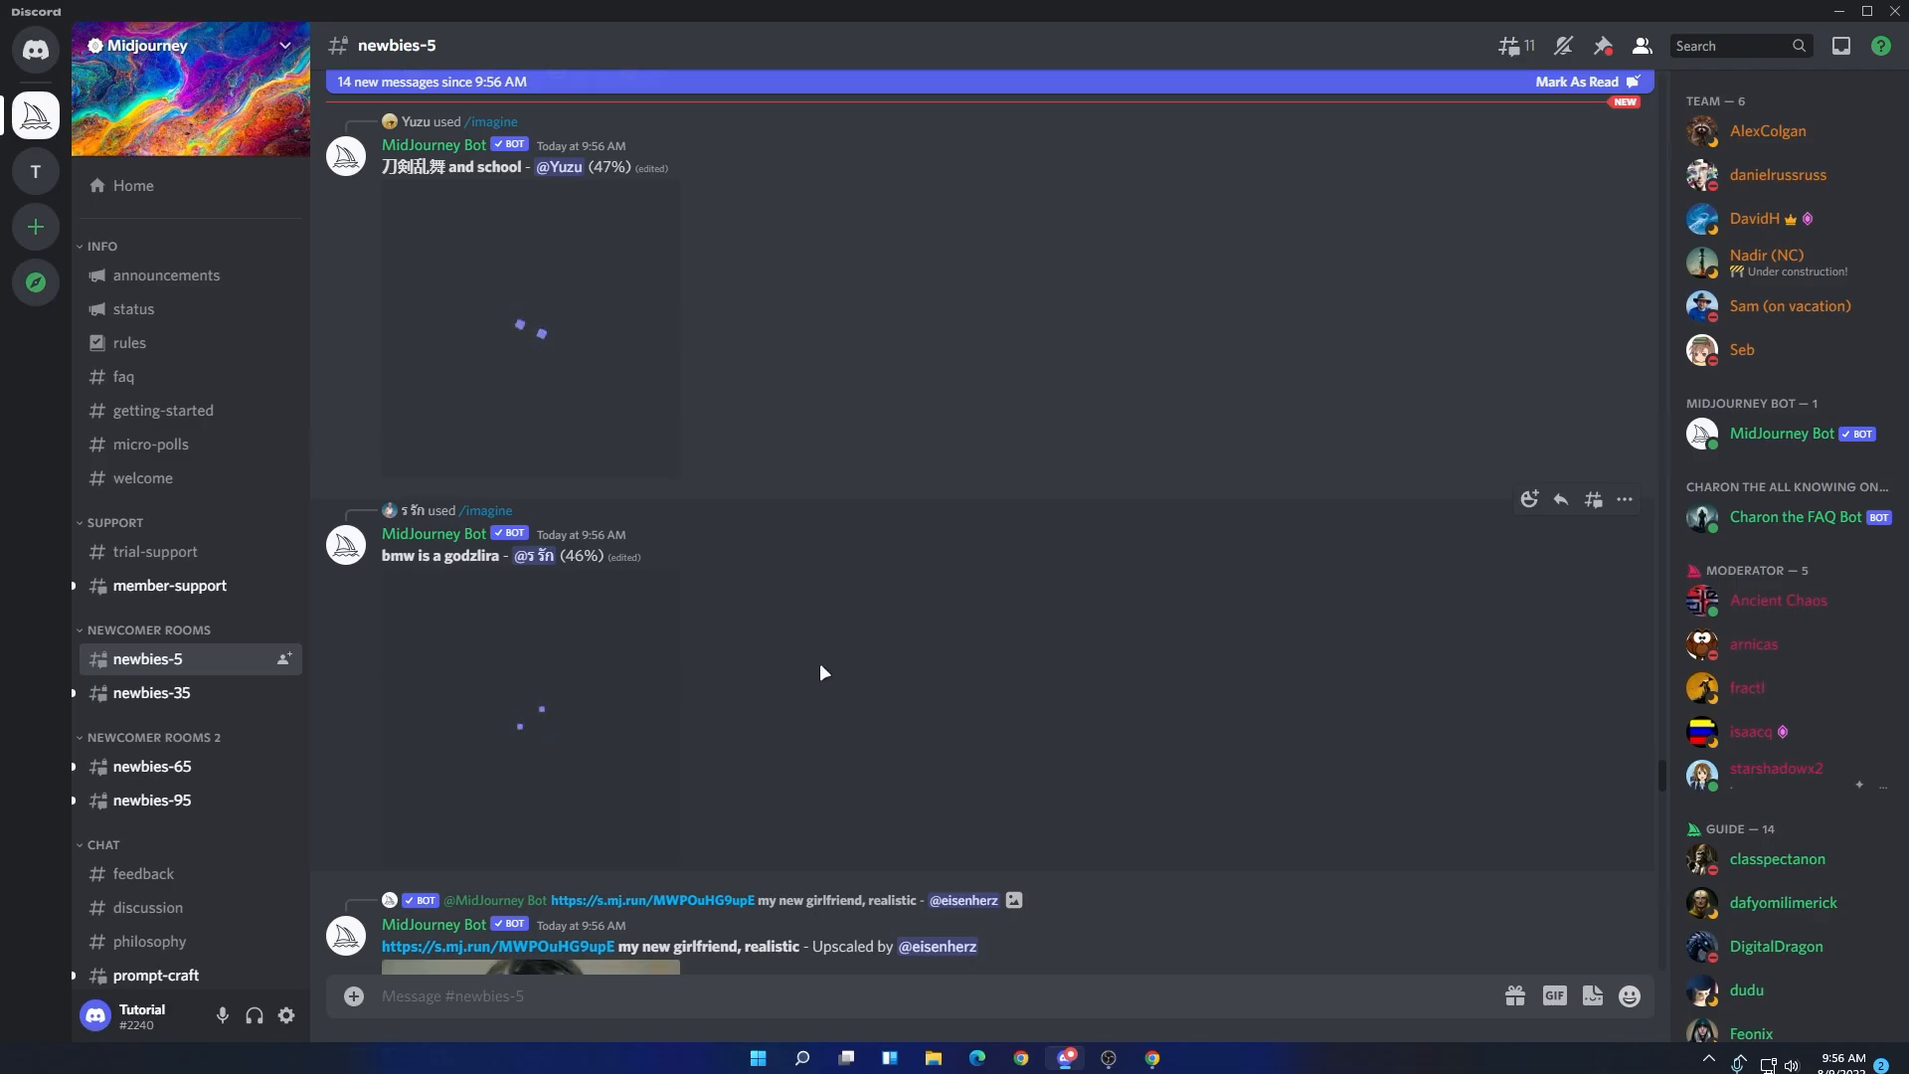
scroll("down", 3)
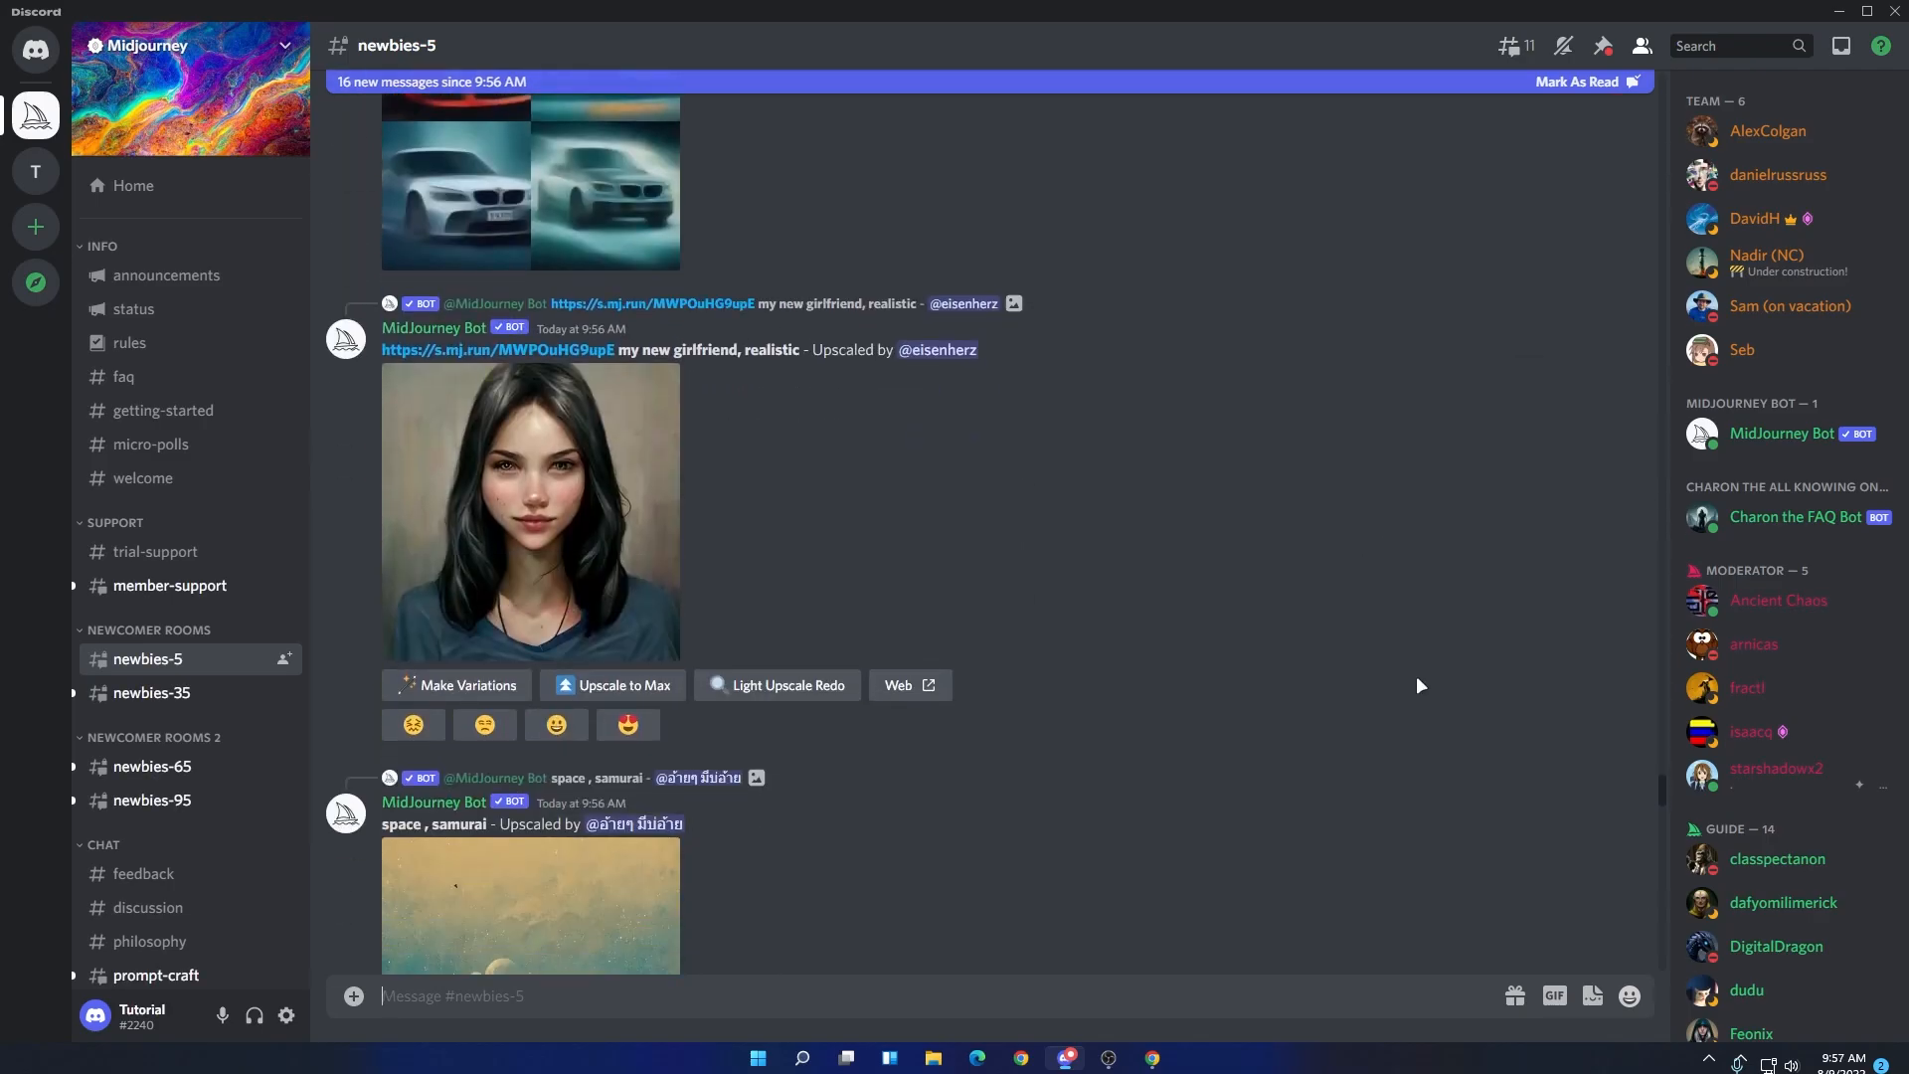
scroll("down", 3)
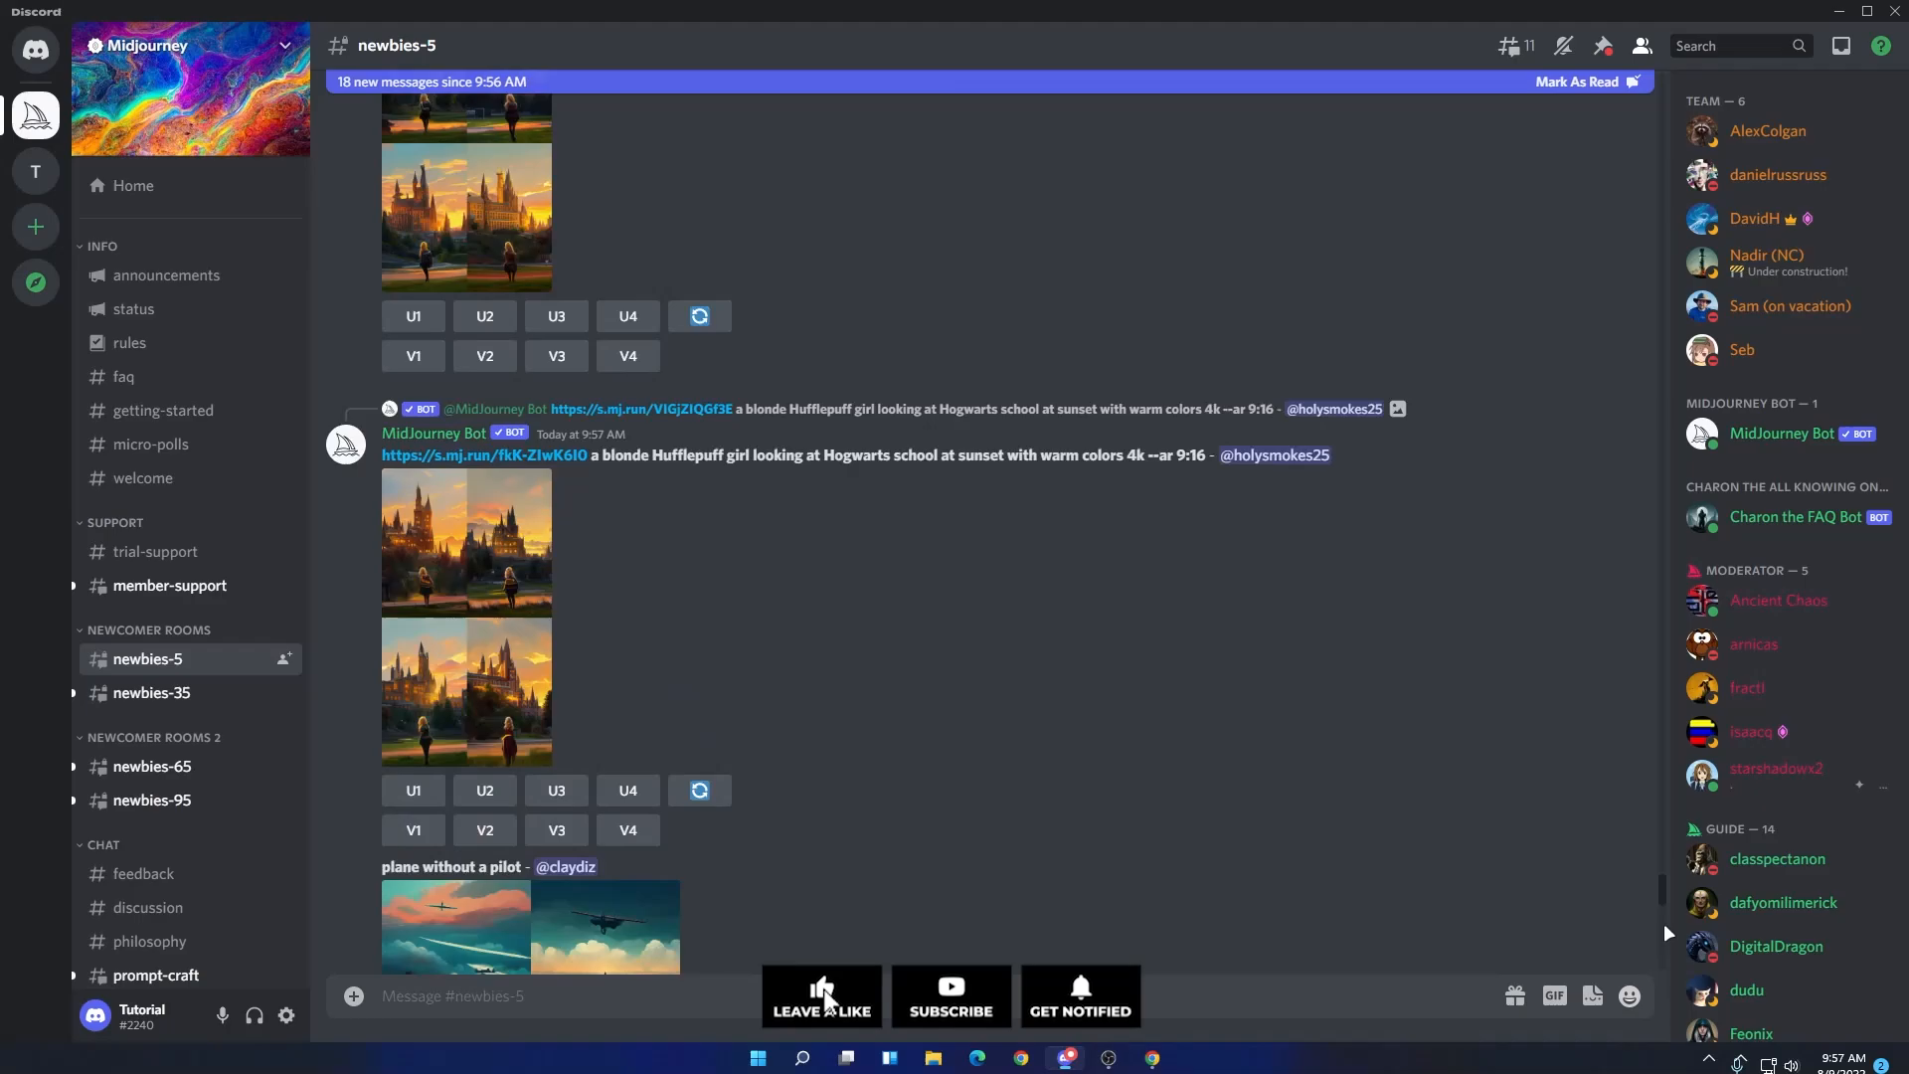
scroll("down", 3)
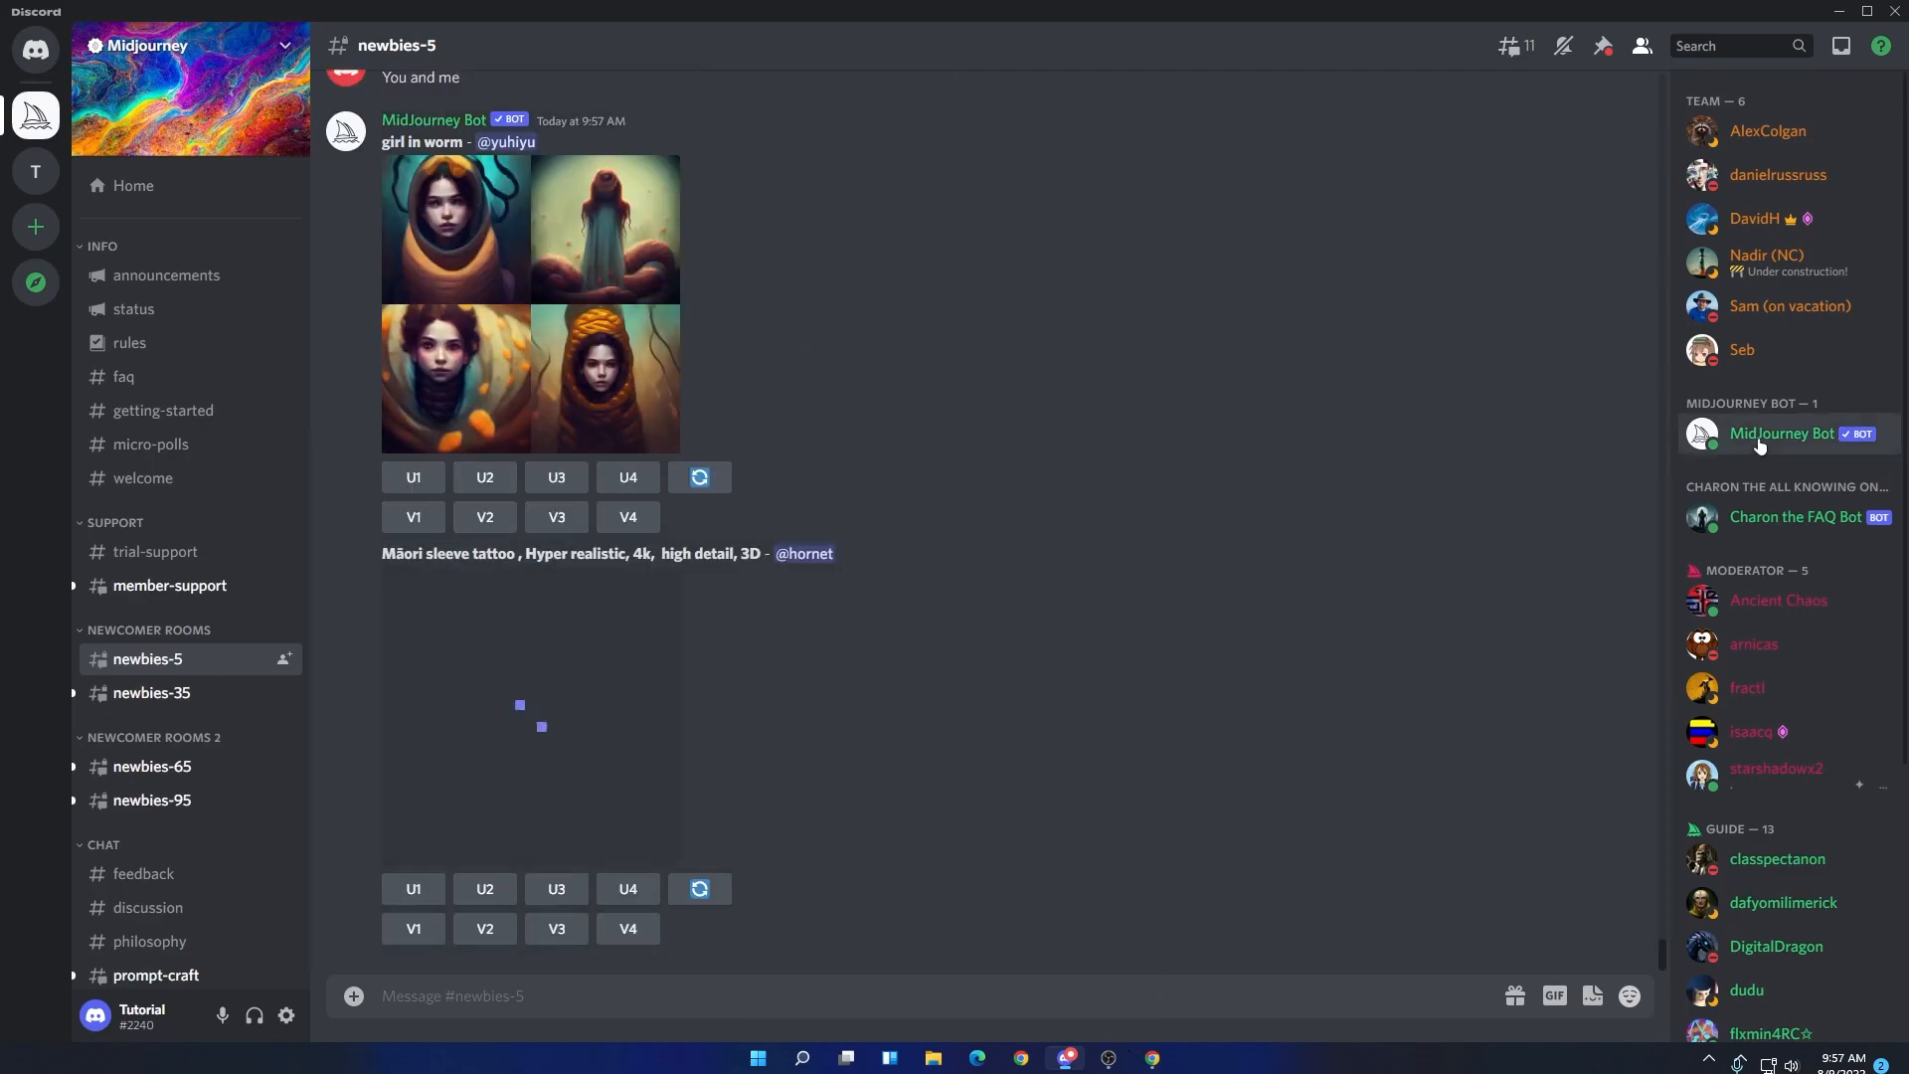
- Add MidJourney Bot to Tutorial, authorize it, reload after the crash and pass the human check
left_click(1780, 433)
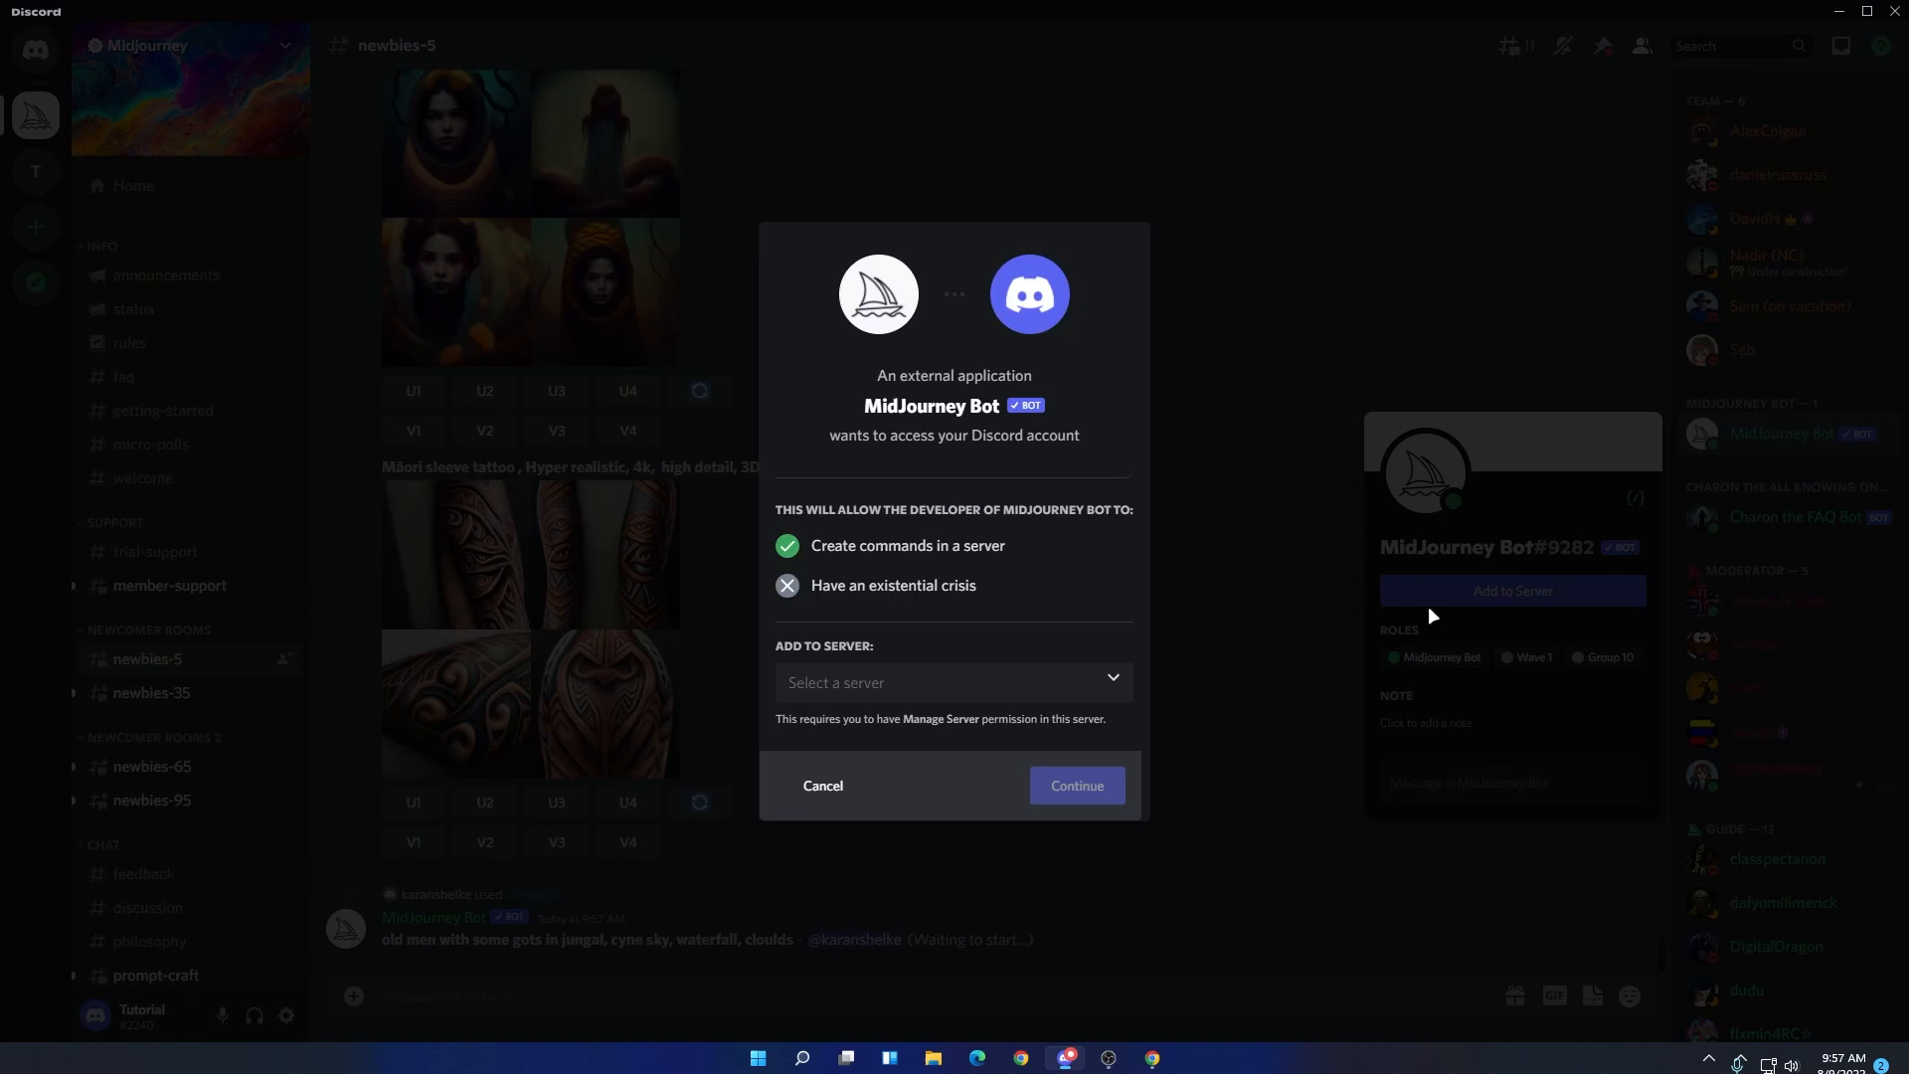
left_click(1074, 786)
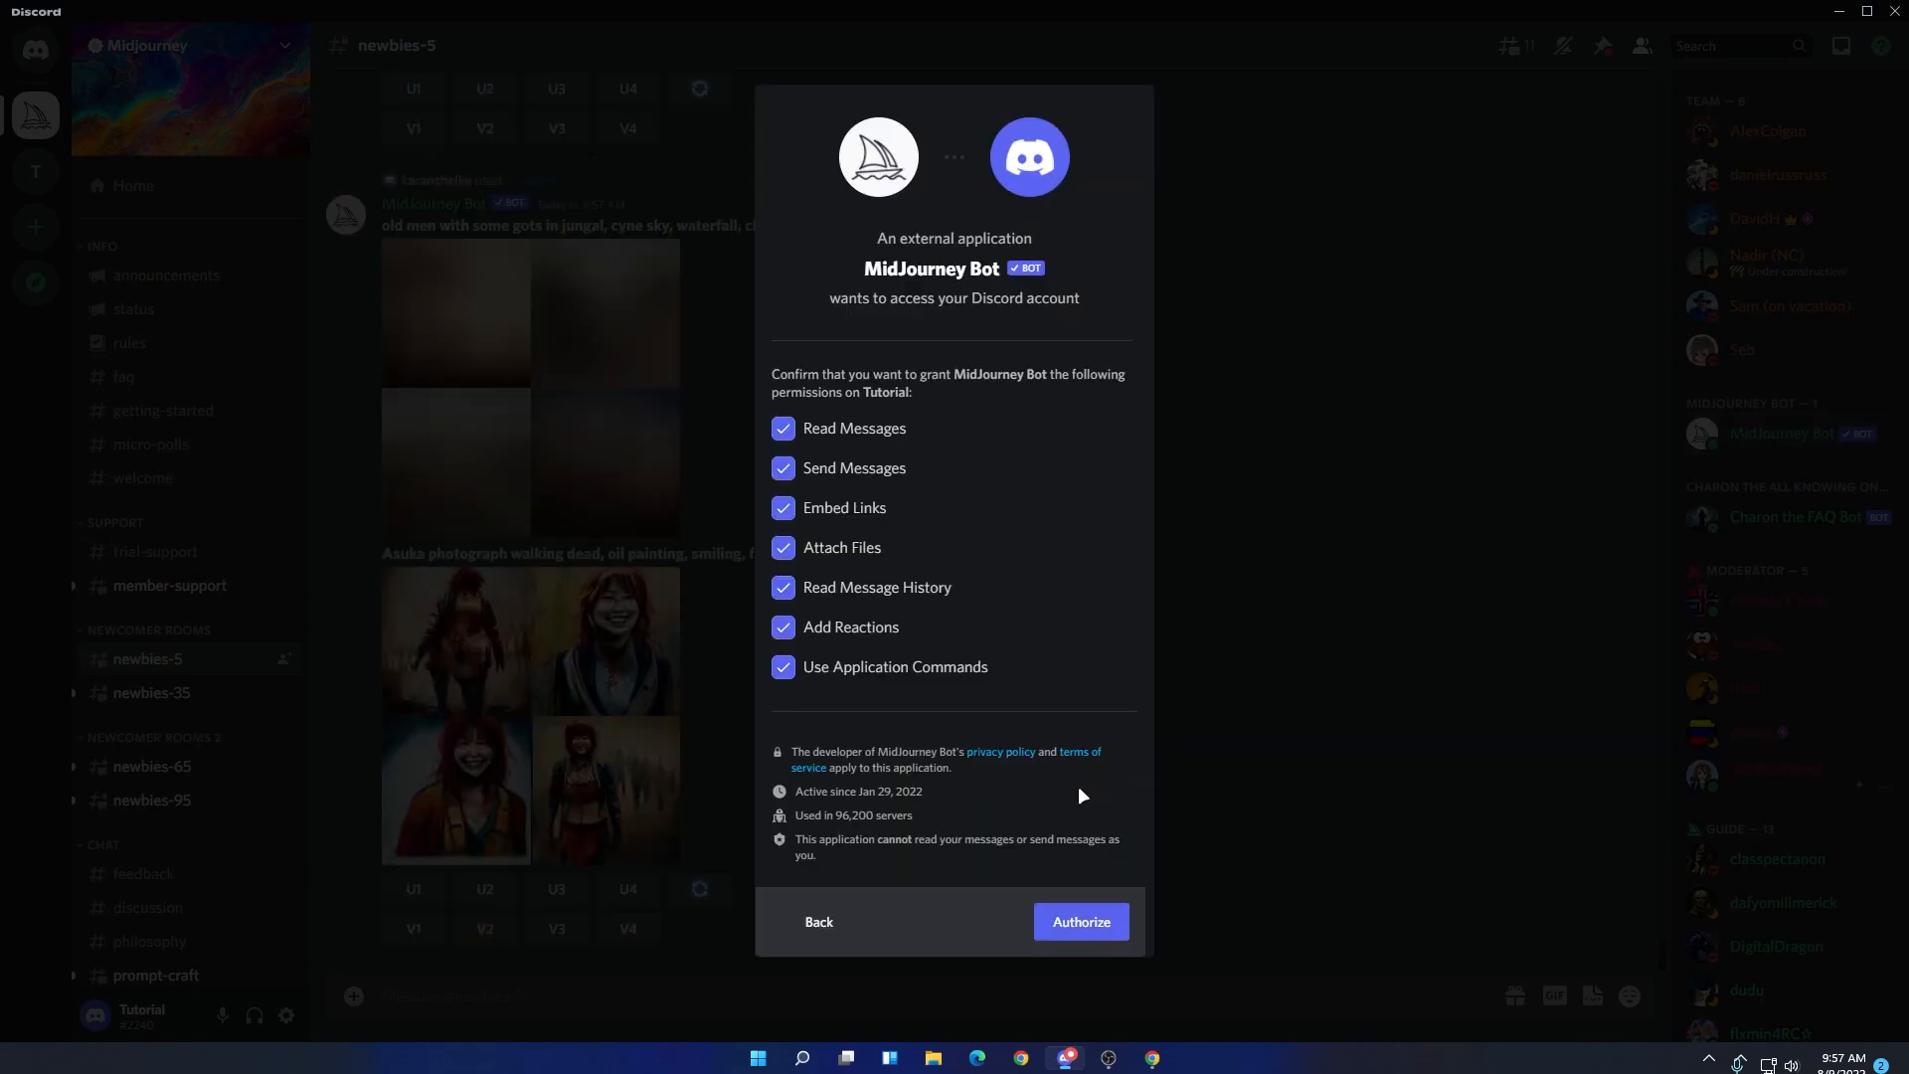
mouse_move(838, 566)
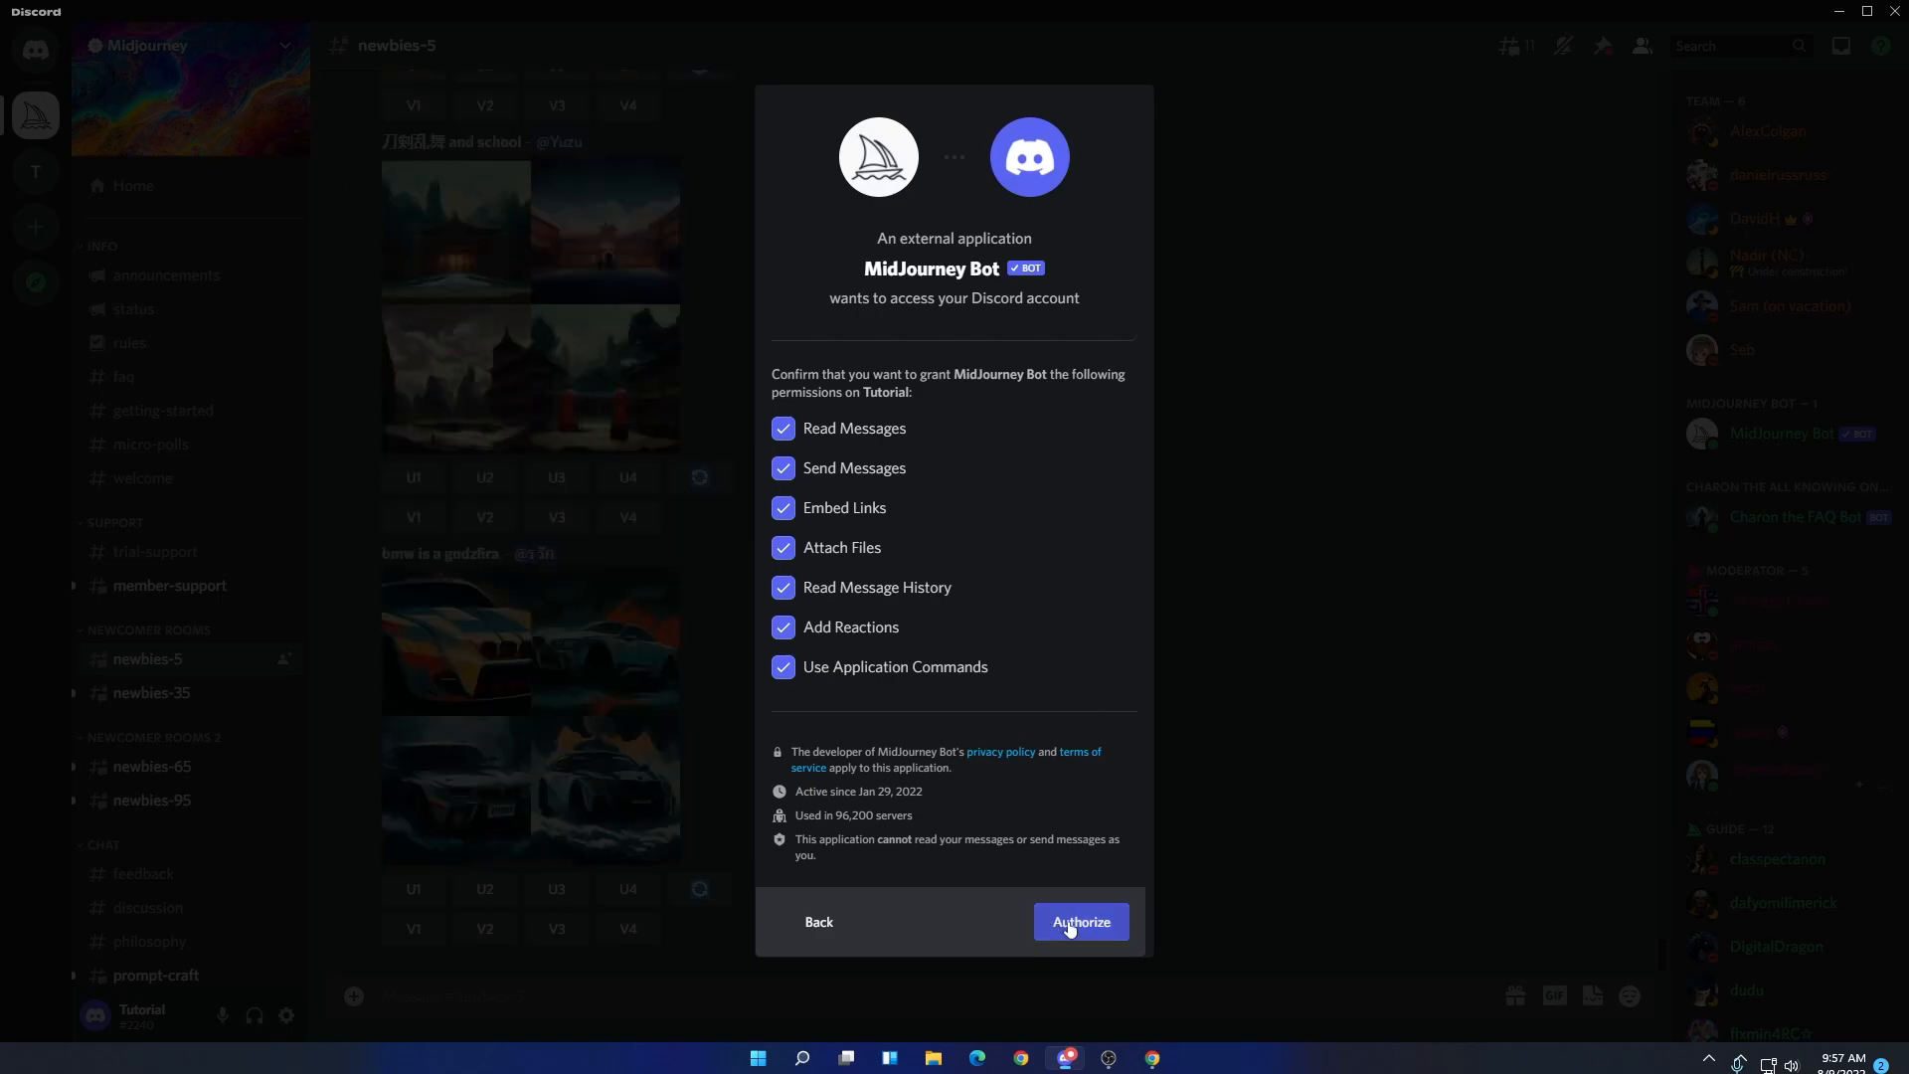
left_click(1079, 922)
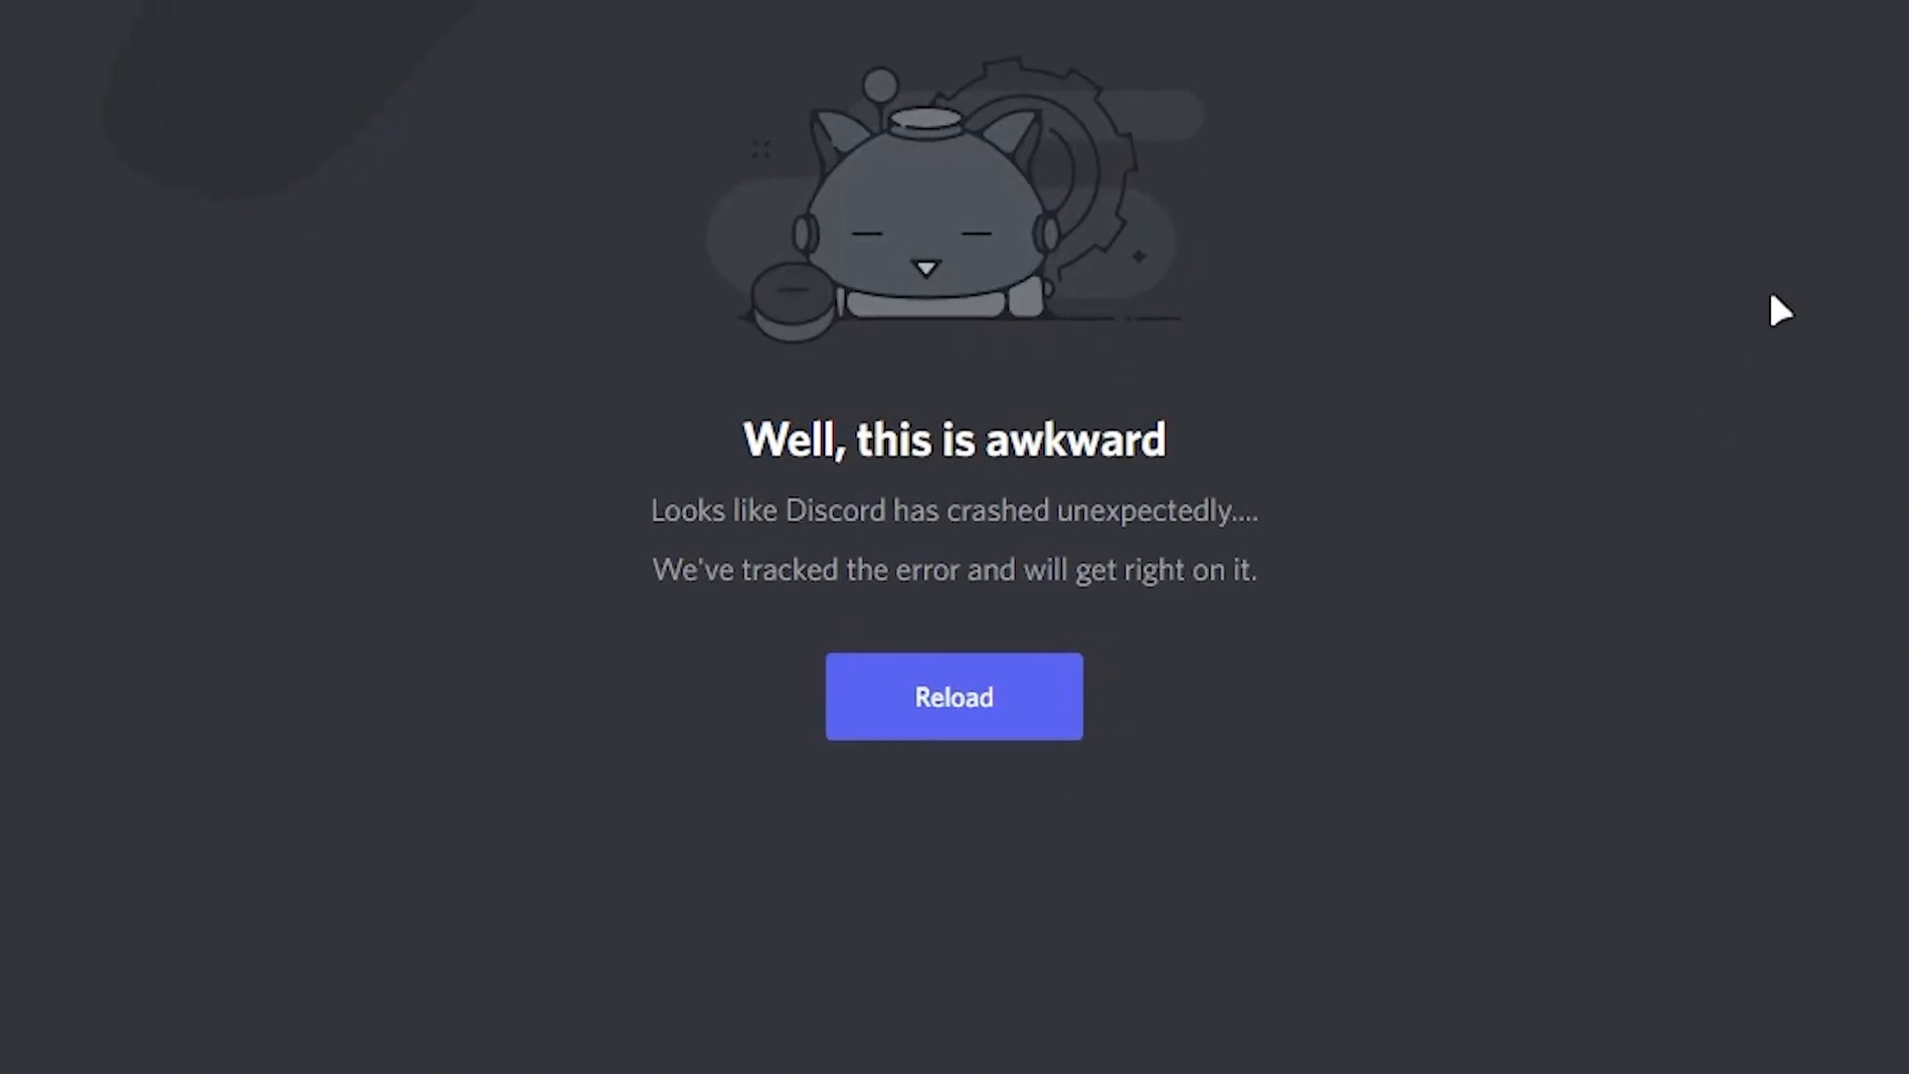
left_click(953, 695)
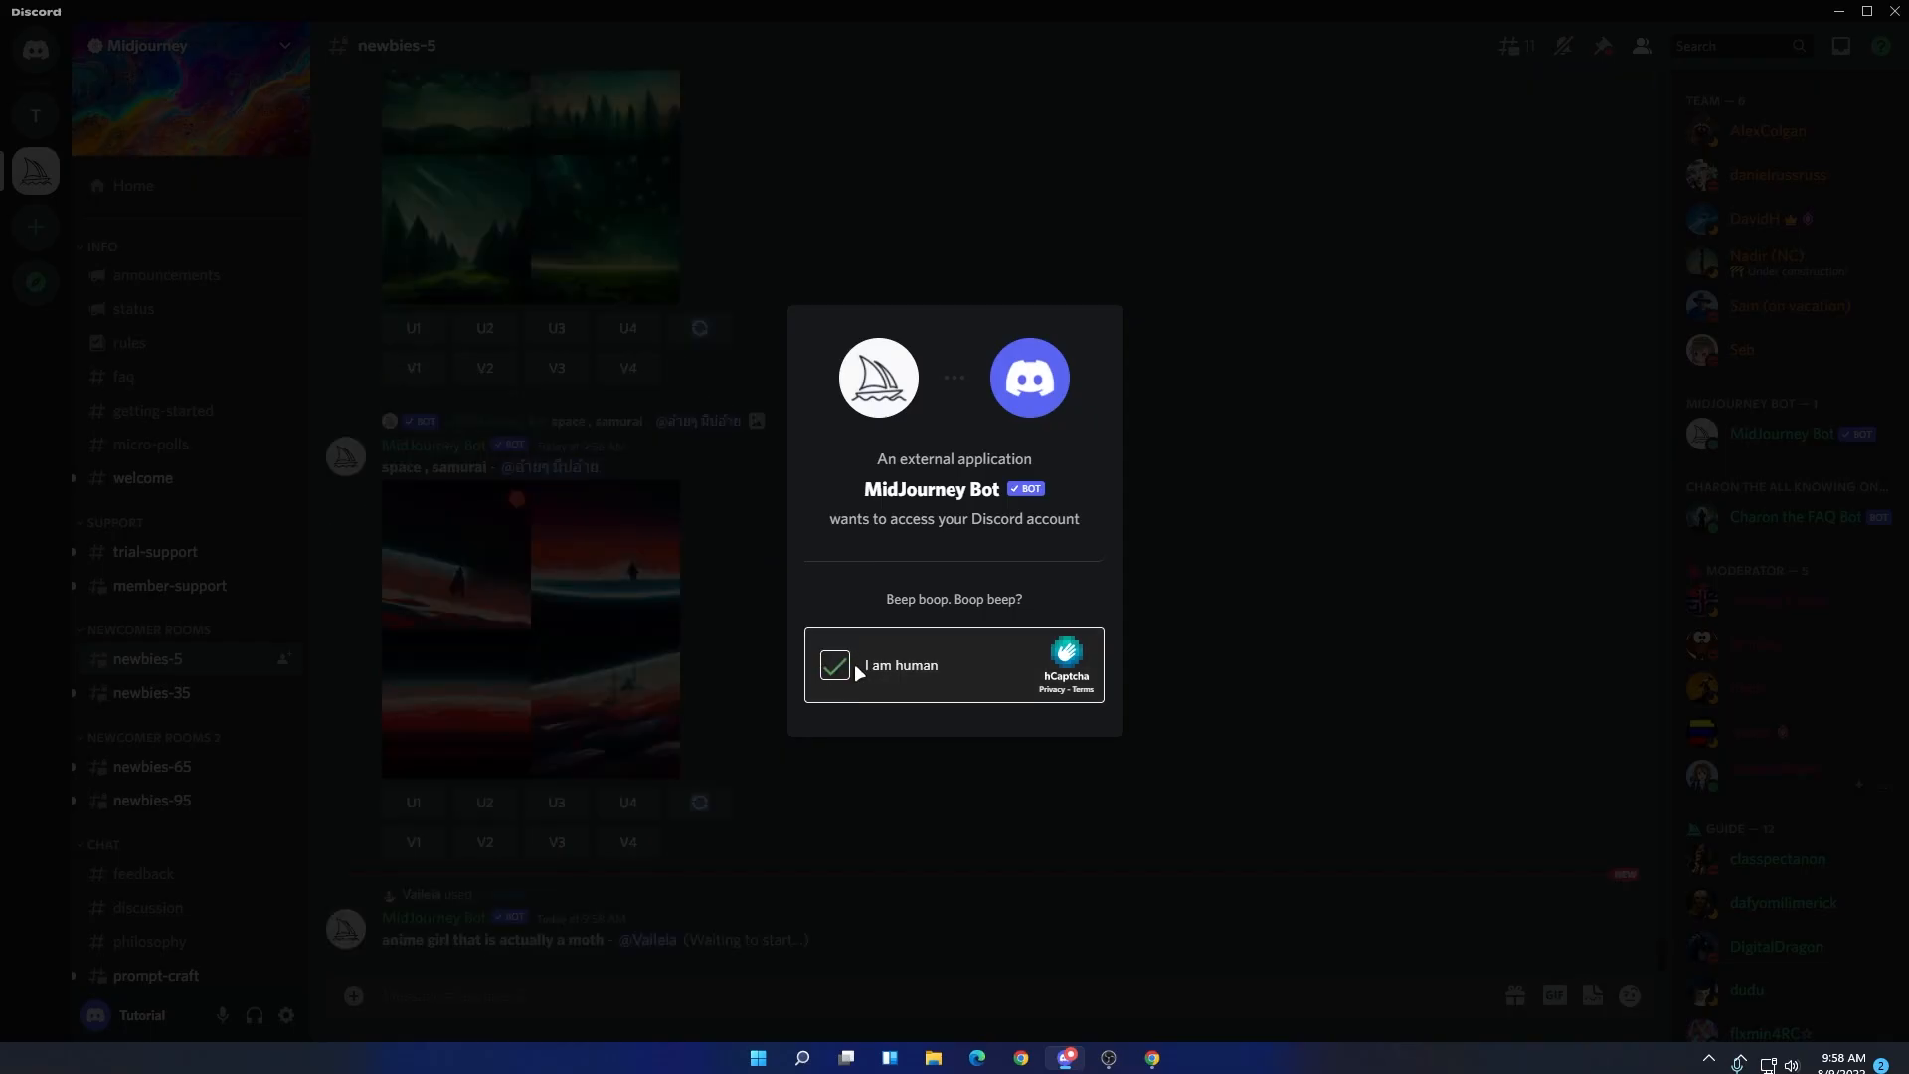
left_click(835, 667)
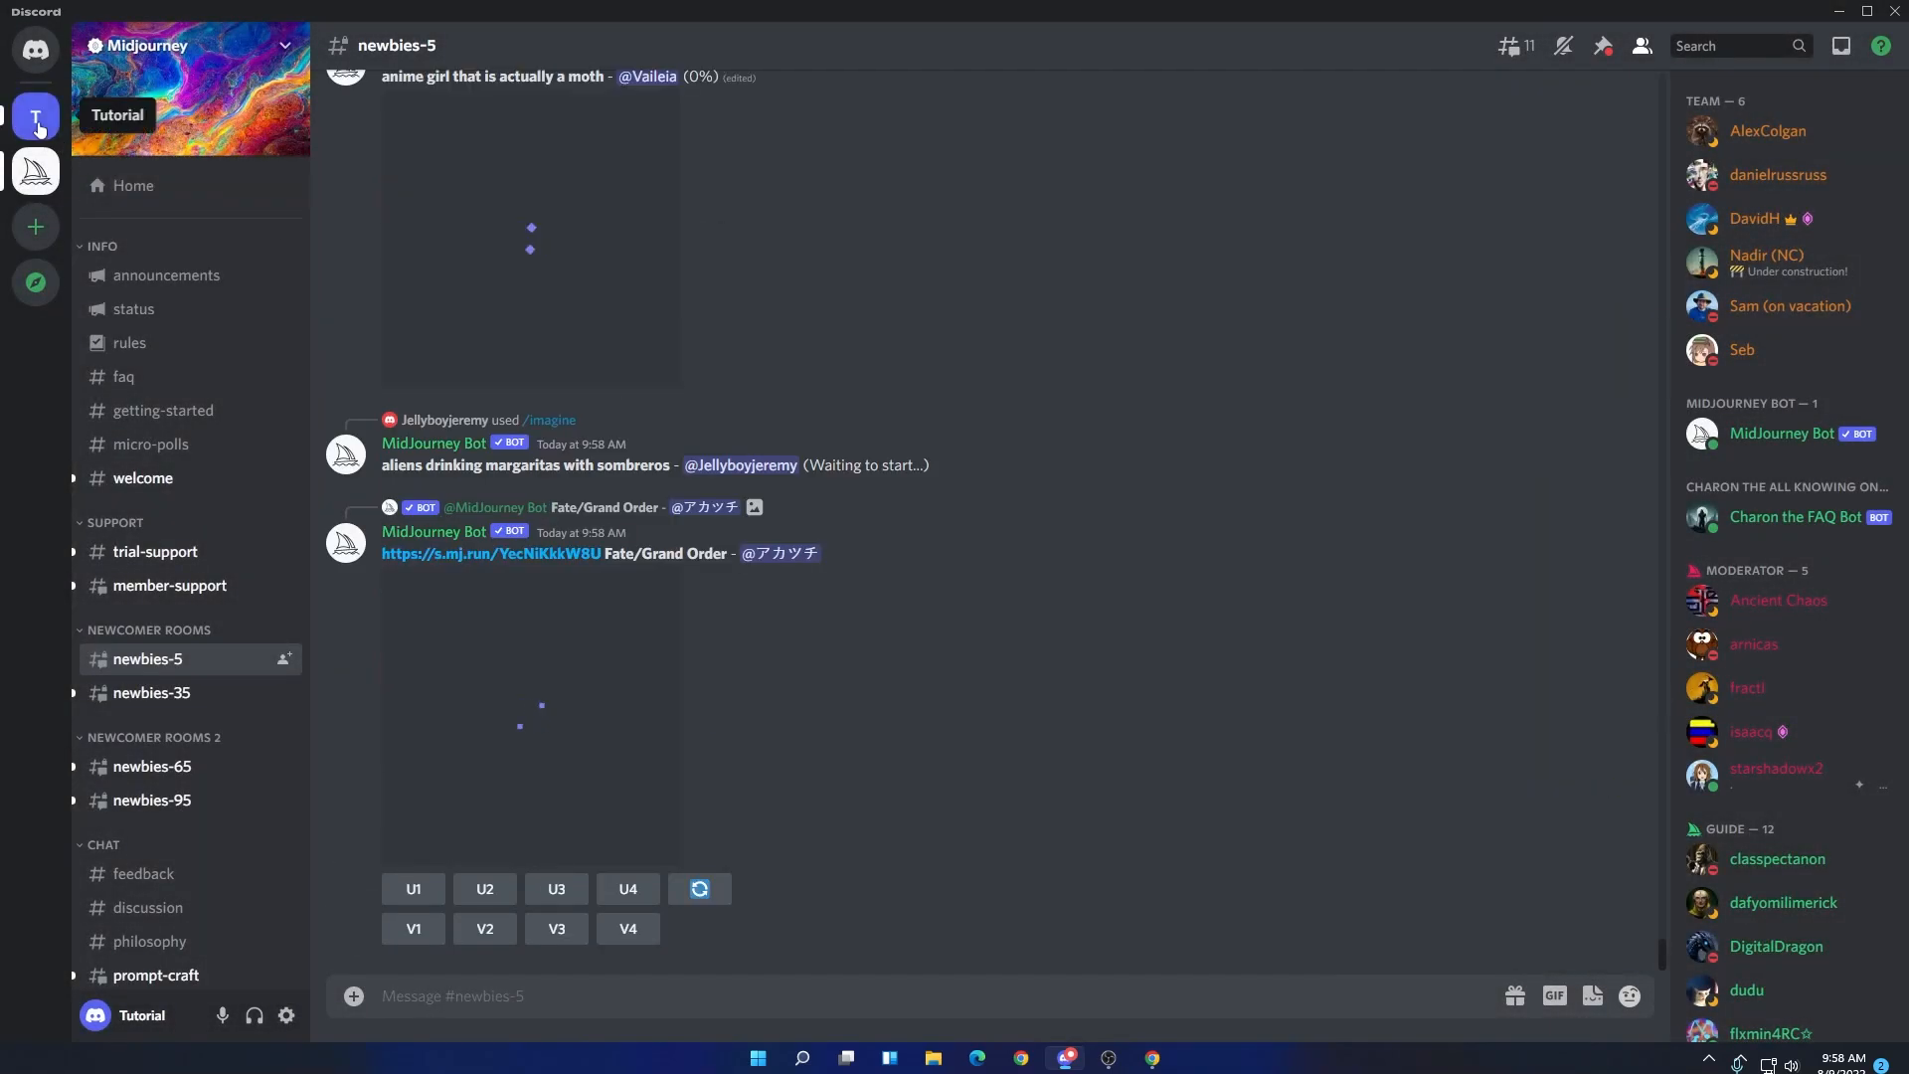
- On the Tutorial server, start an /imagine command and accept Midjourney's terms of service
left_click(36, 116)
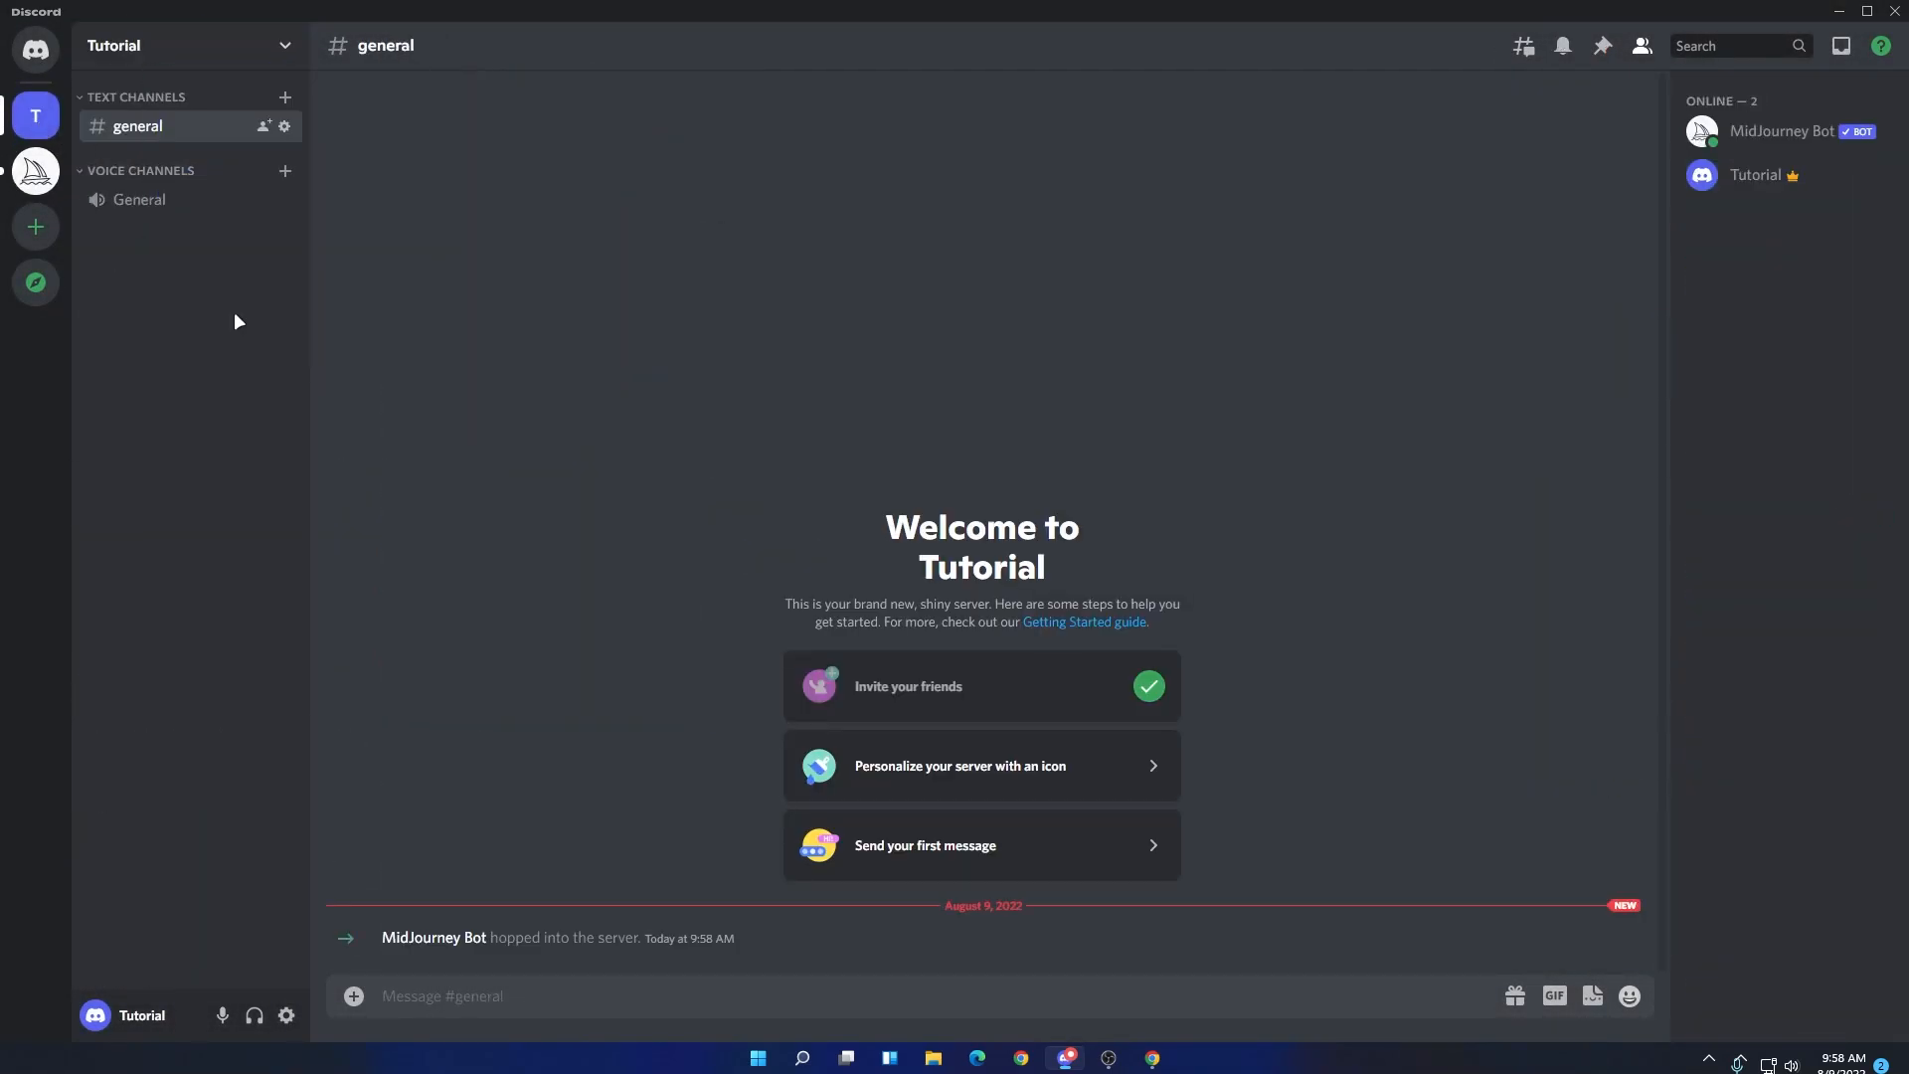
mouse_move(1346, 385)
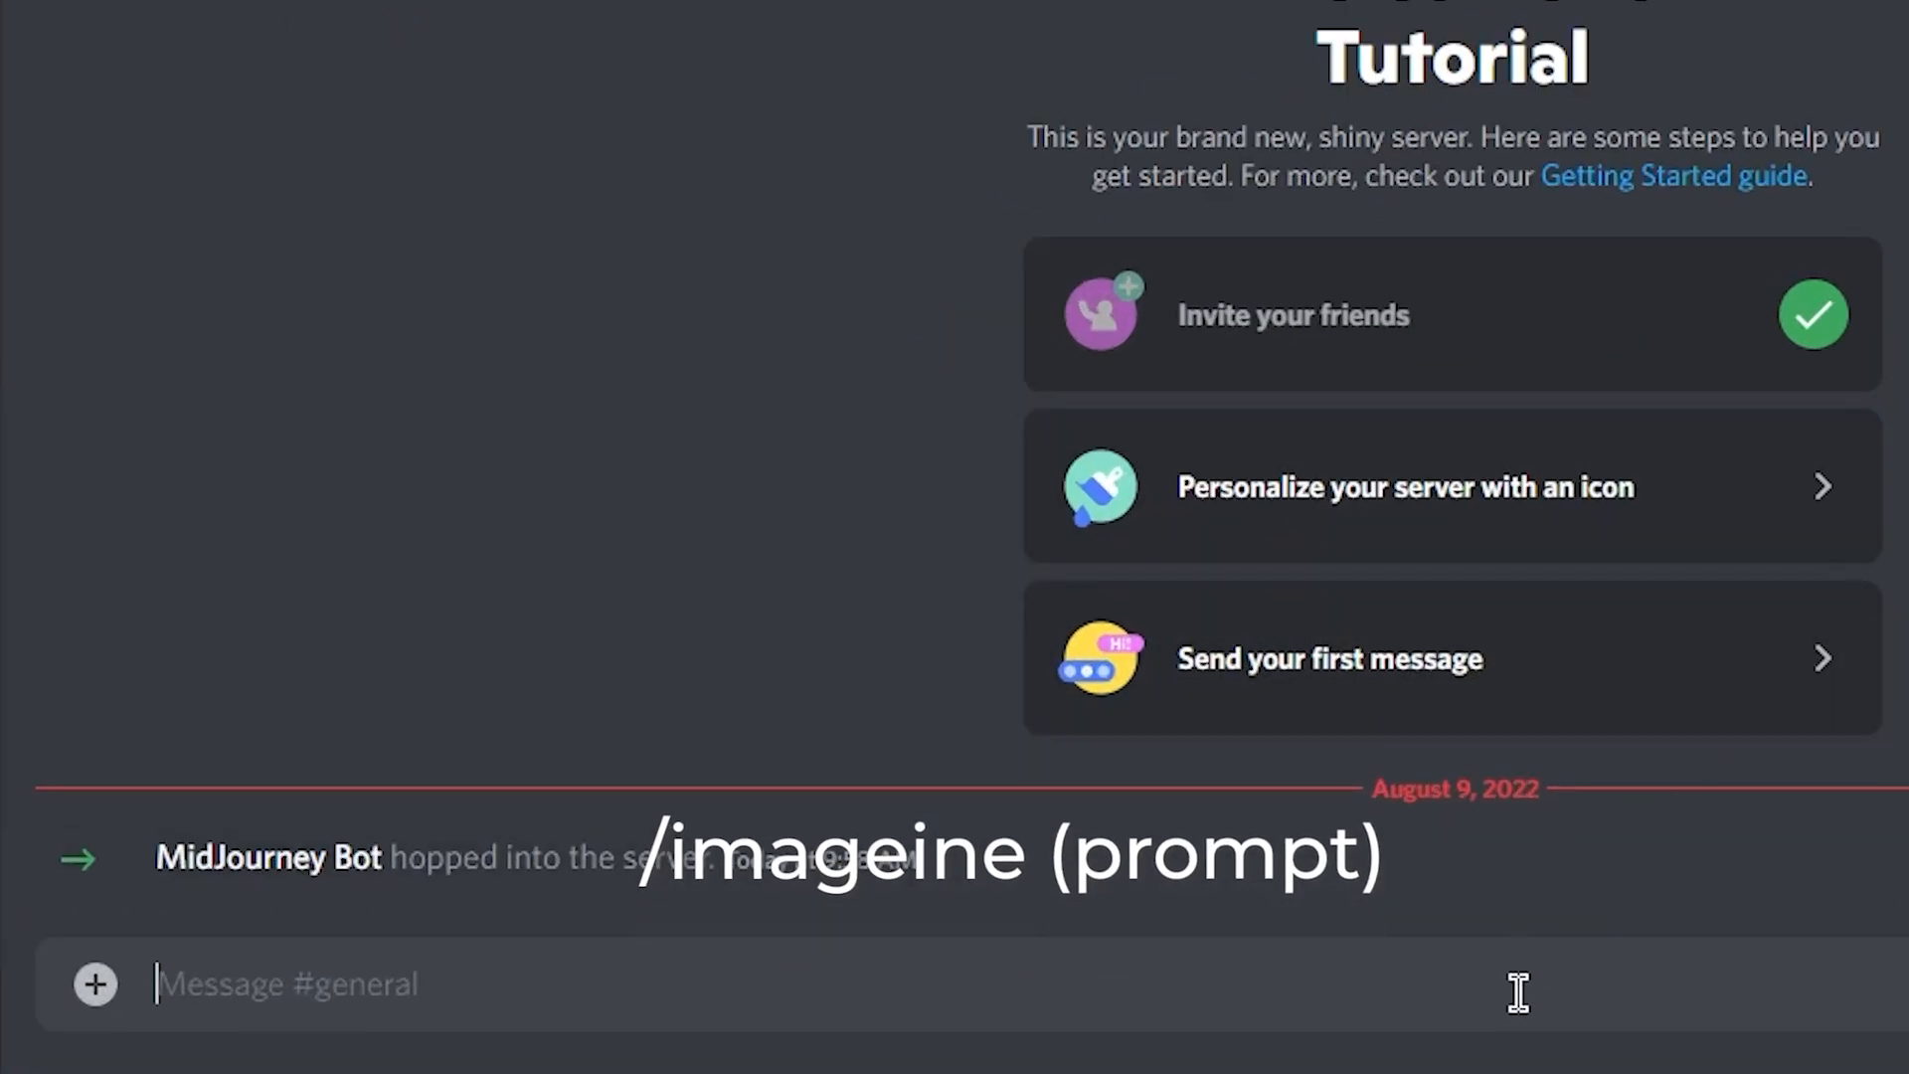
type("/ima")
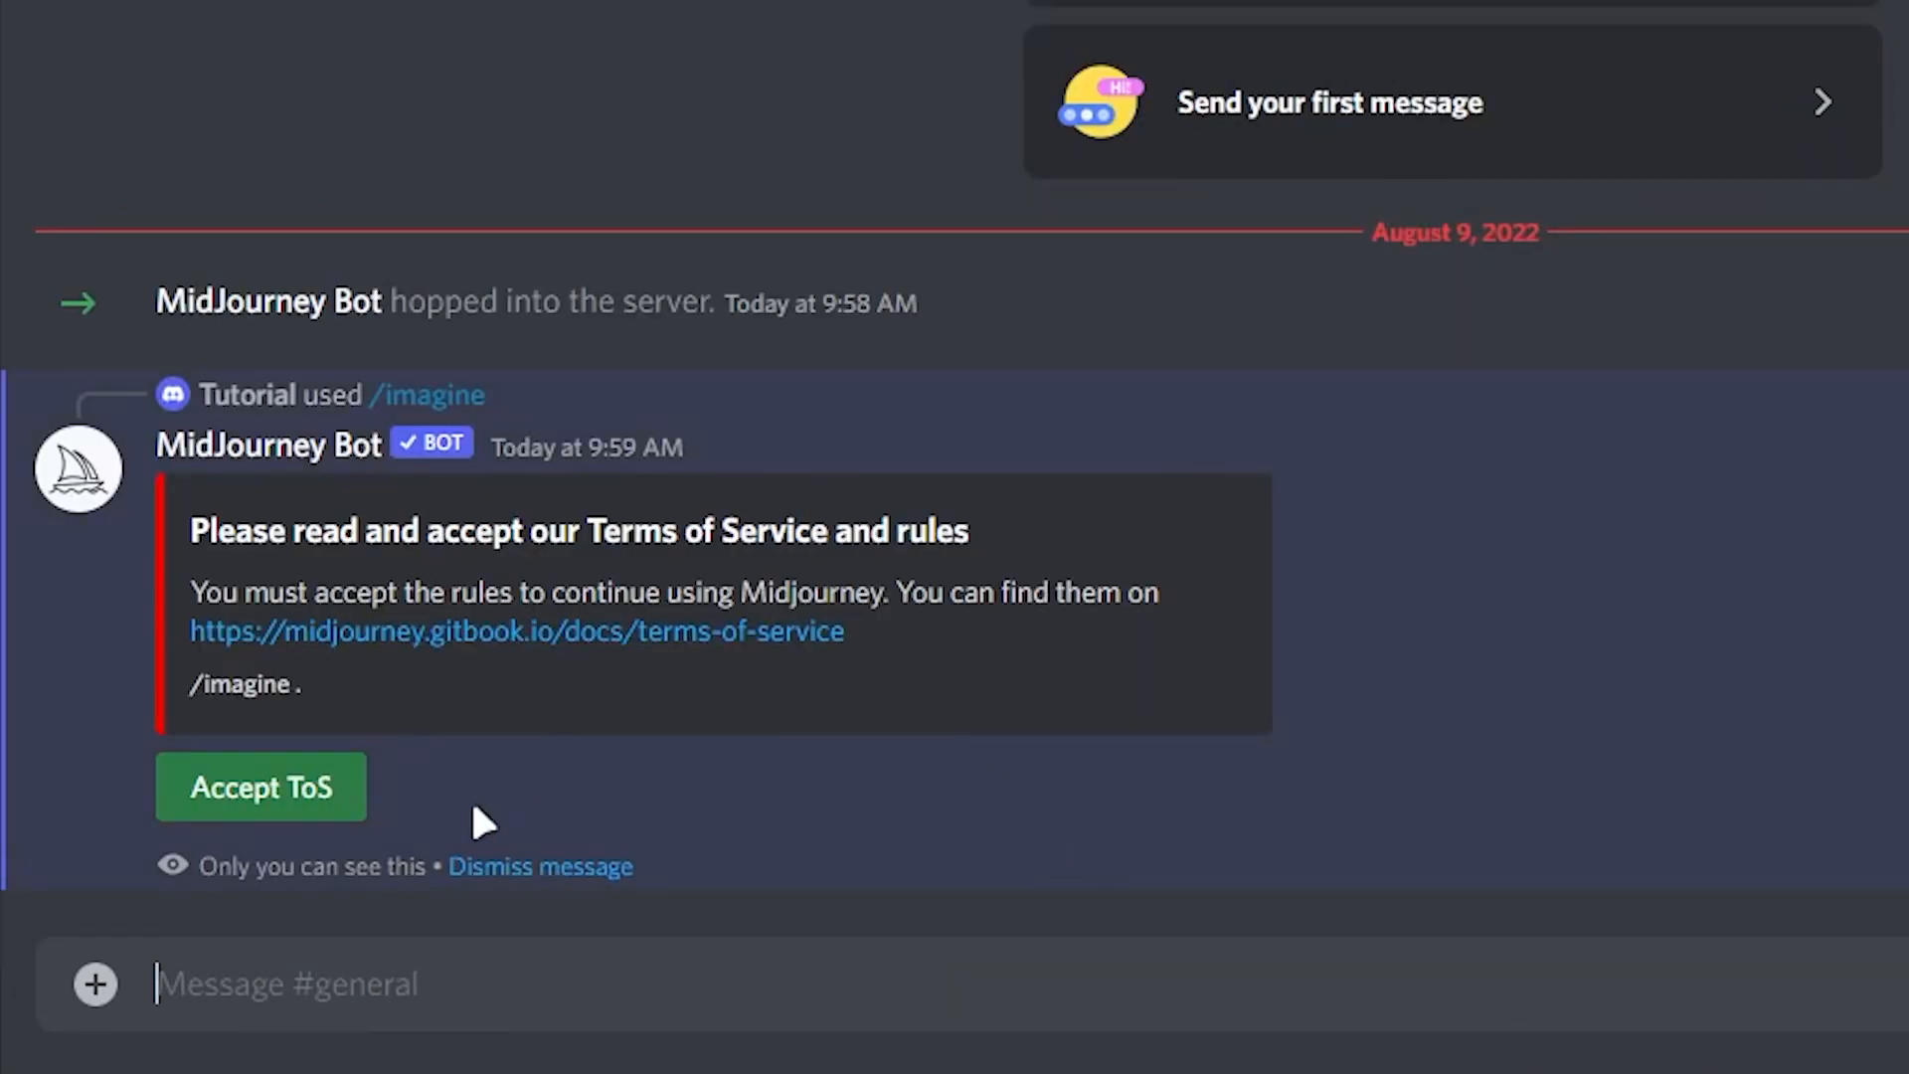
left_click(260, 787)
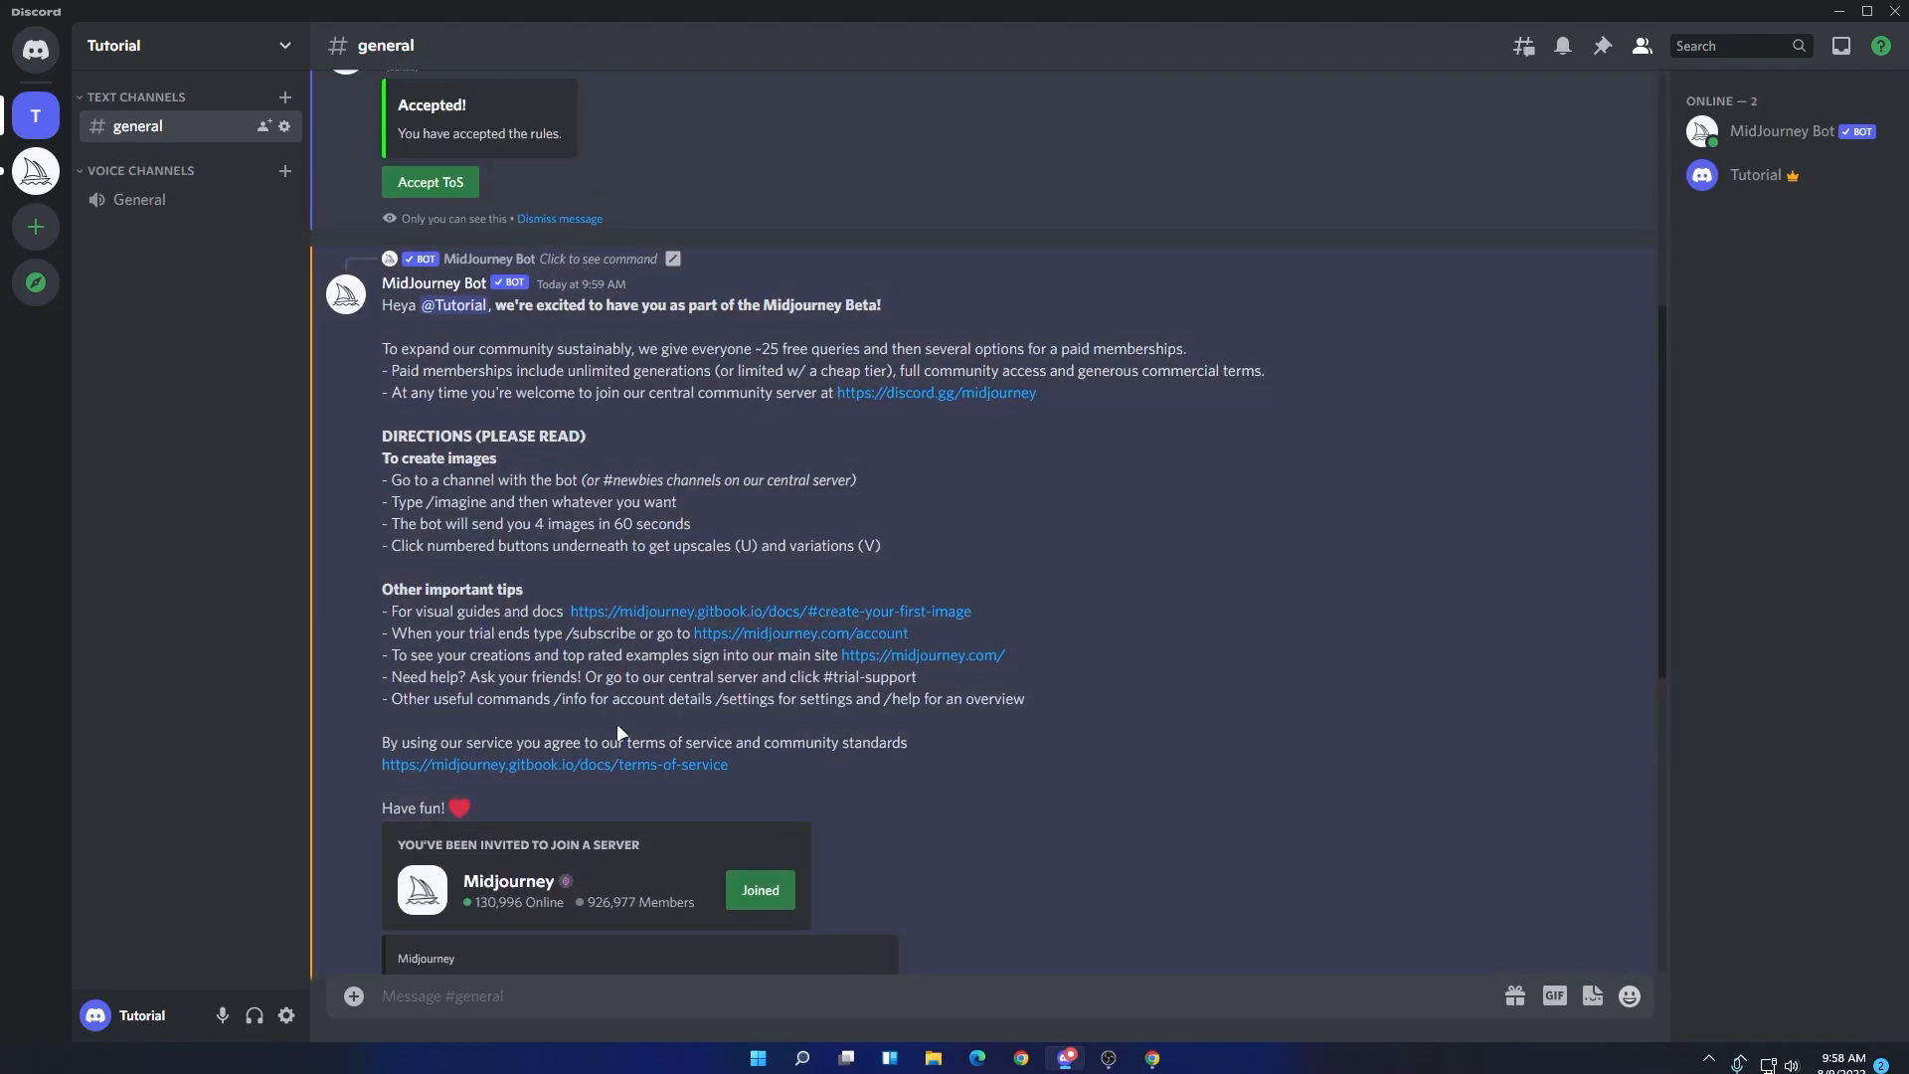
scroll("down", 3)
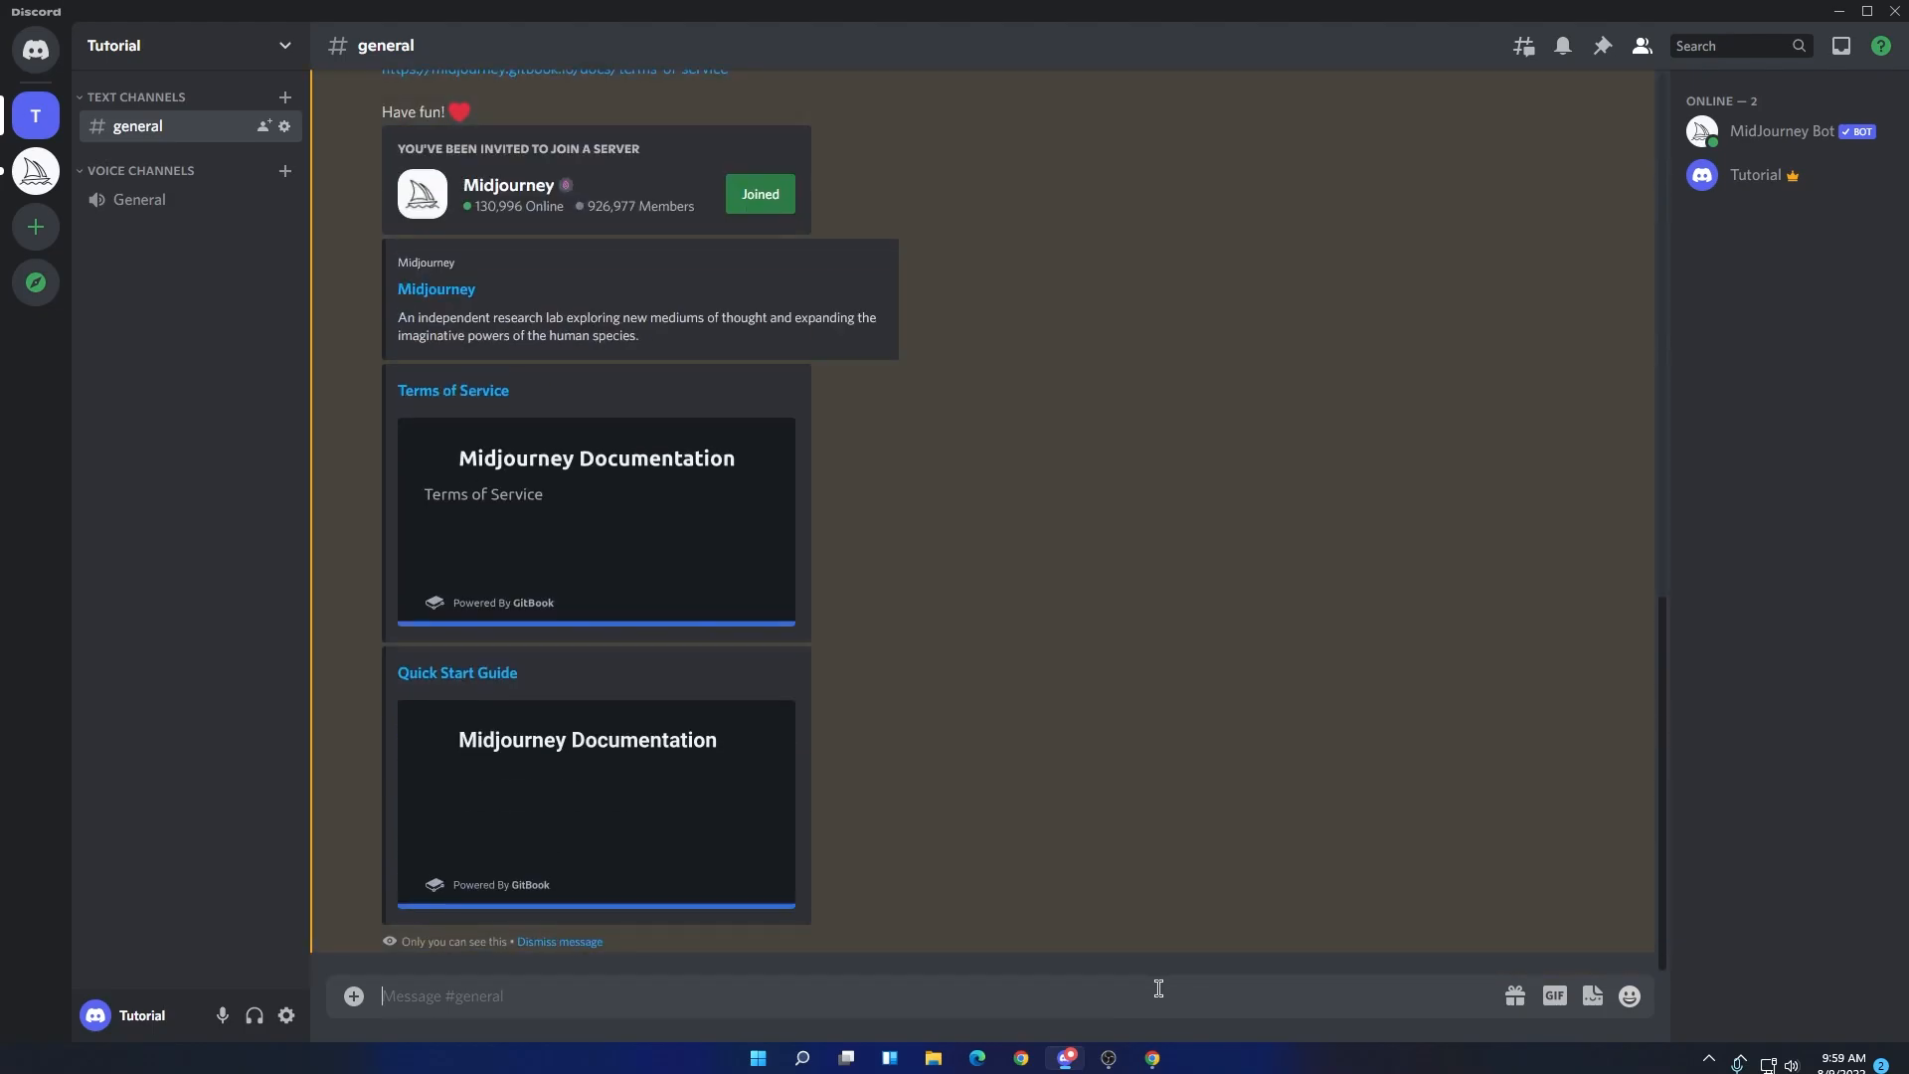
type("/imagine prompt")
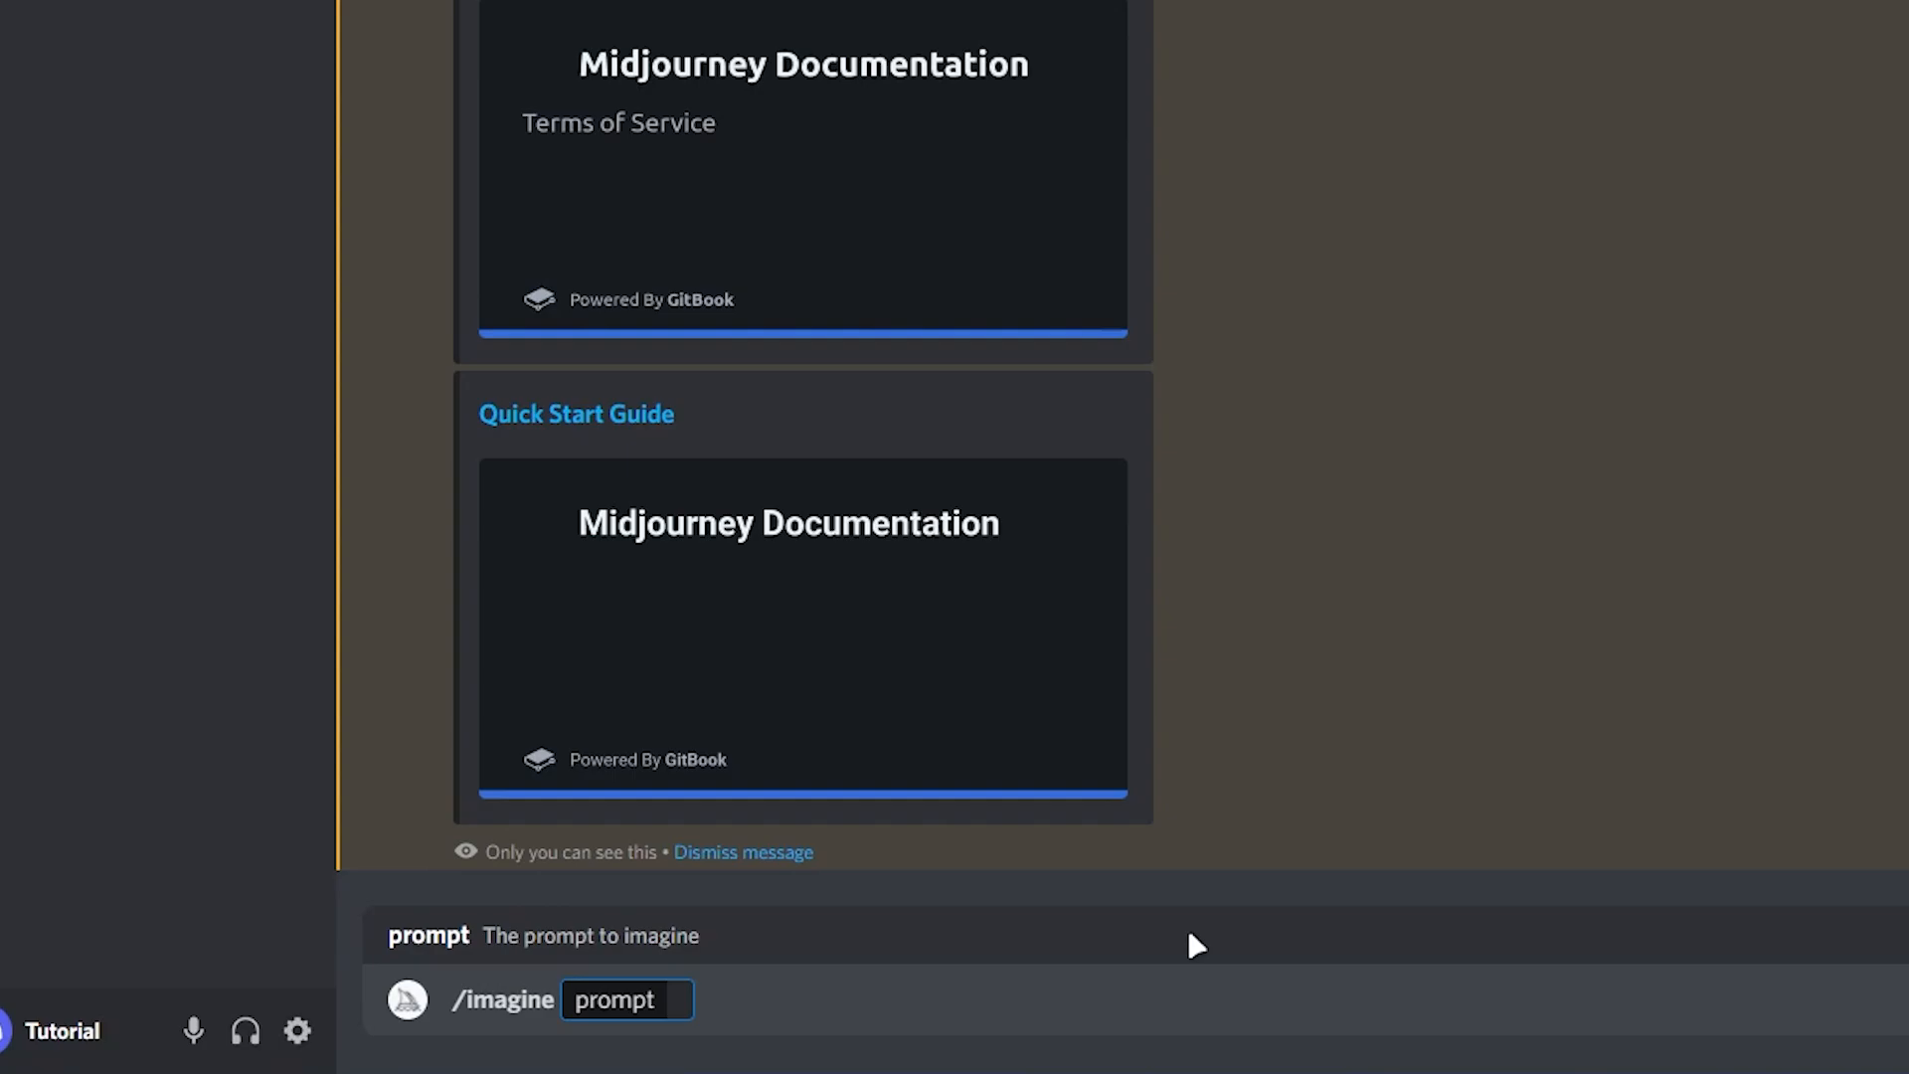
- Enter the prompt 'small boy going to heaven, rays, cinametic' and submit it
type("small boy")
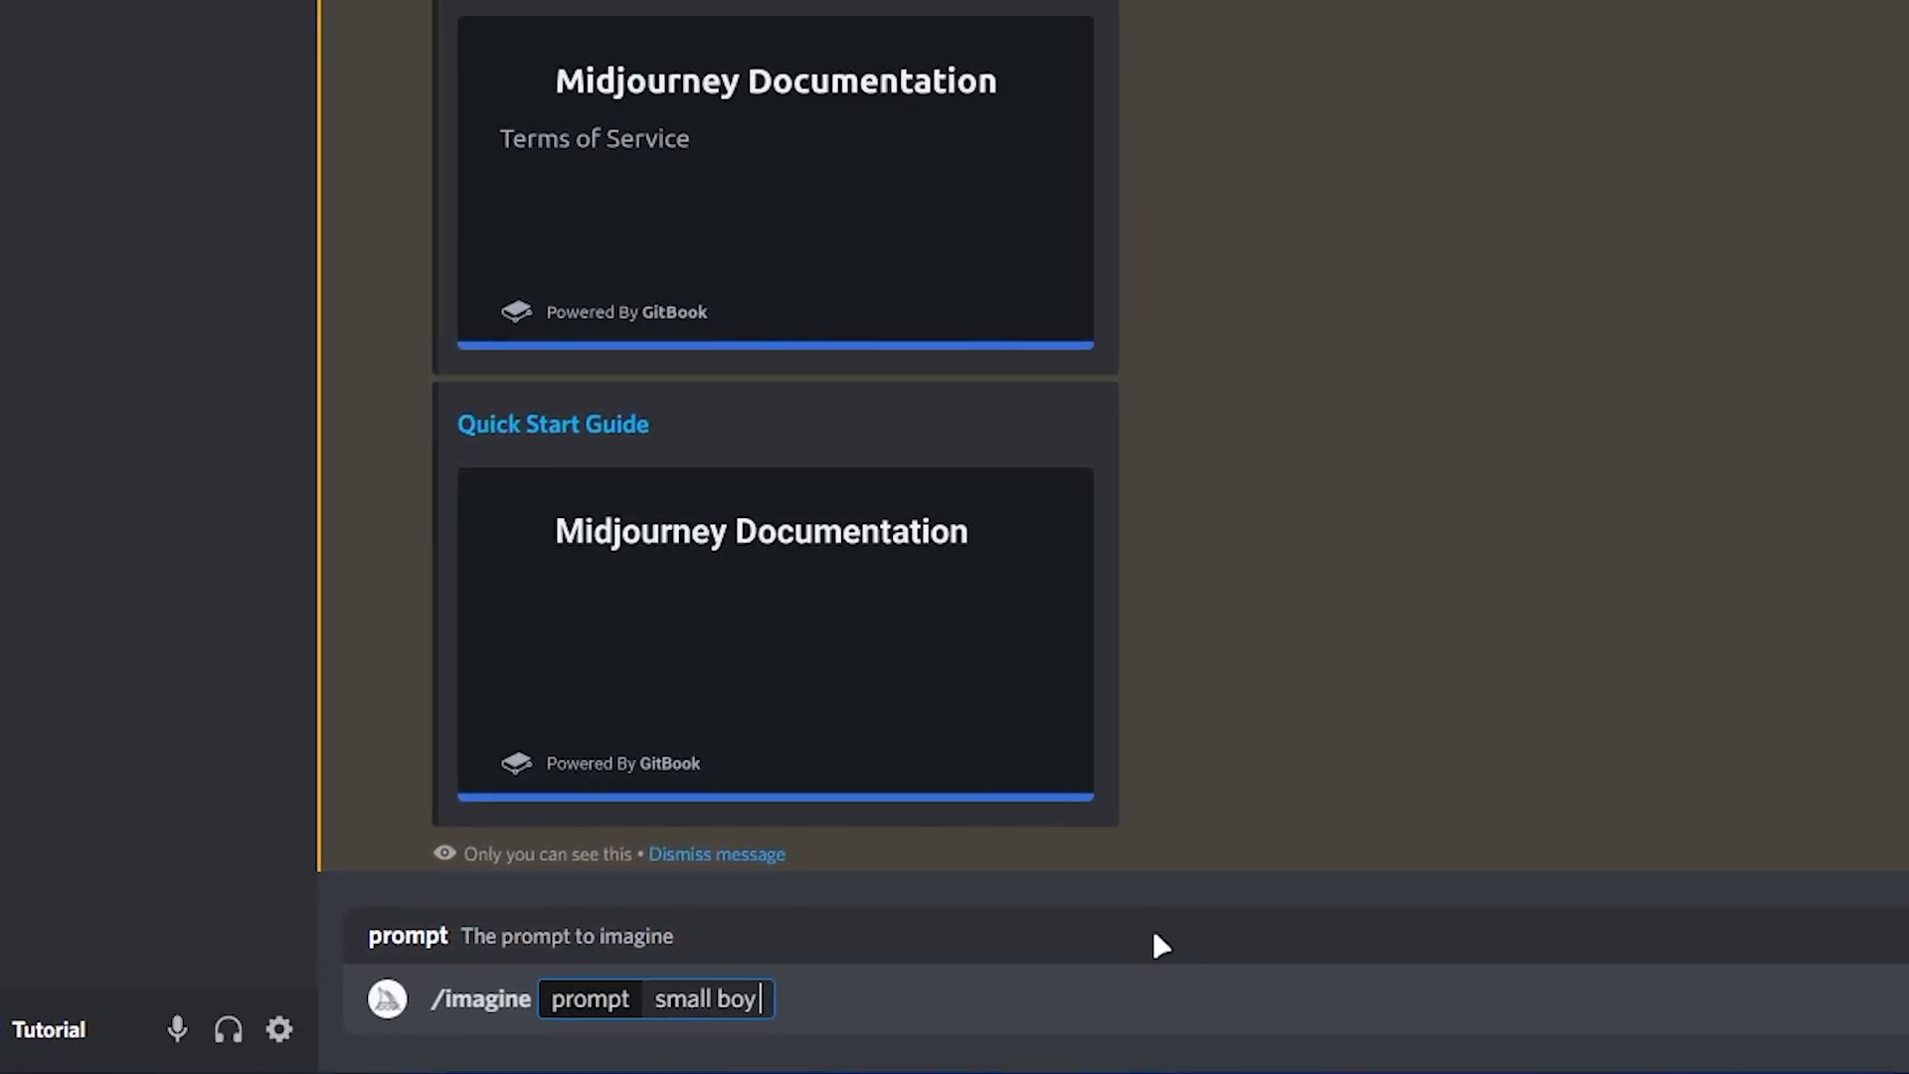
type("going to heaven")
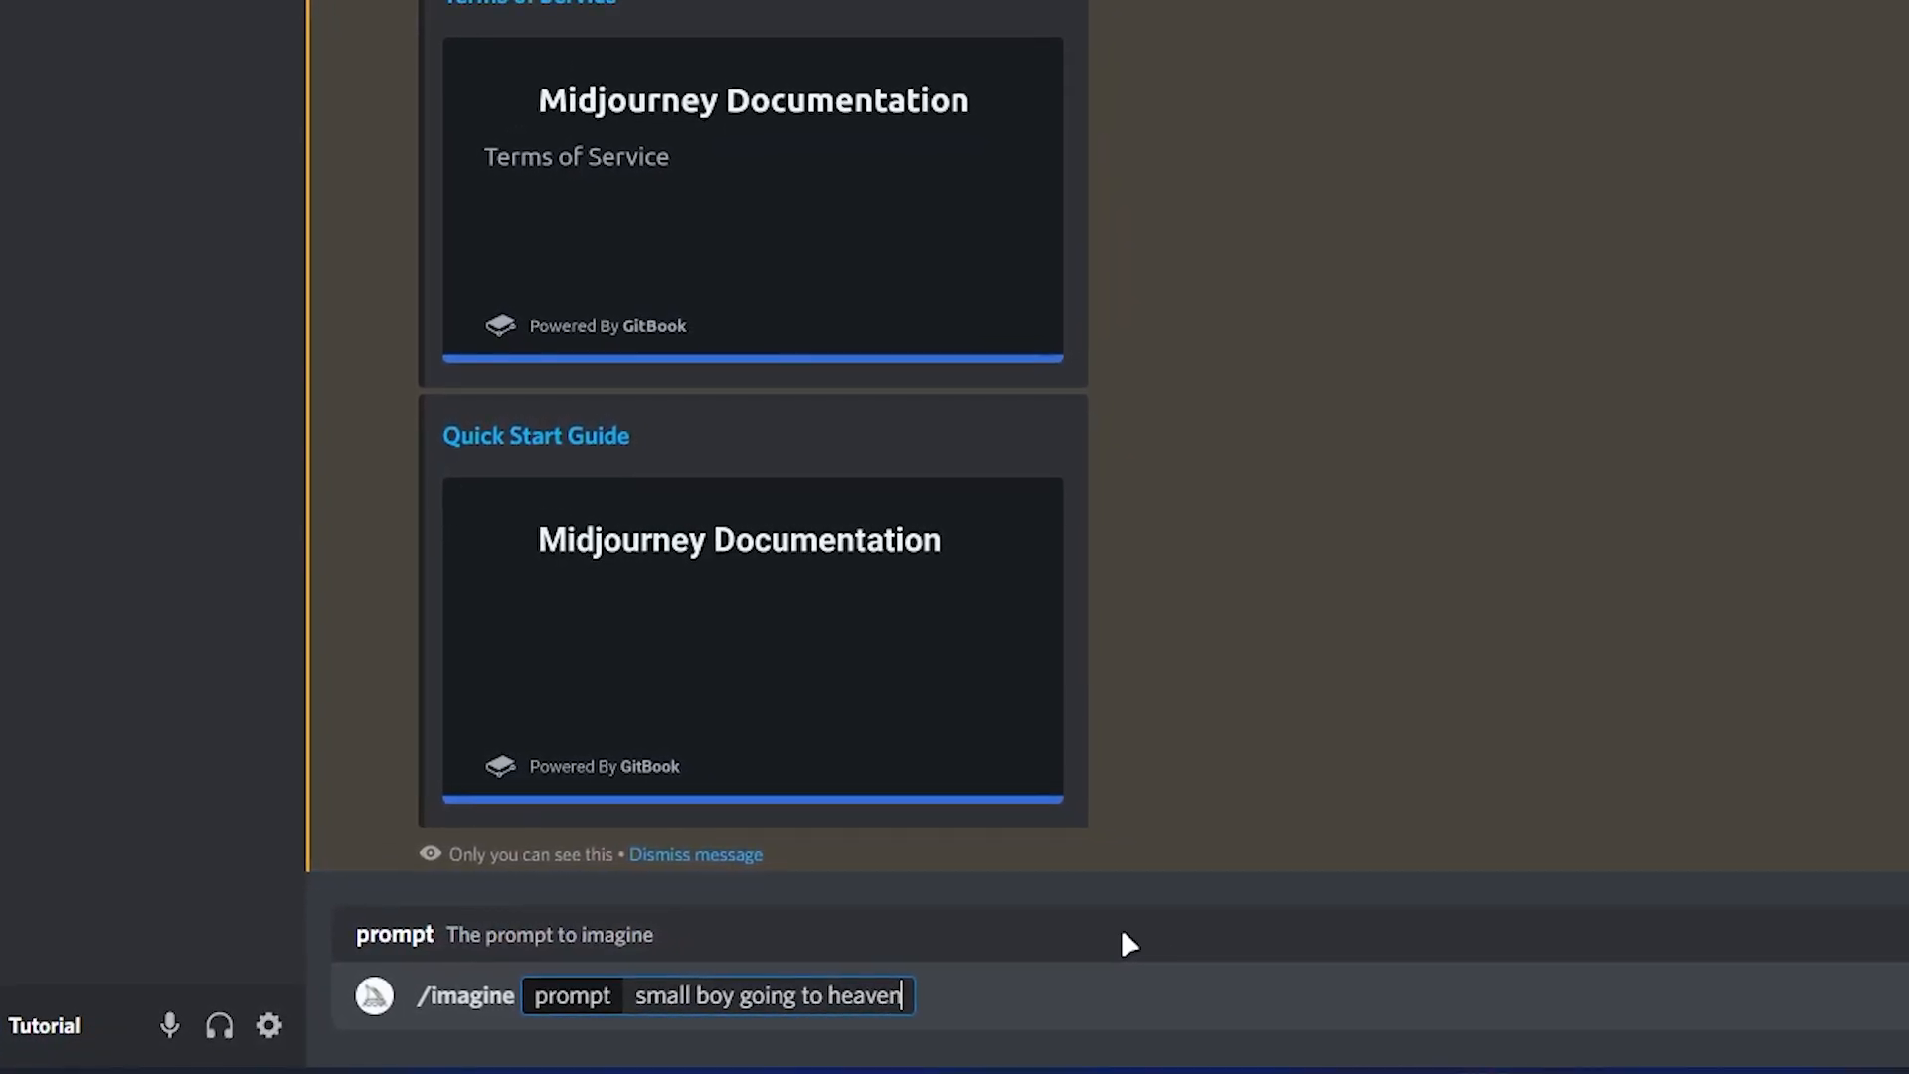
type(",")
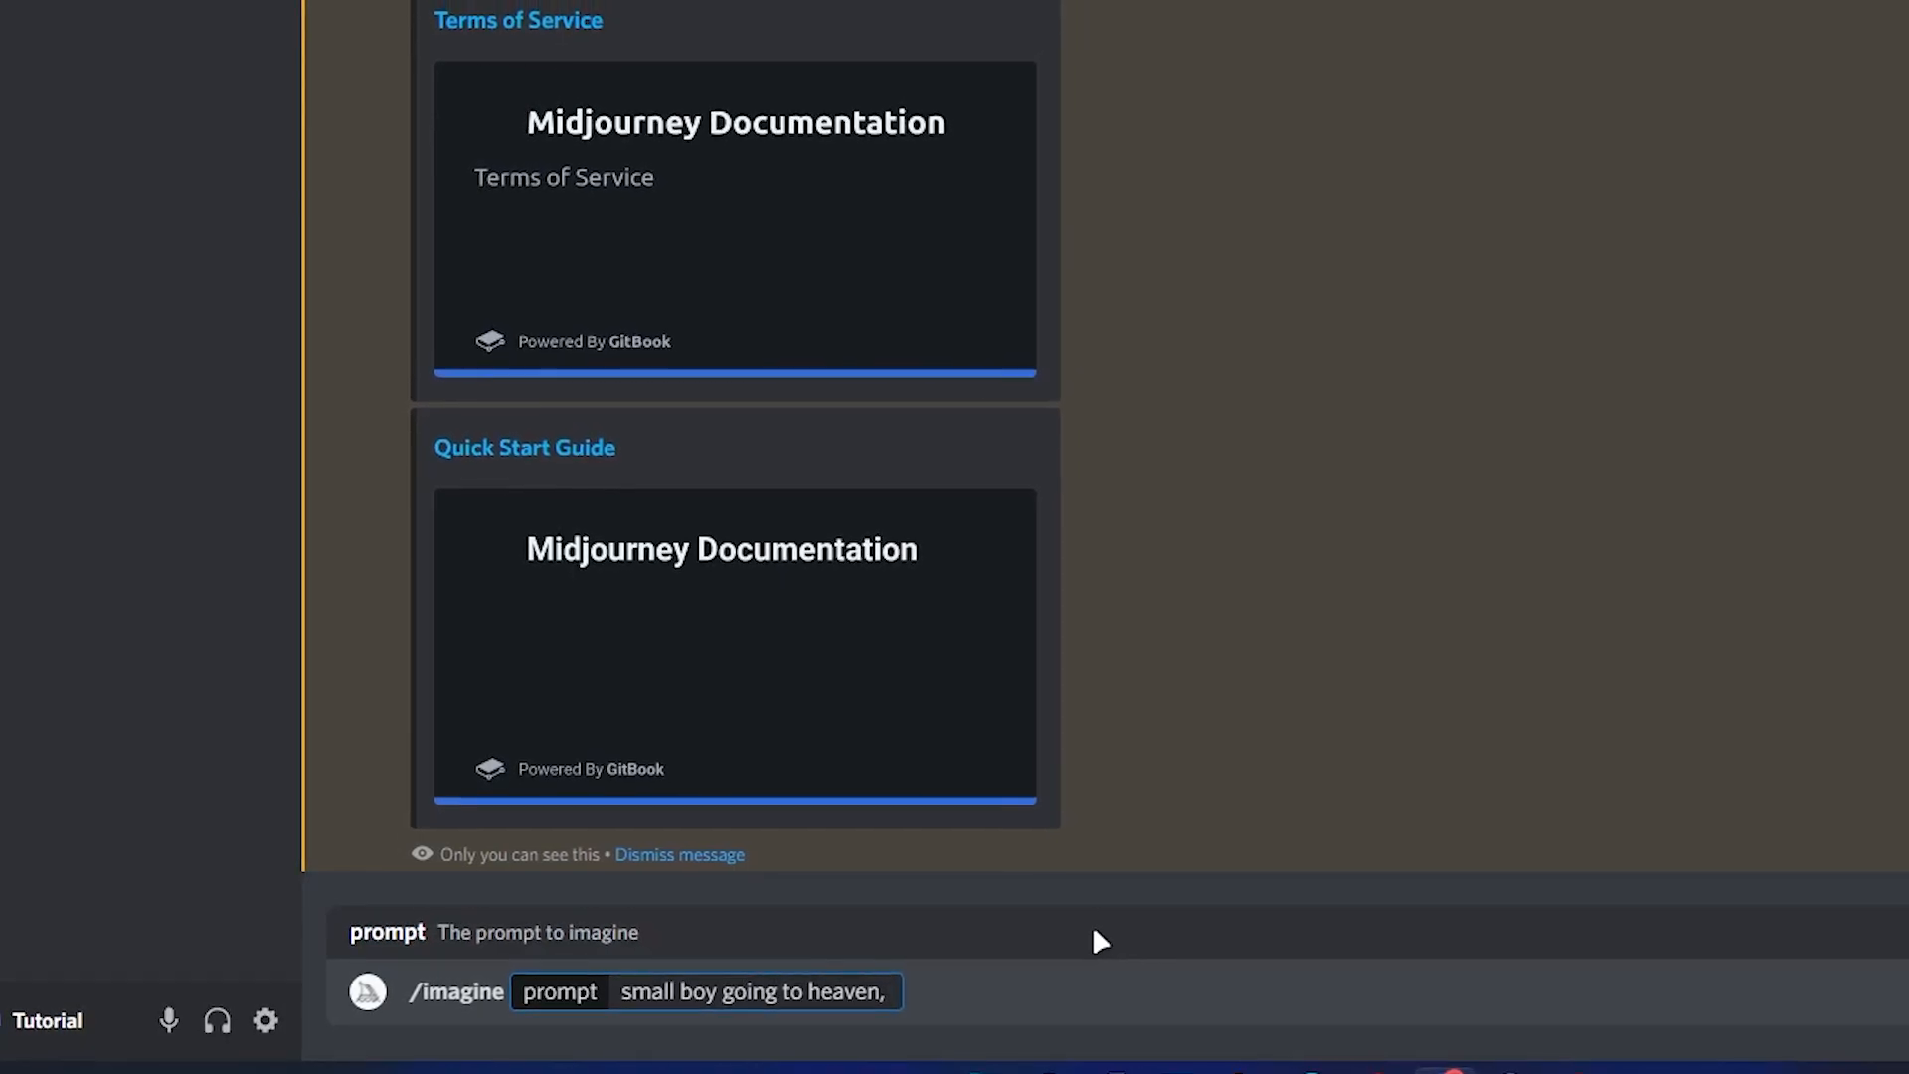
scroll("up", 3)
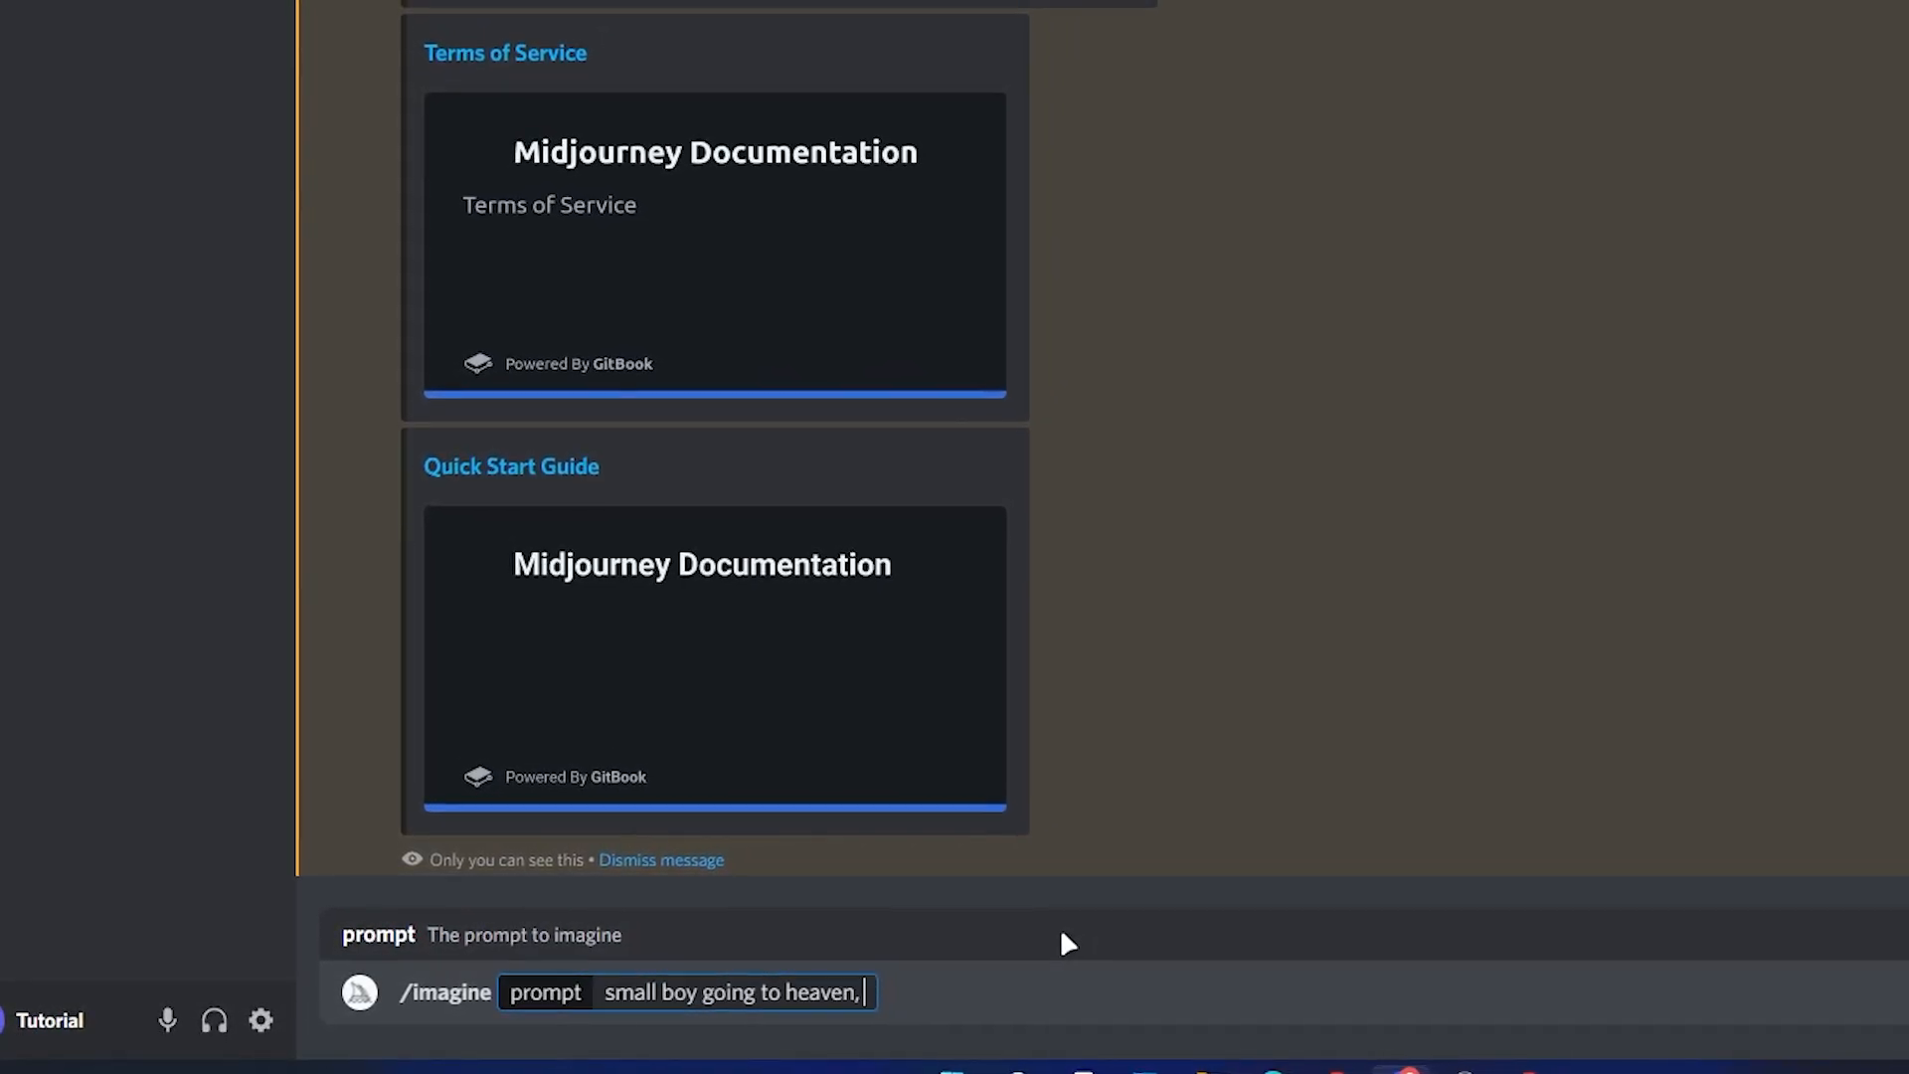
type("rays,")
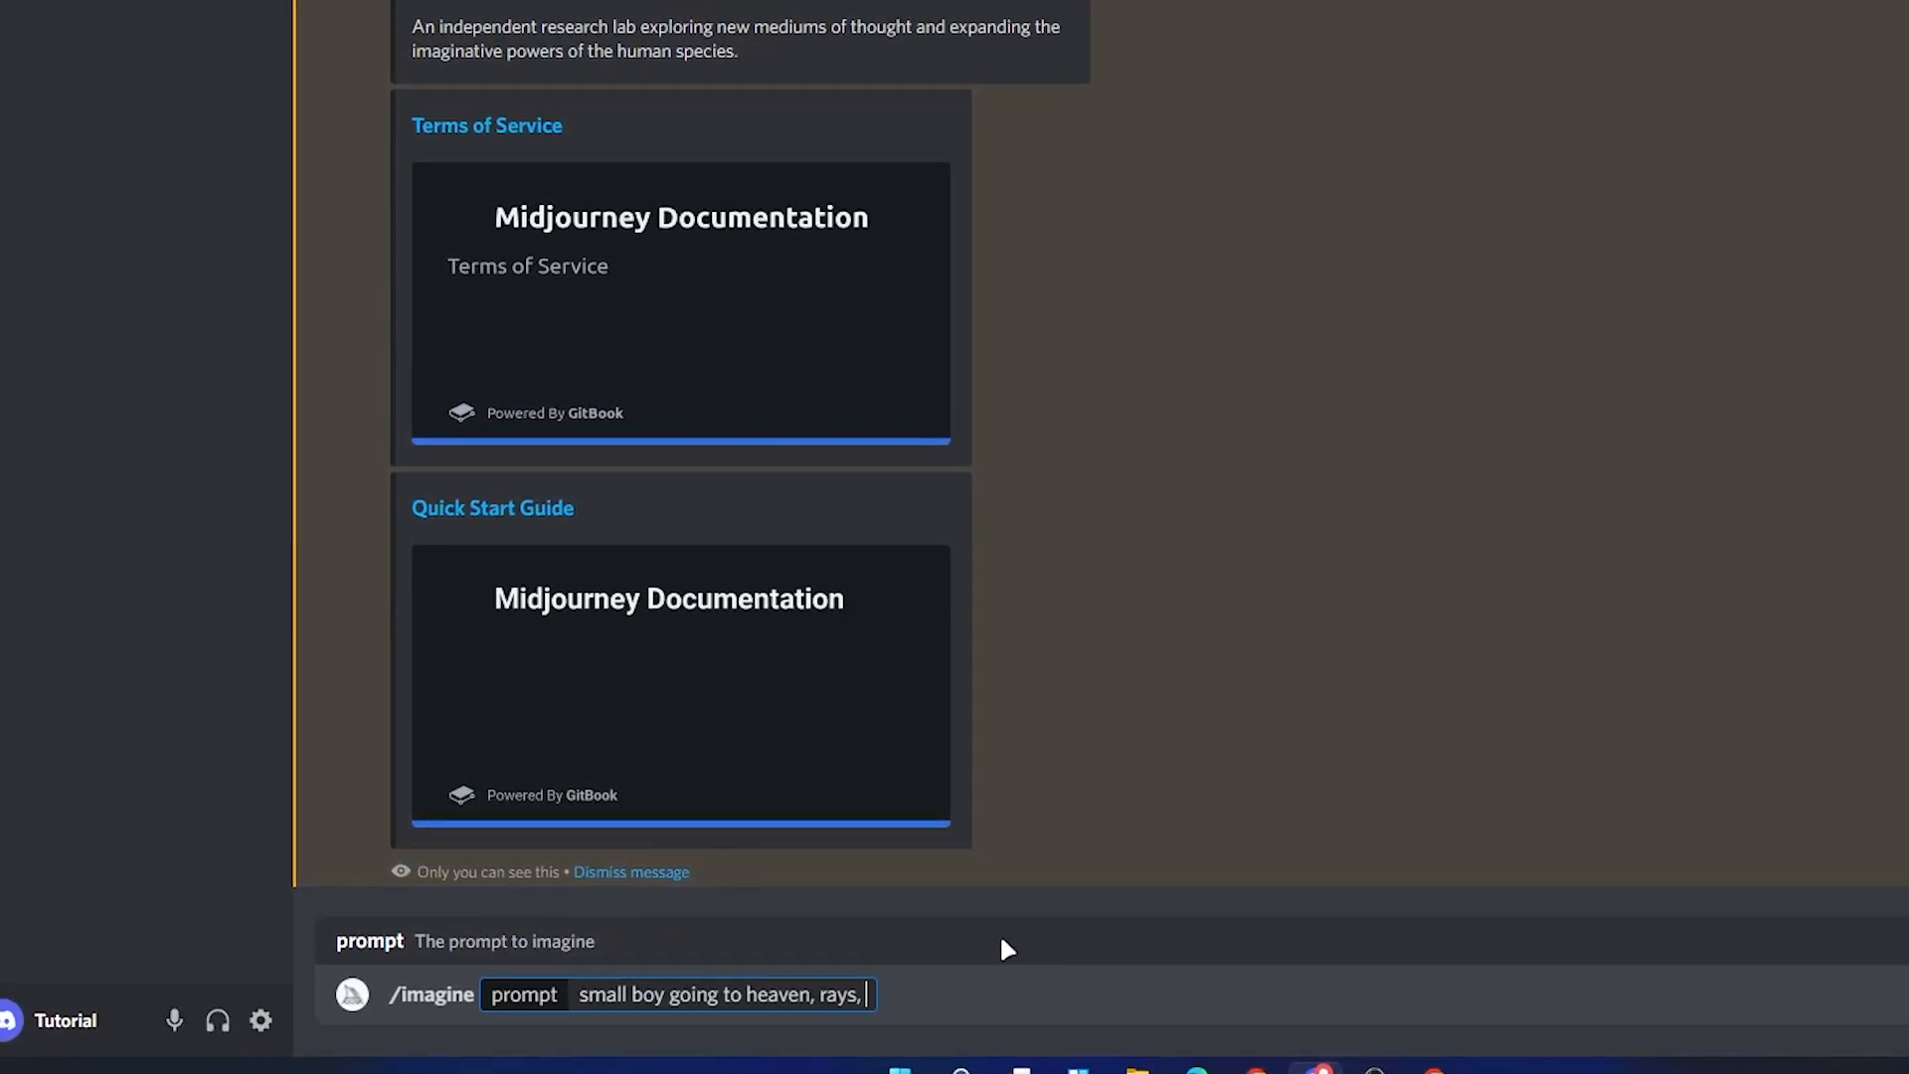
type("cinam")
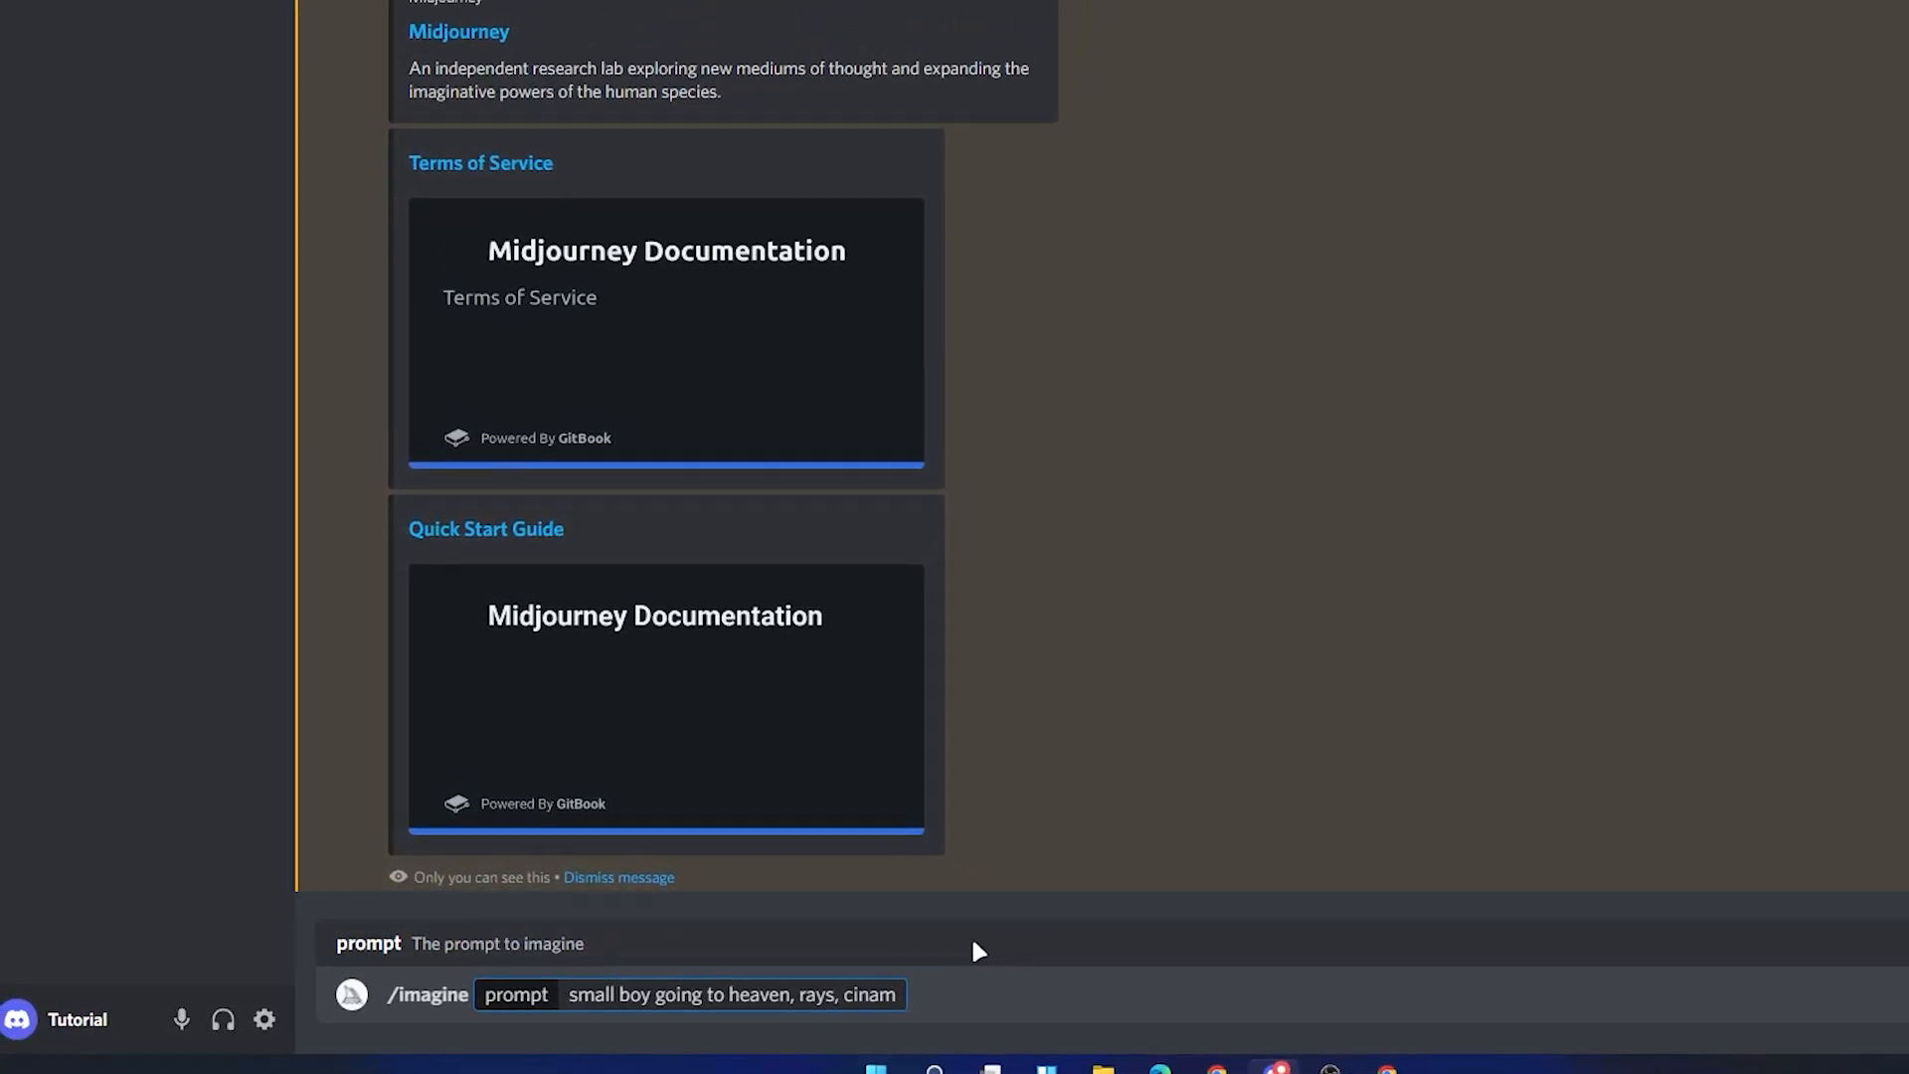
type("etic")
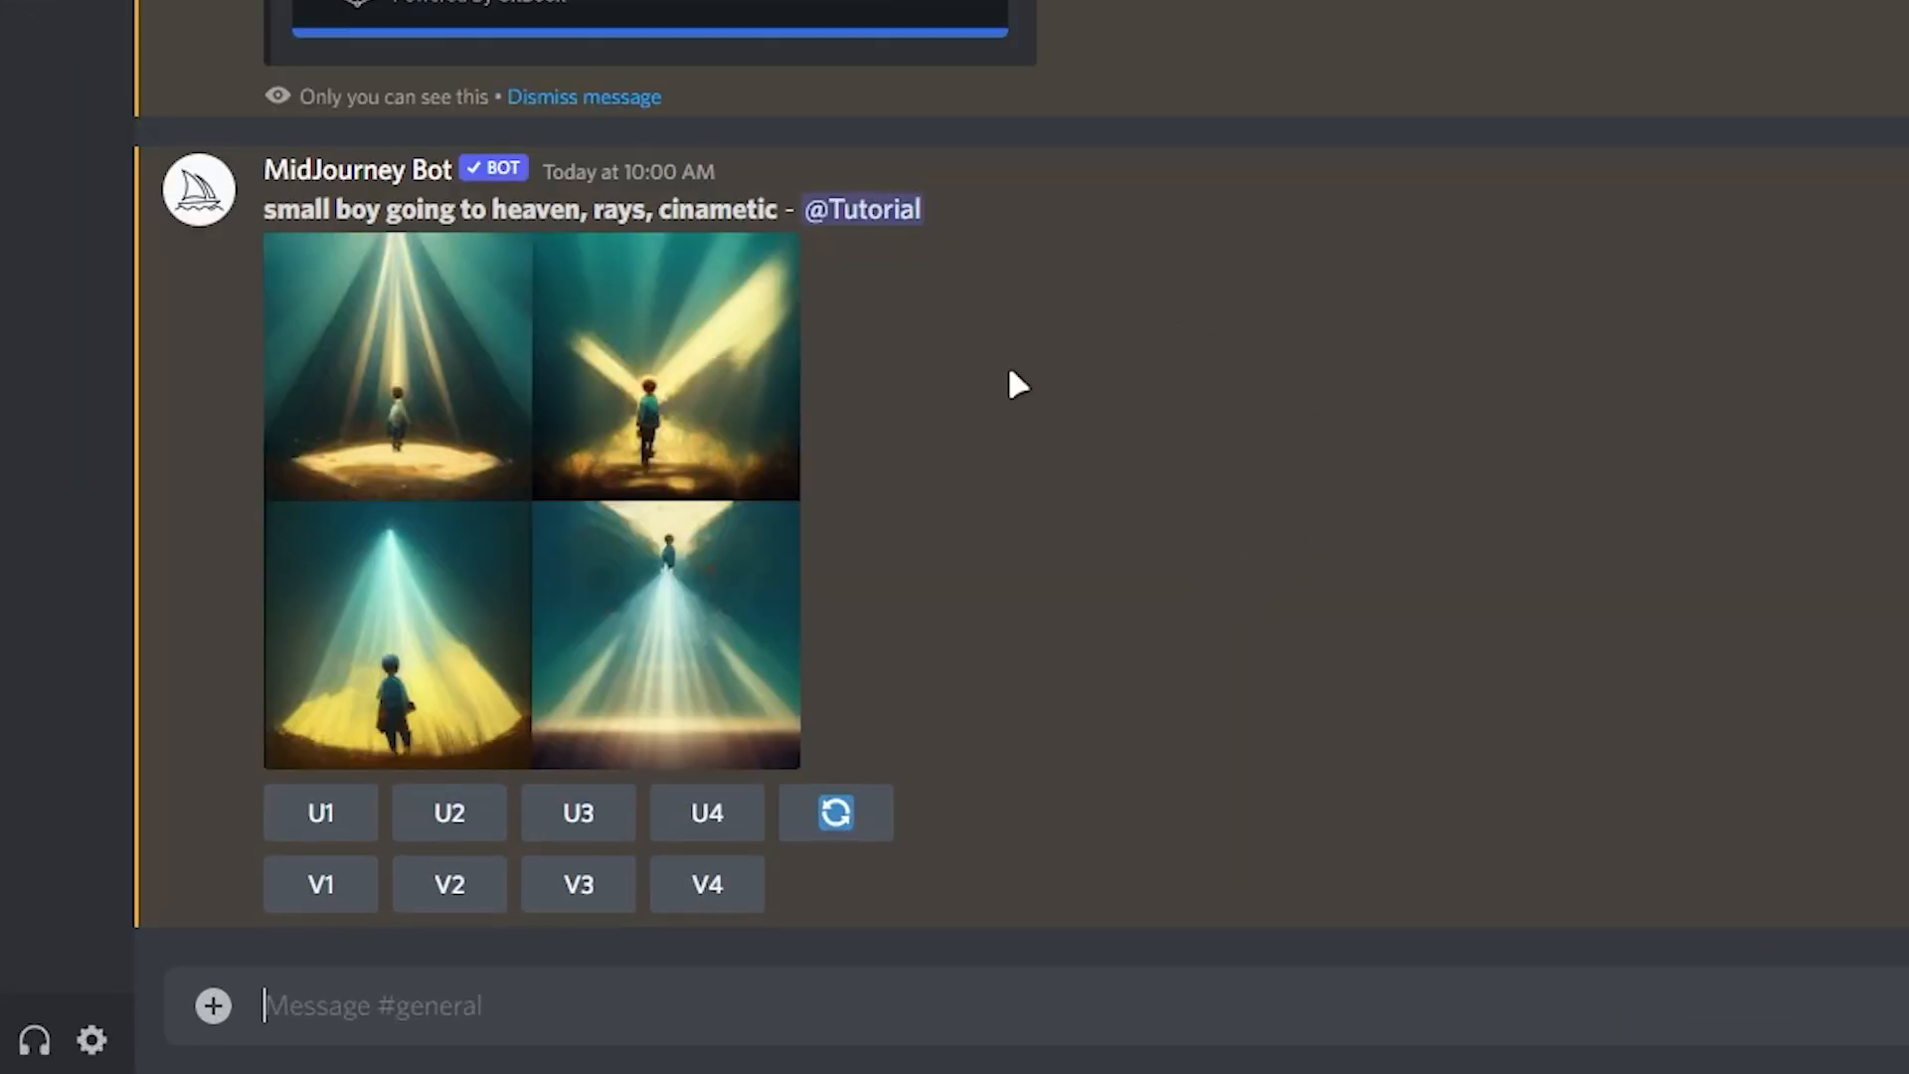
- Upscale the bottom-right grid image with U4
left_click(532, 499)
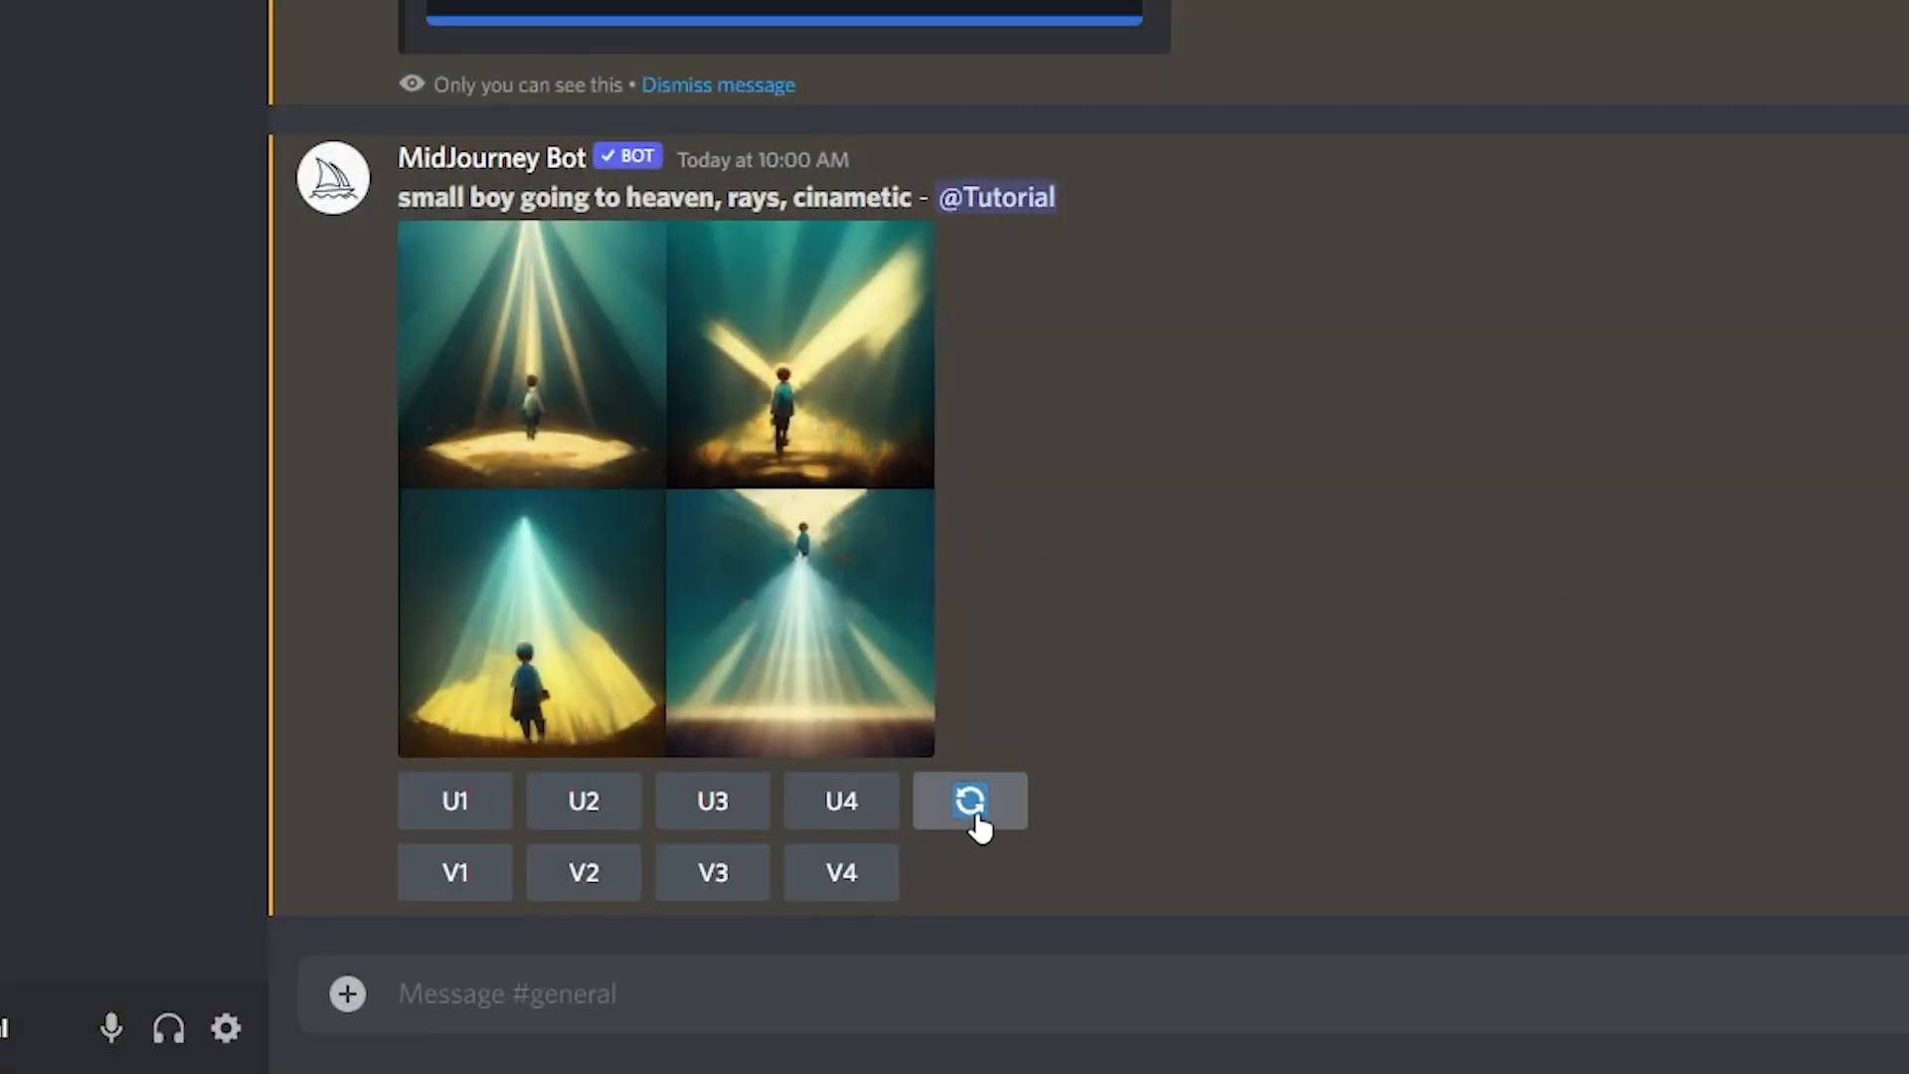
mouse_move(1319, 494)
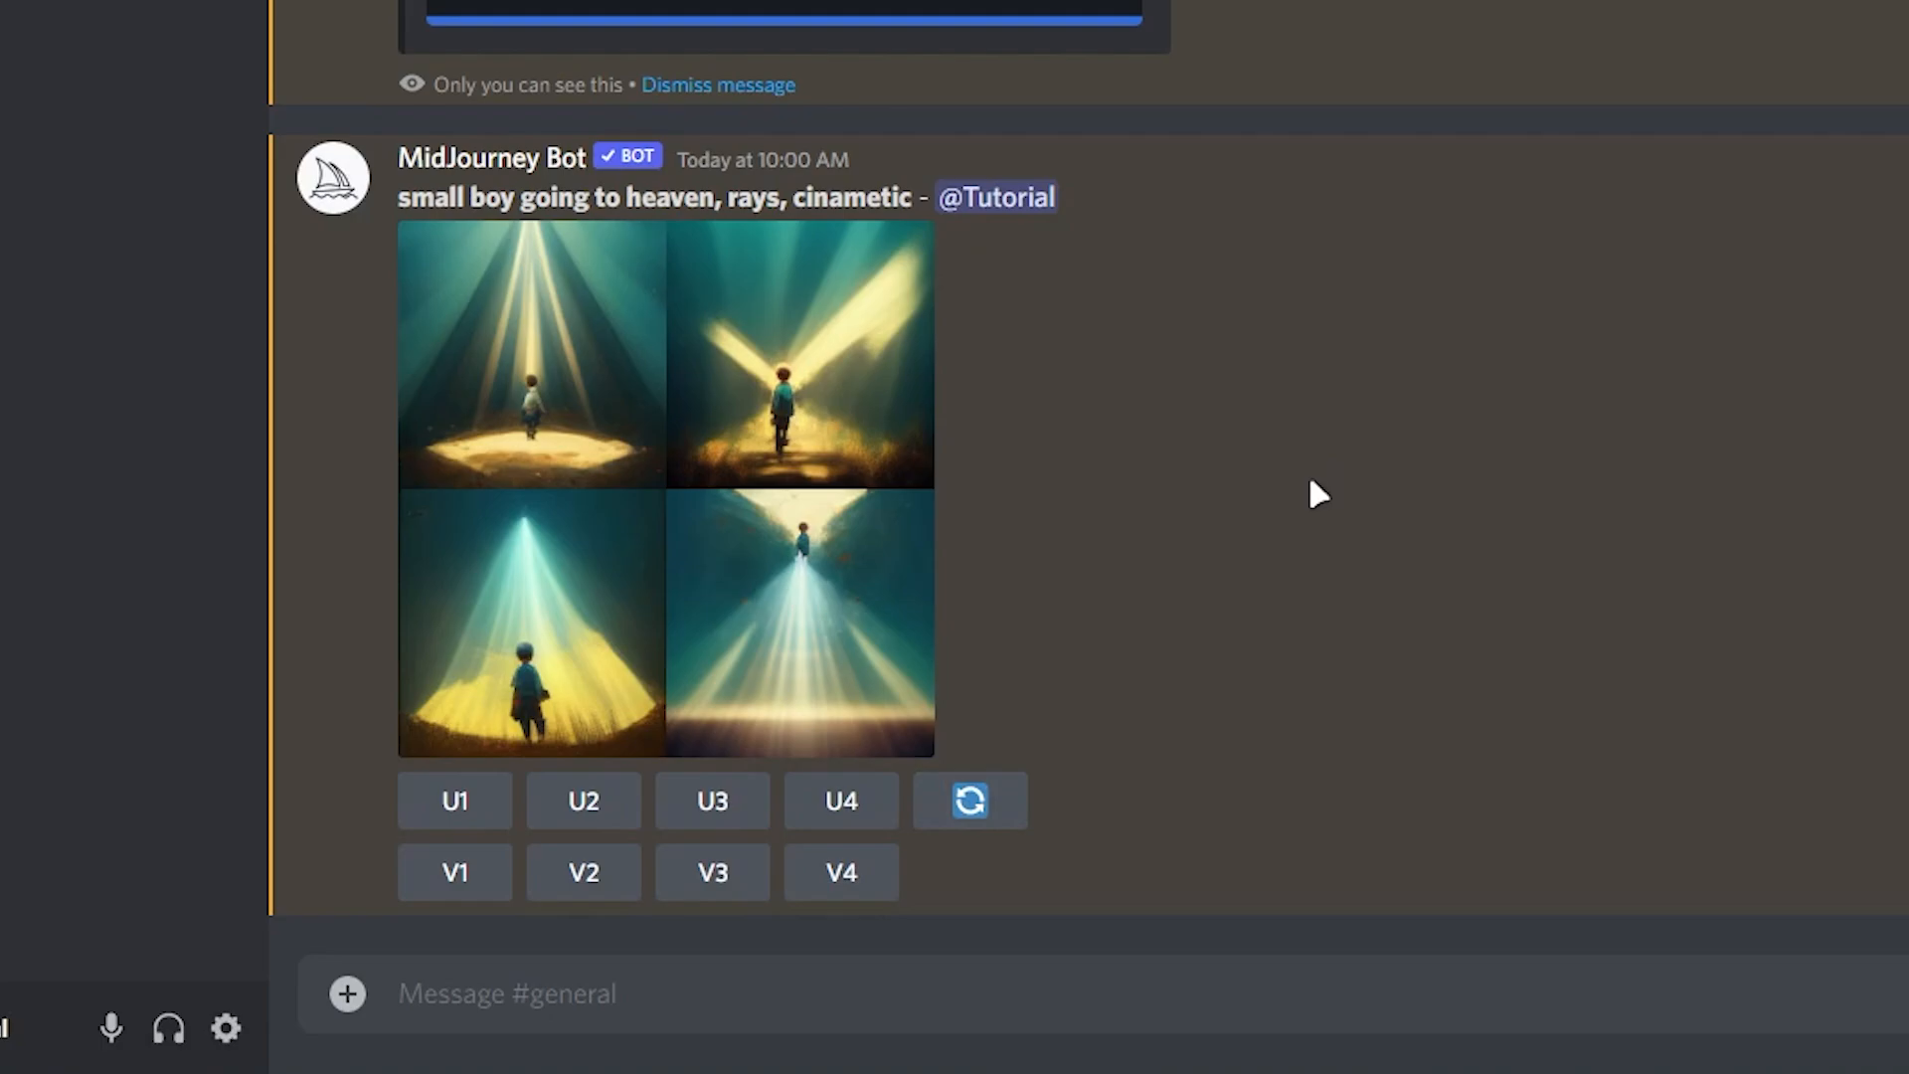
mouse_move(1190, 607)
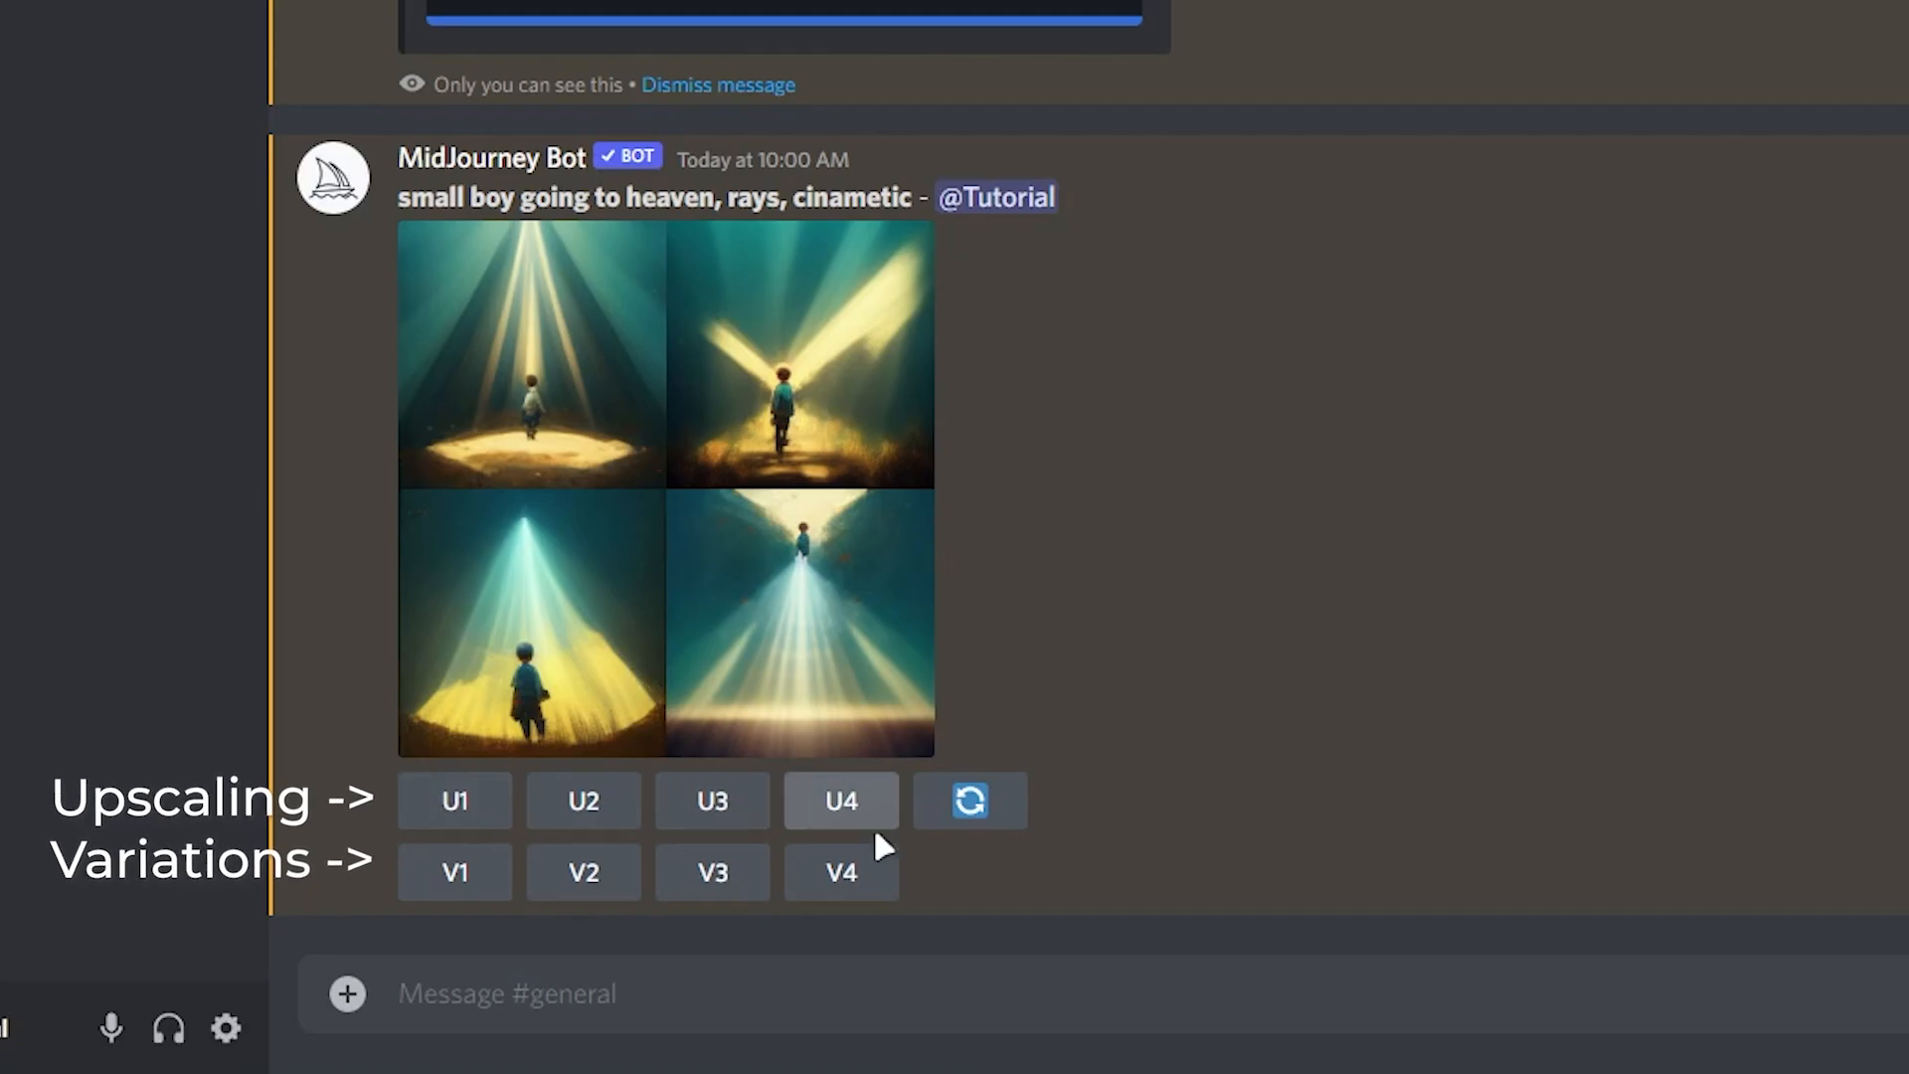
scroll("down", 3)
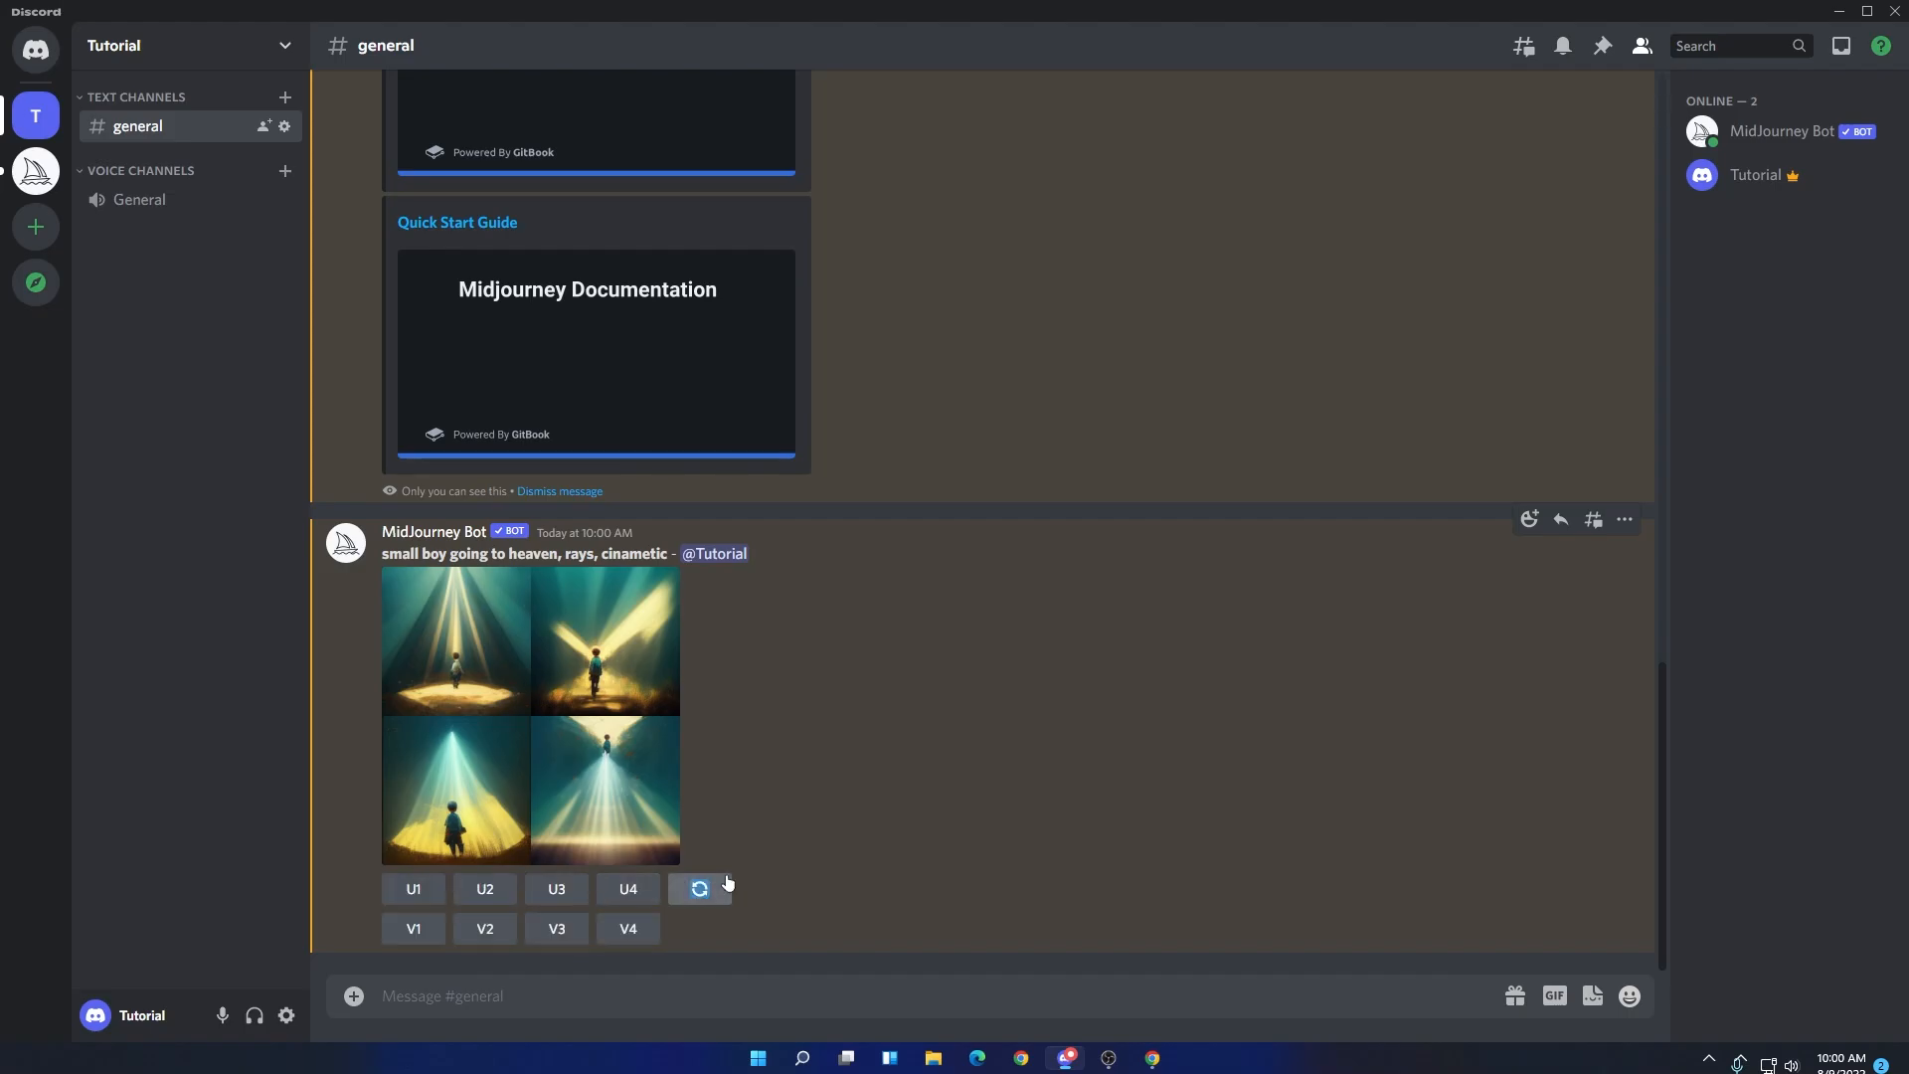
left_click(628, 888)
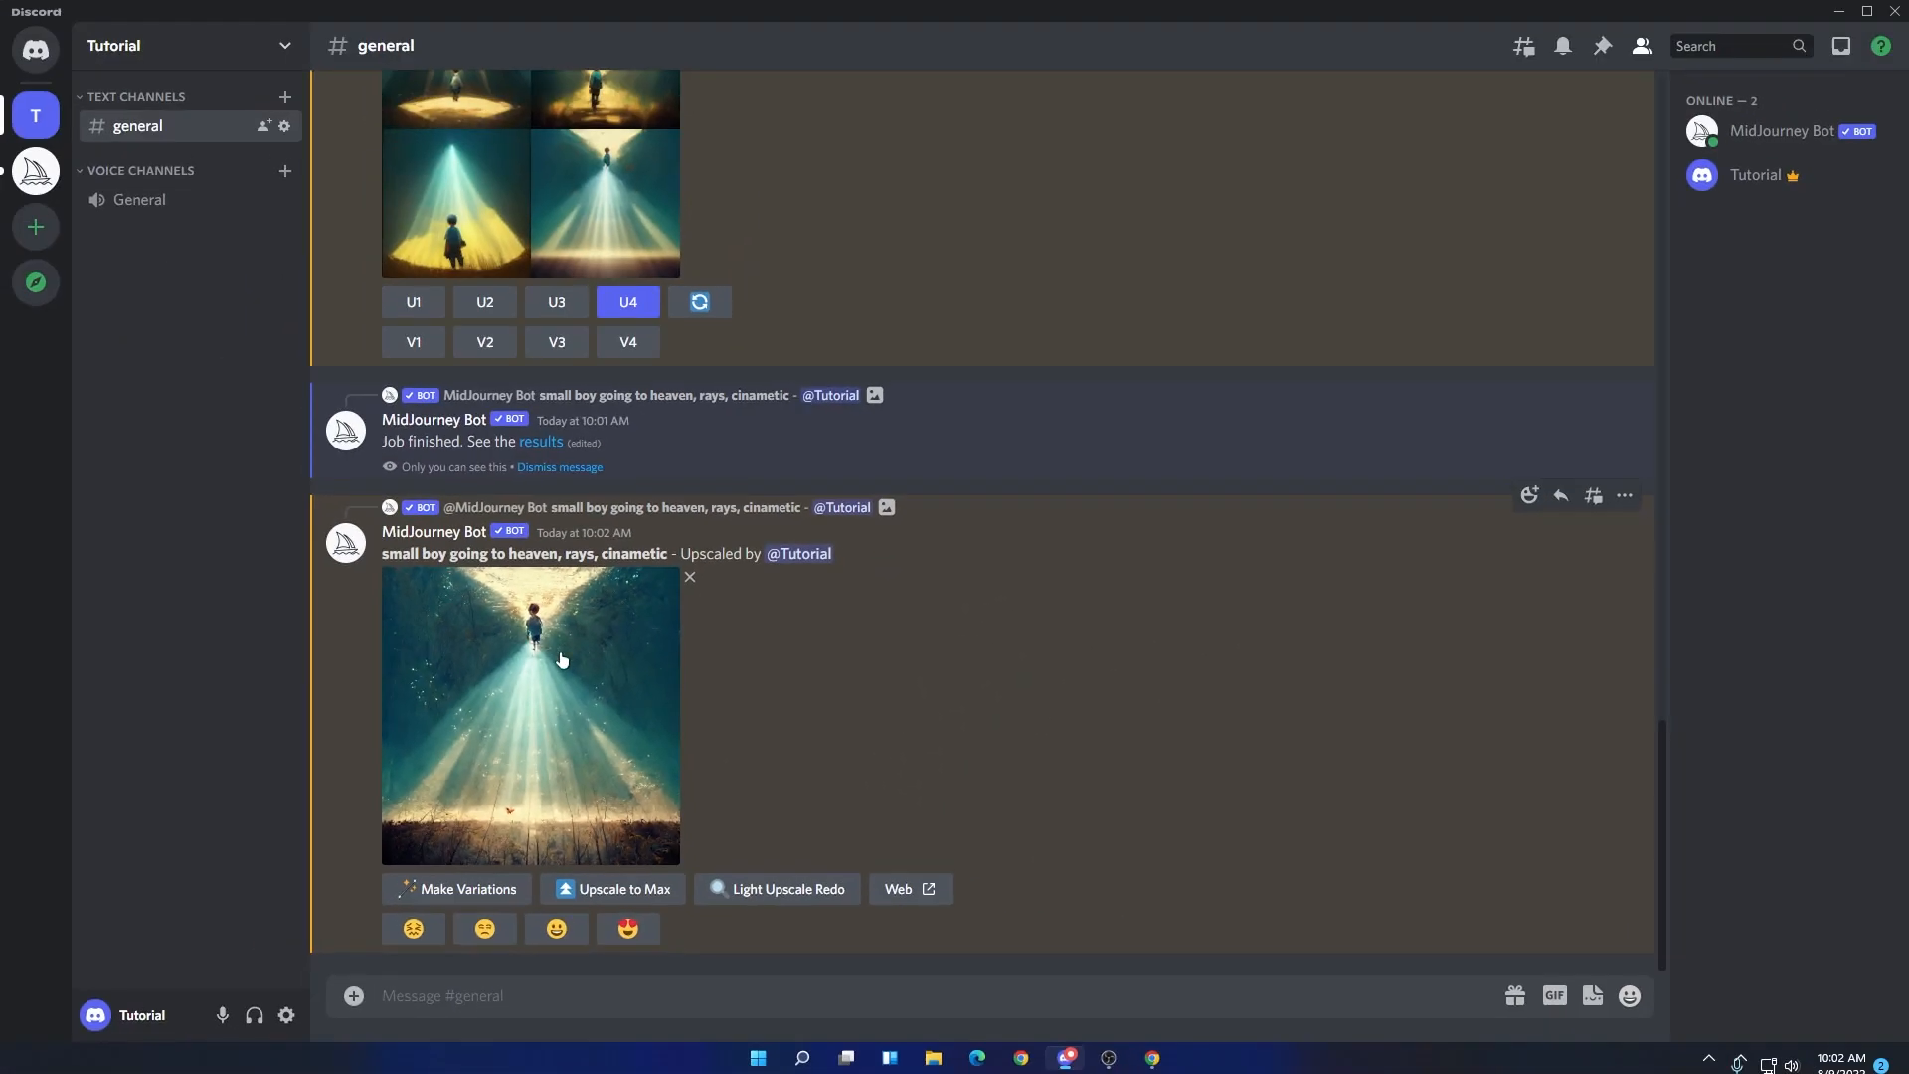
mouse_move(777, 889)
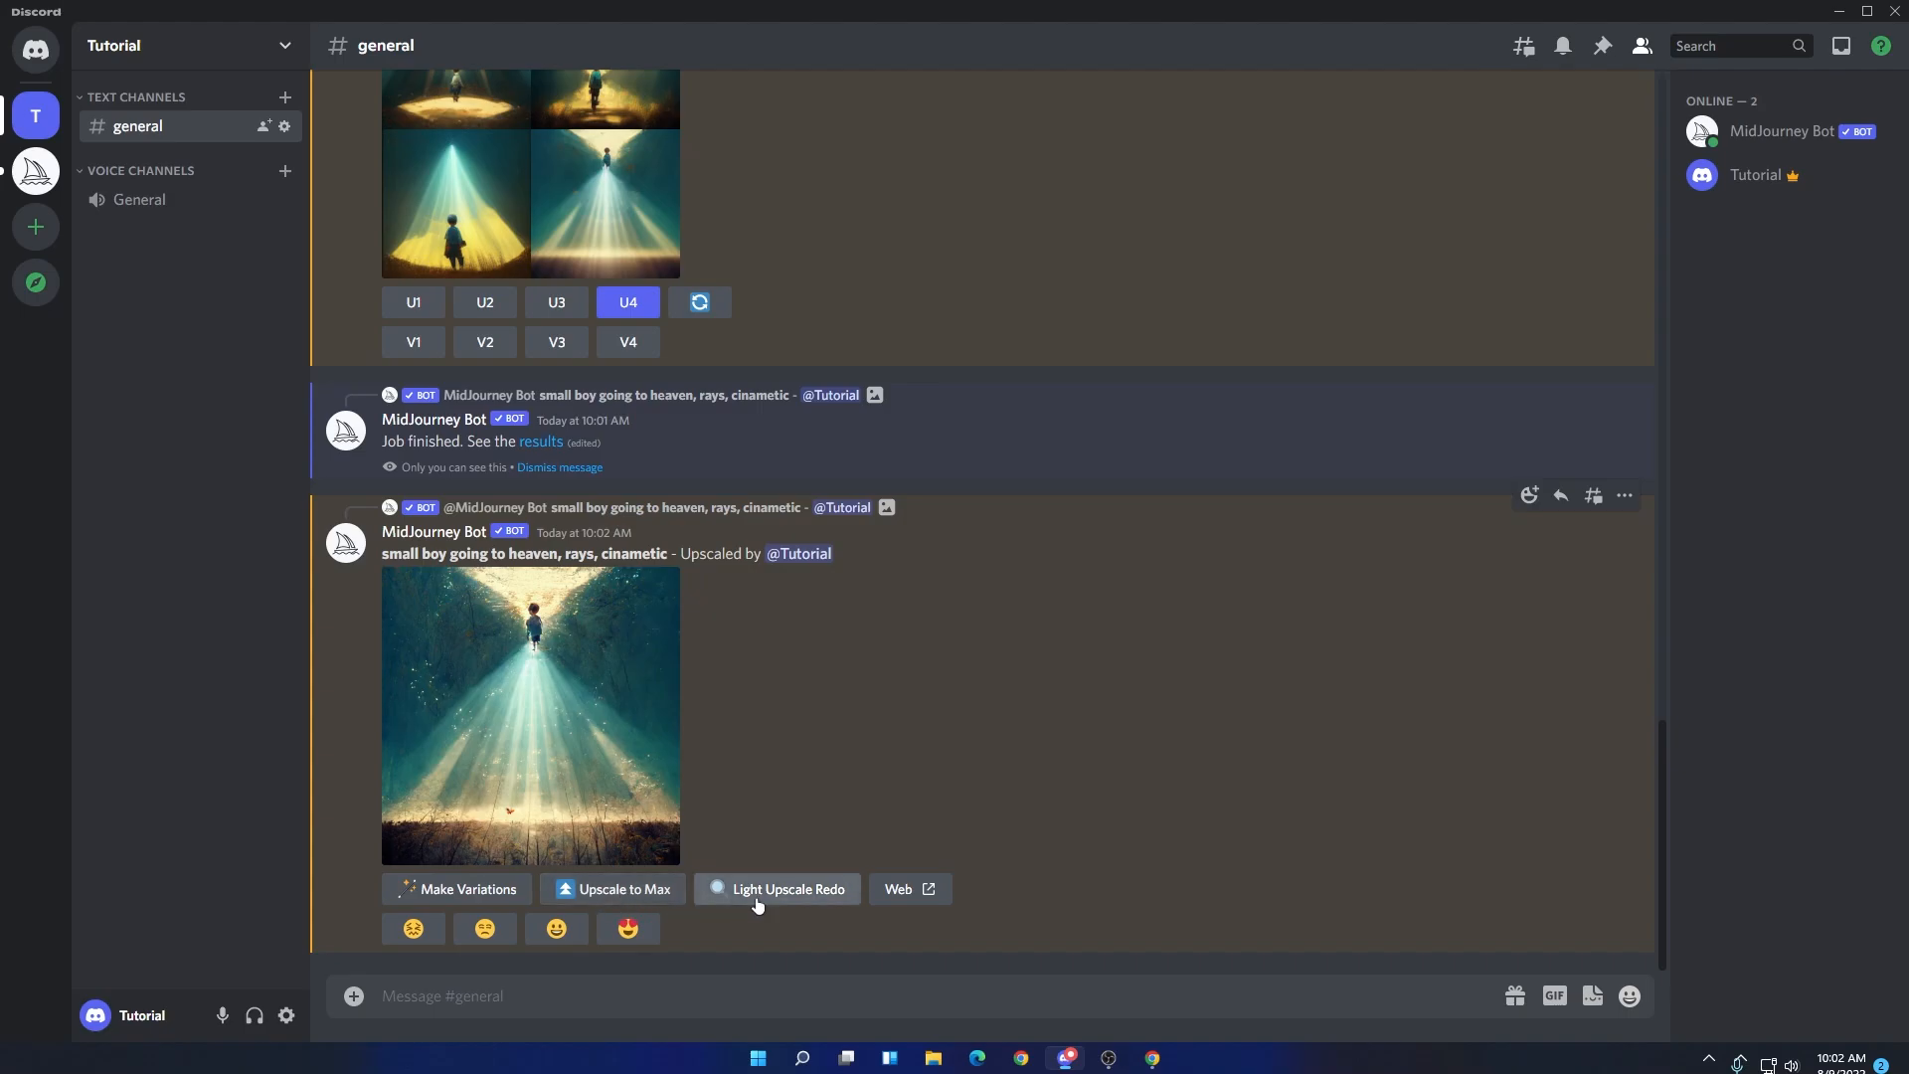
mouse_move(555, 929)
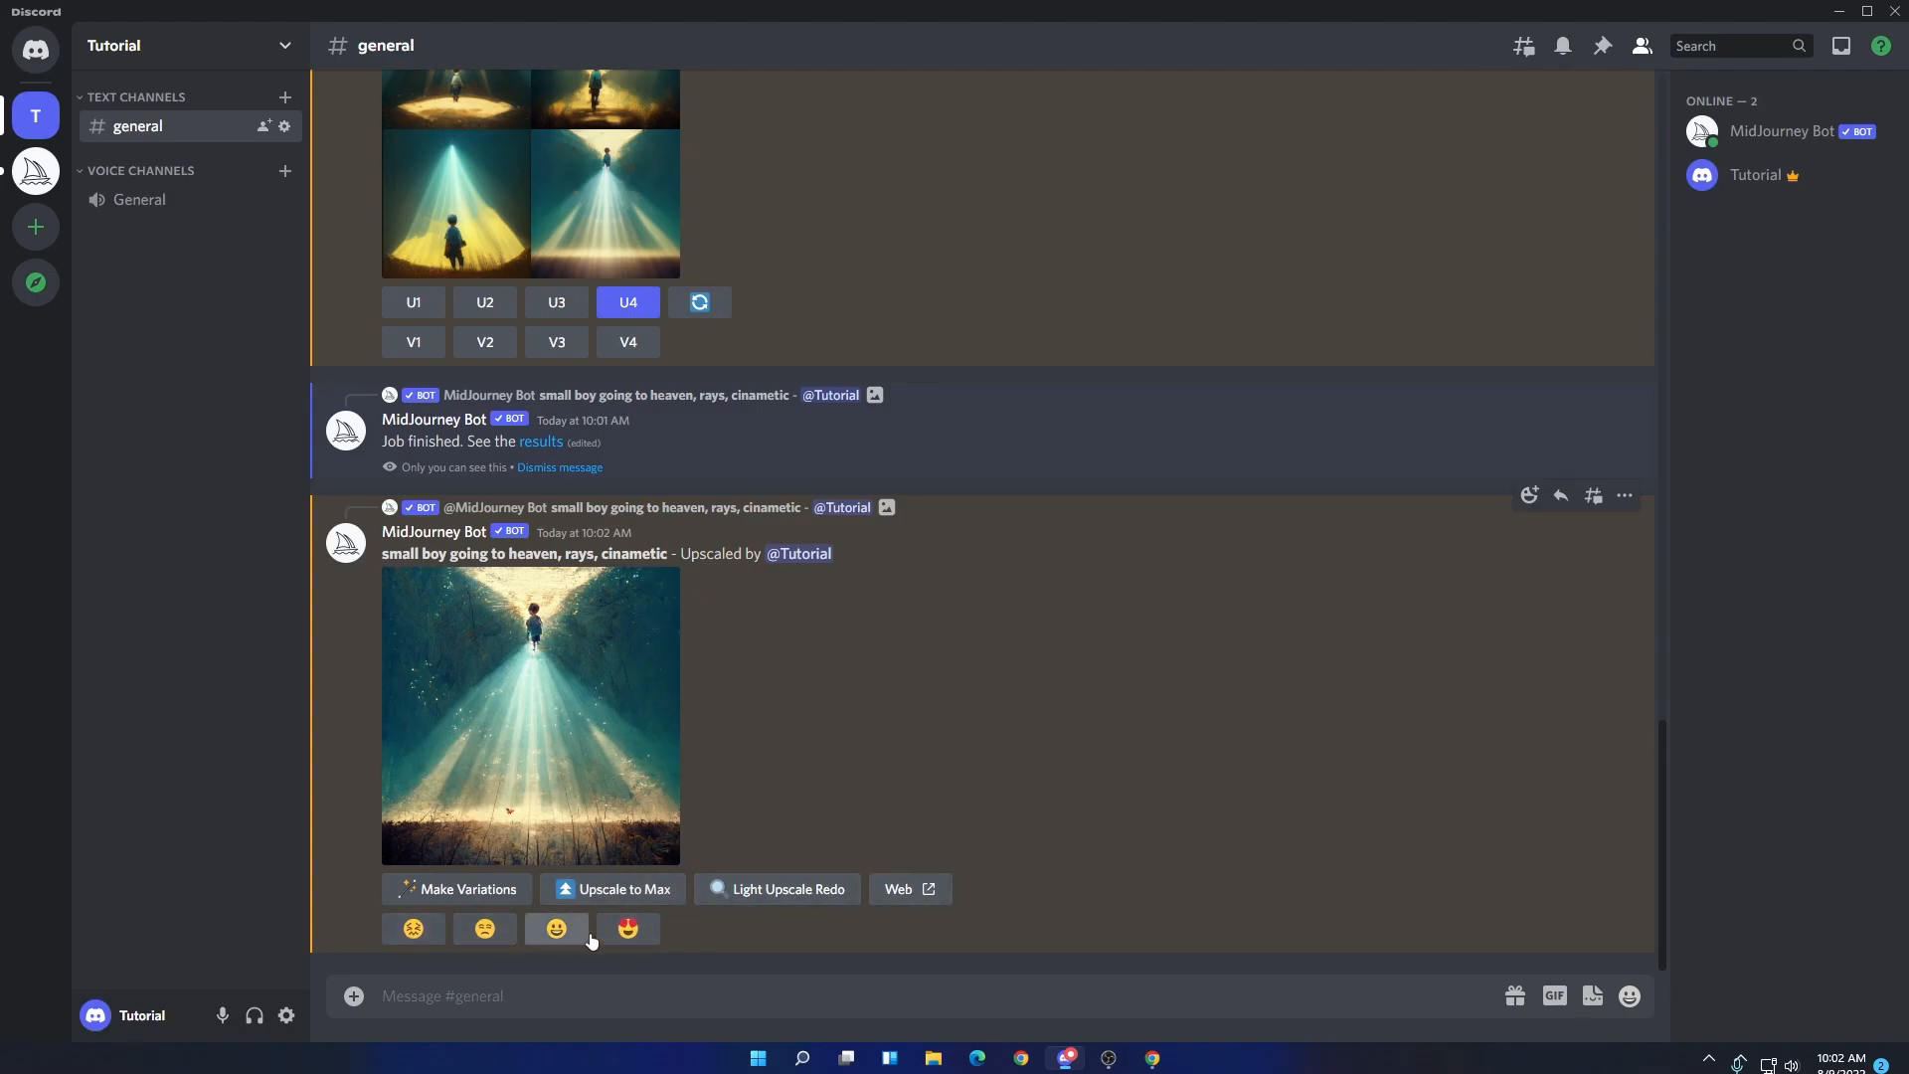
left_click(530, 716)
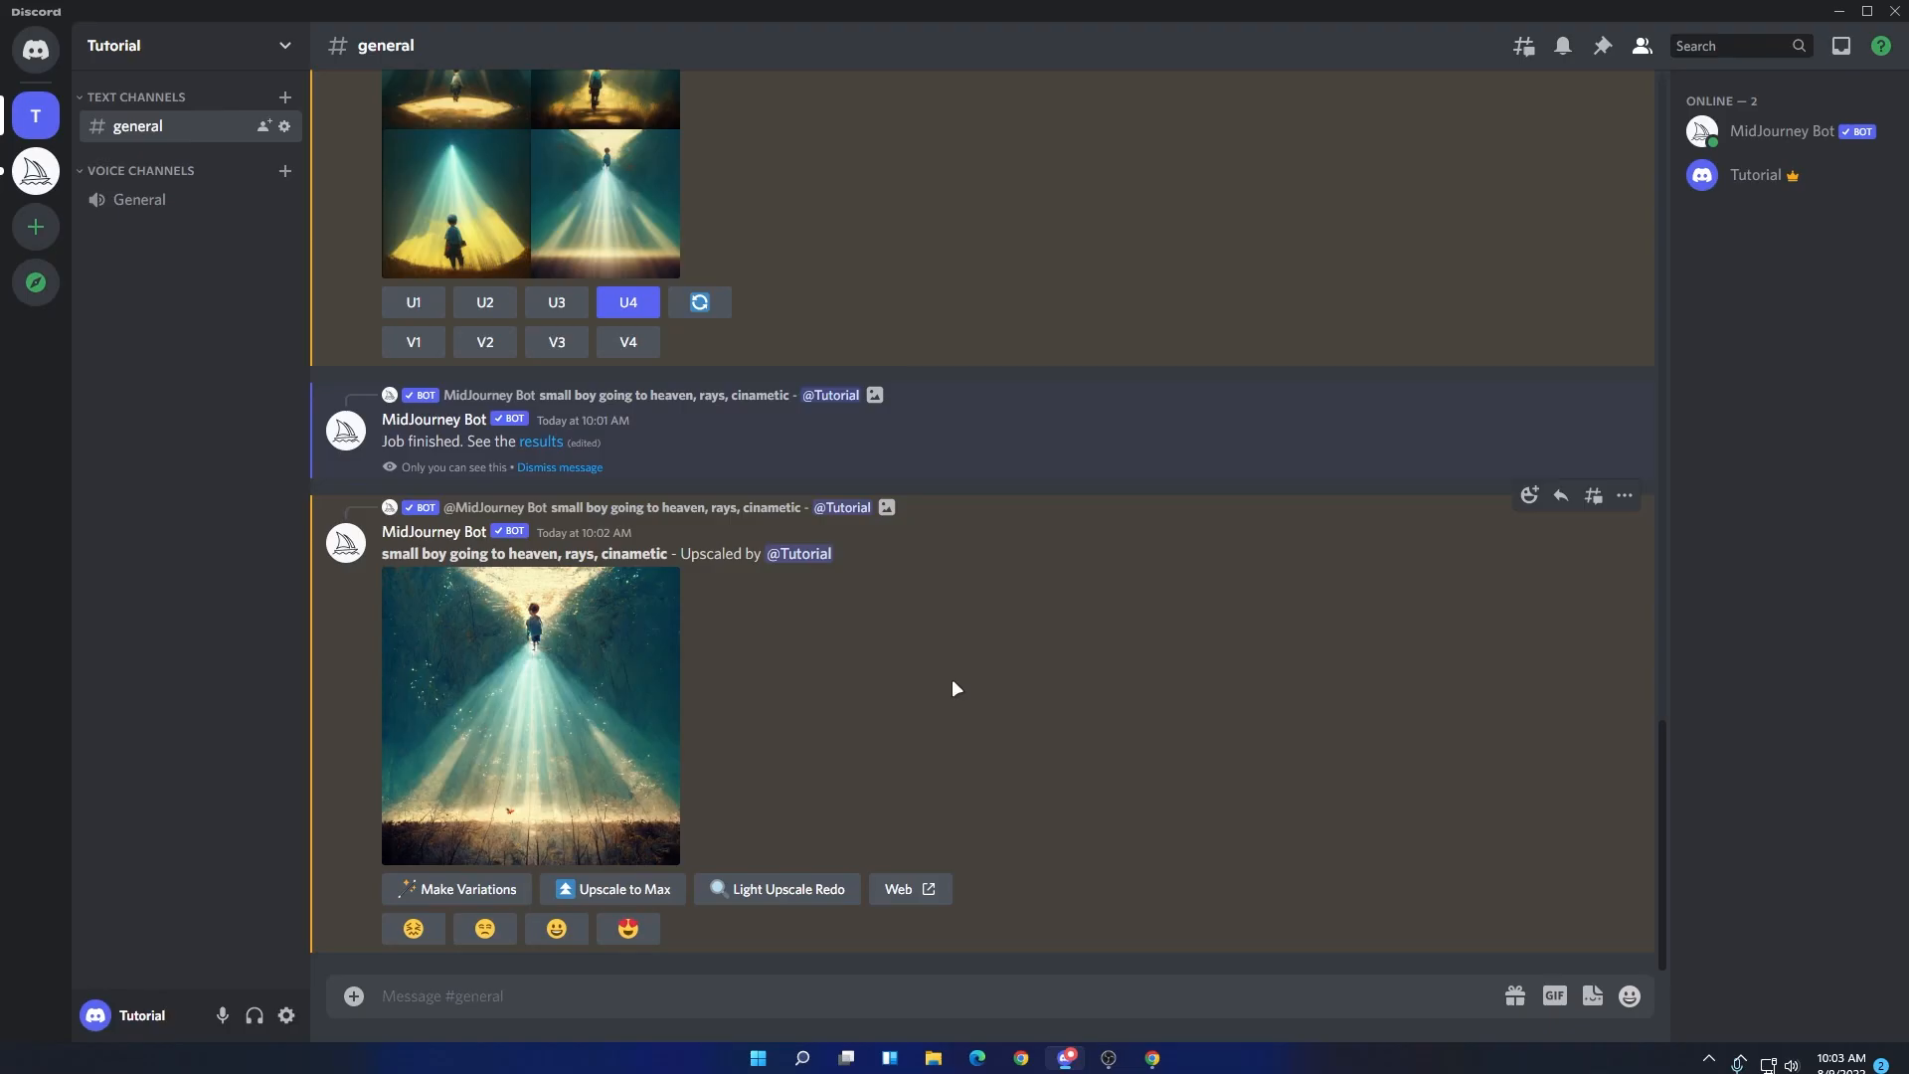
scroll("up", 3)
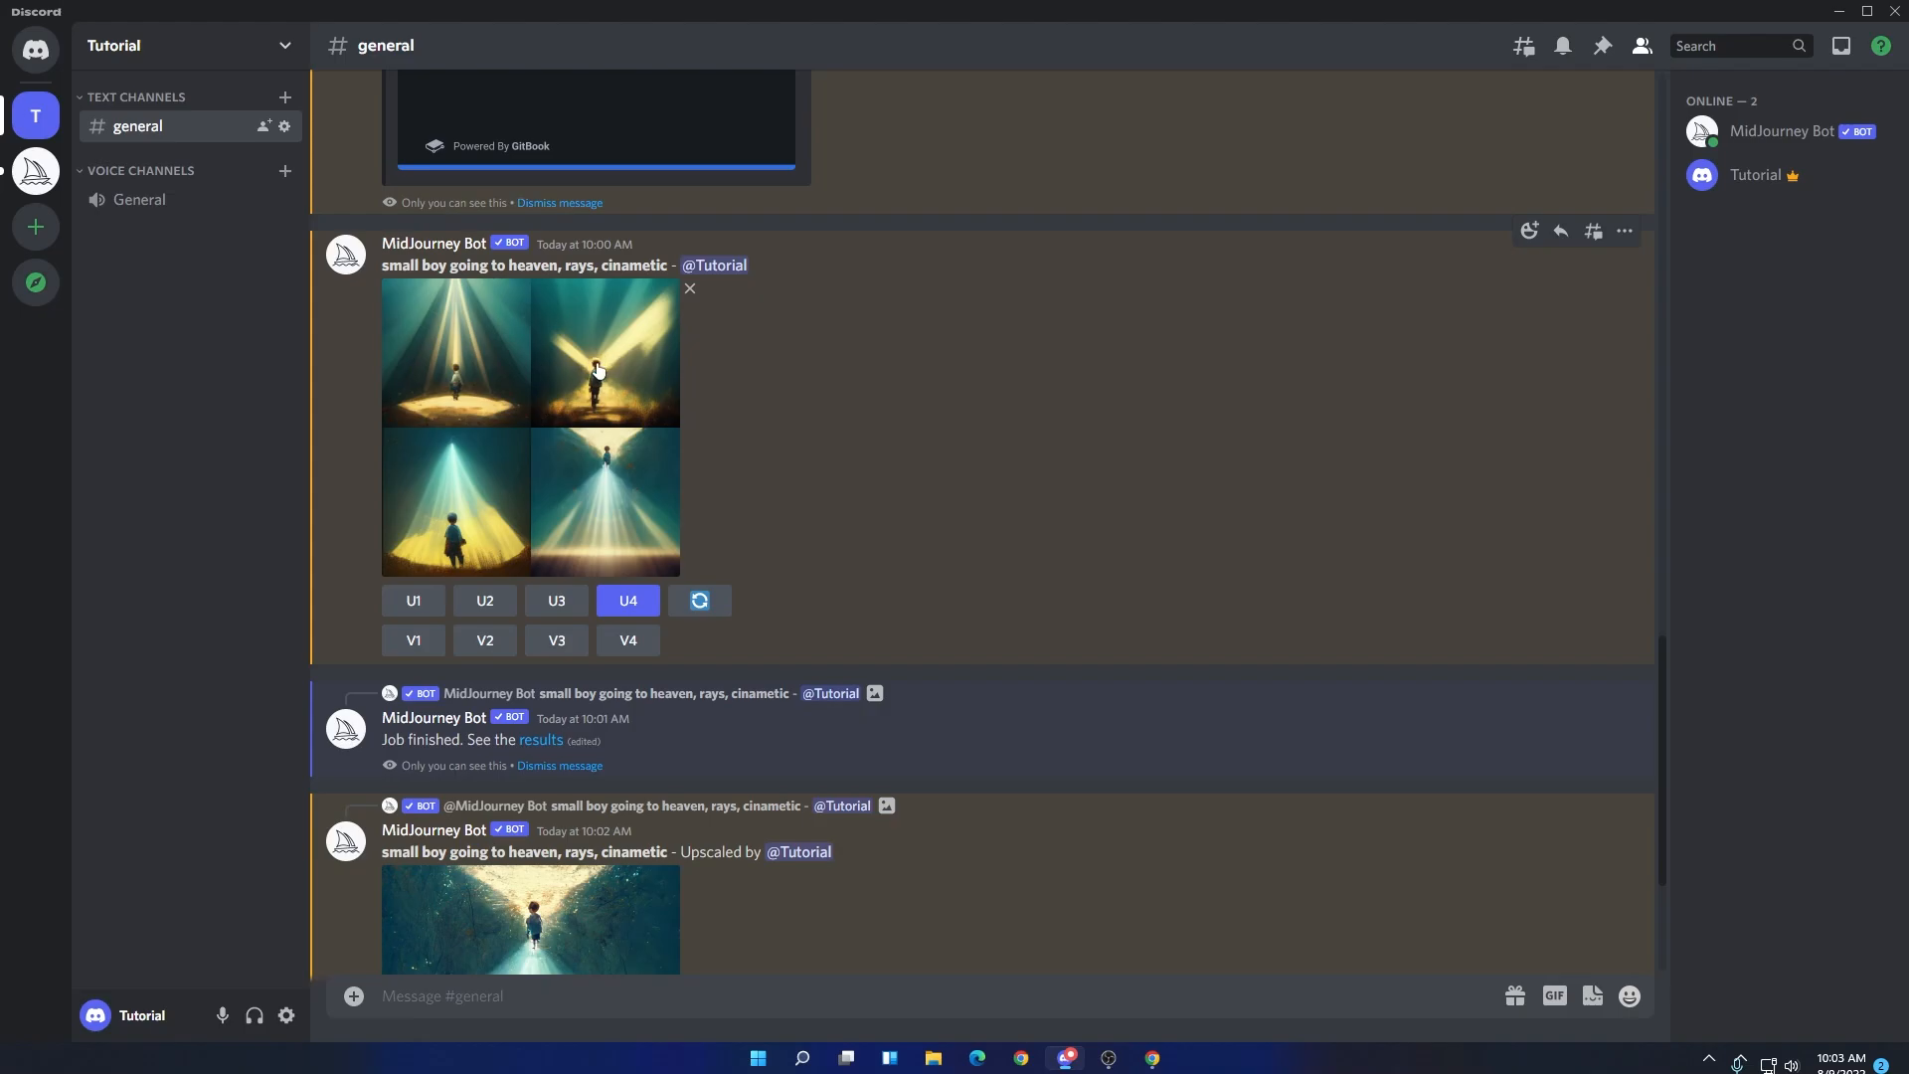
- Request V2 variations of the top-right grid image and wait for the new grid
left_click(483, 640)
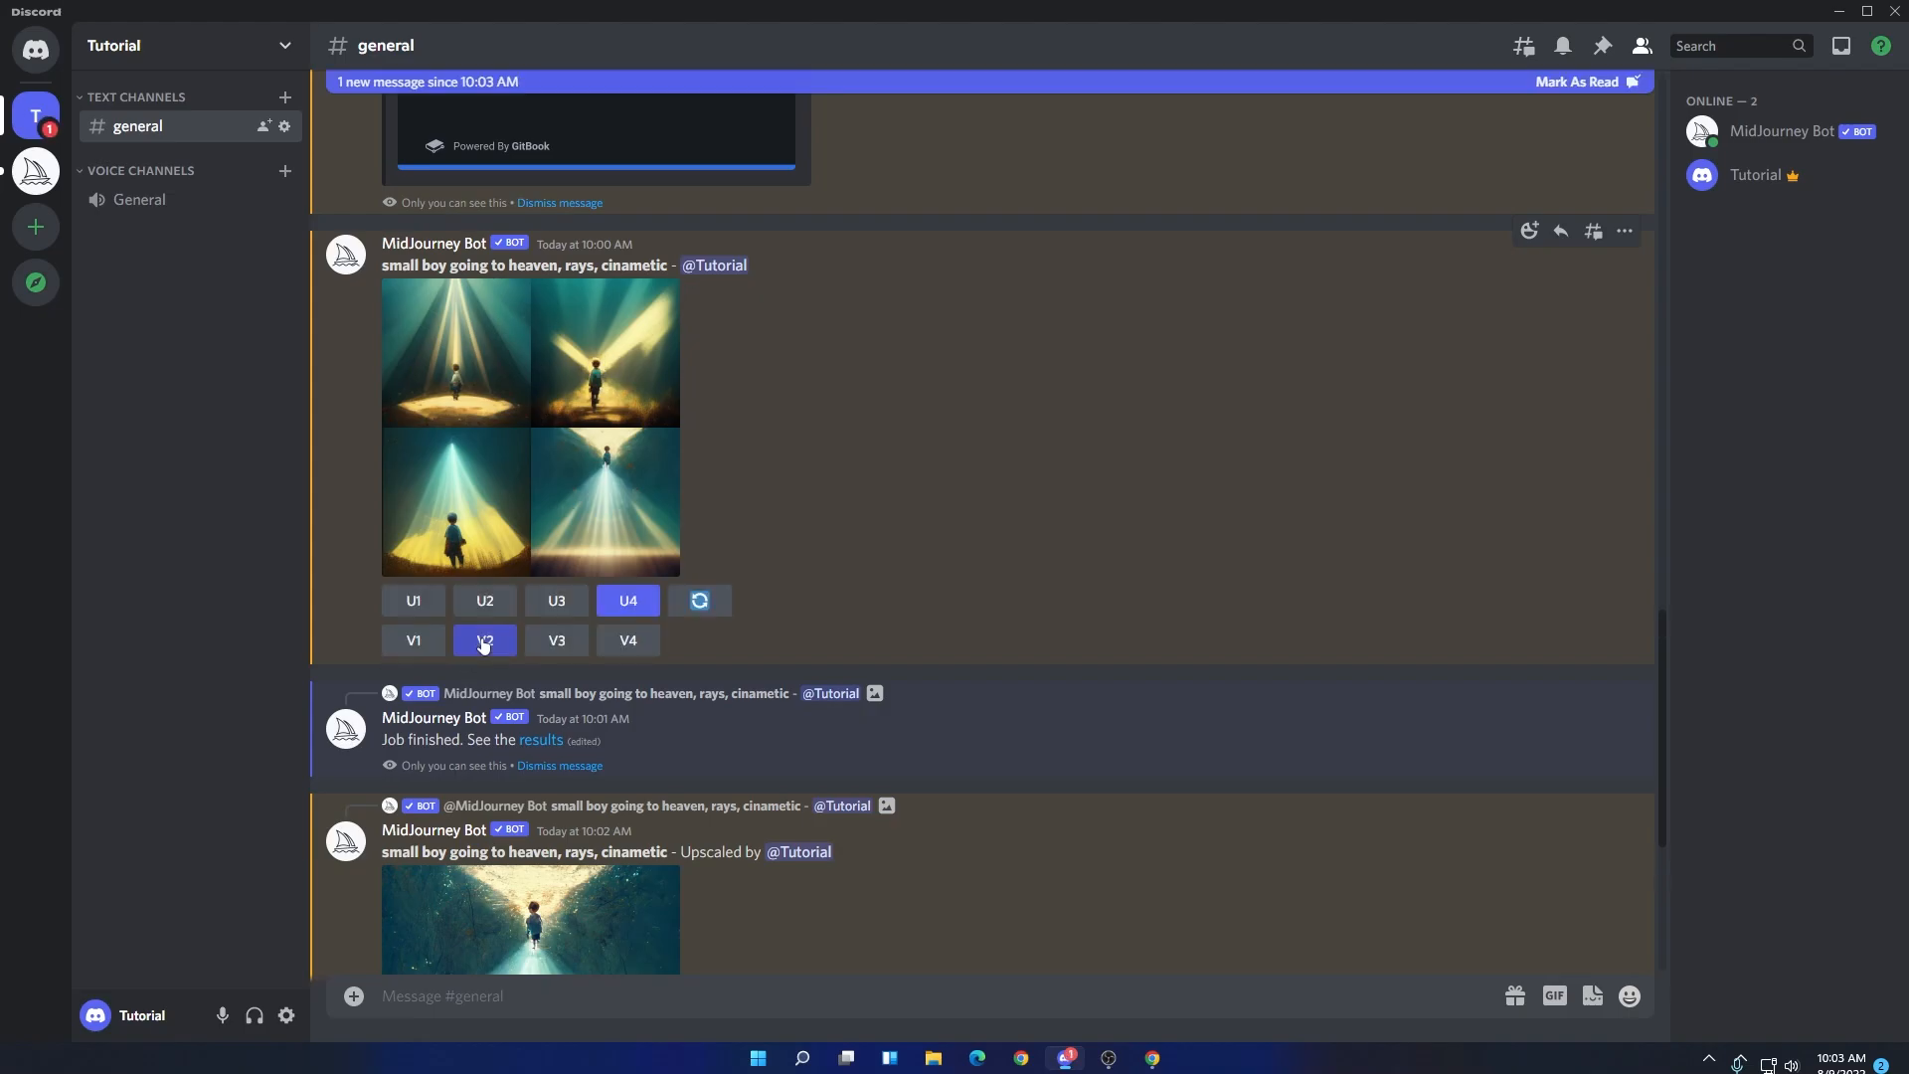
left_click(483, 639)
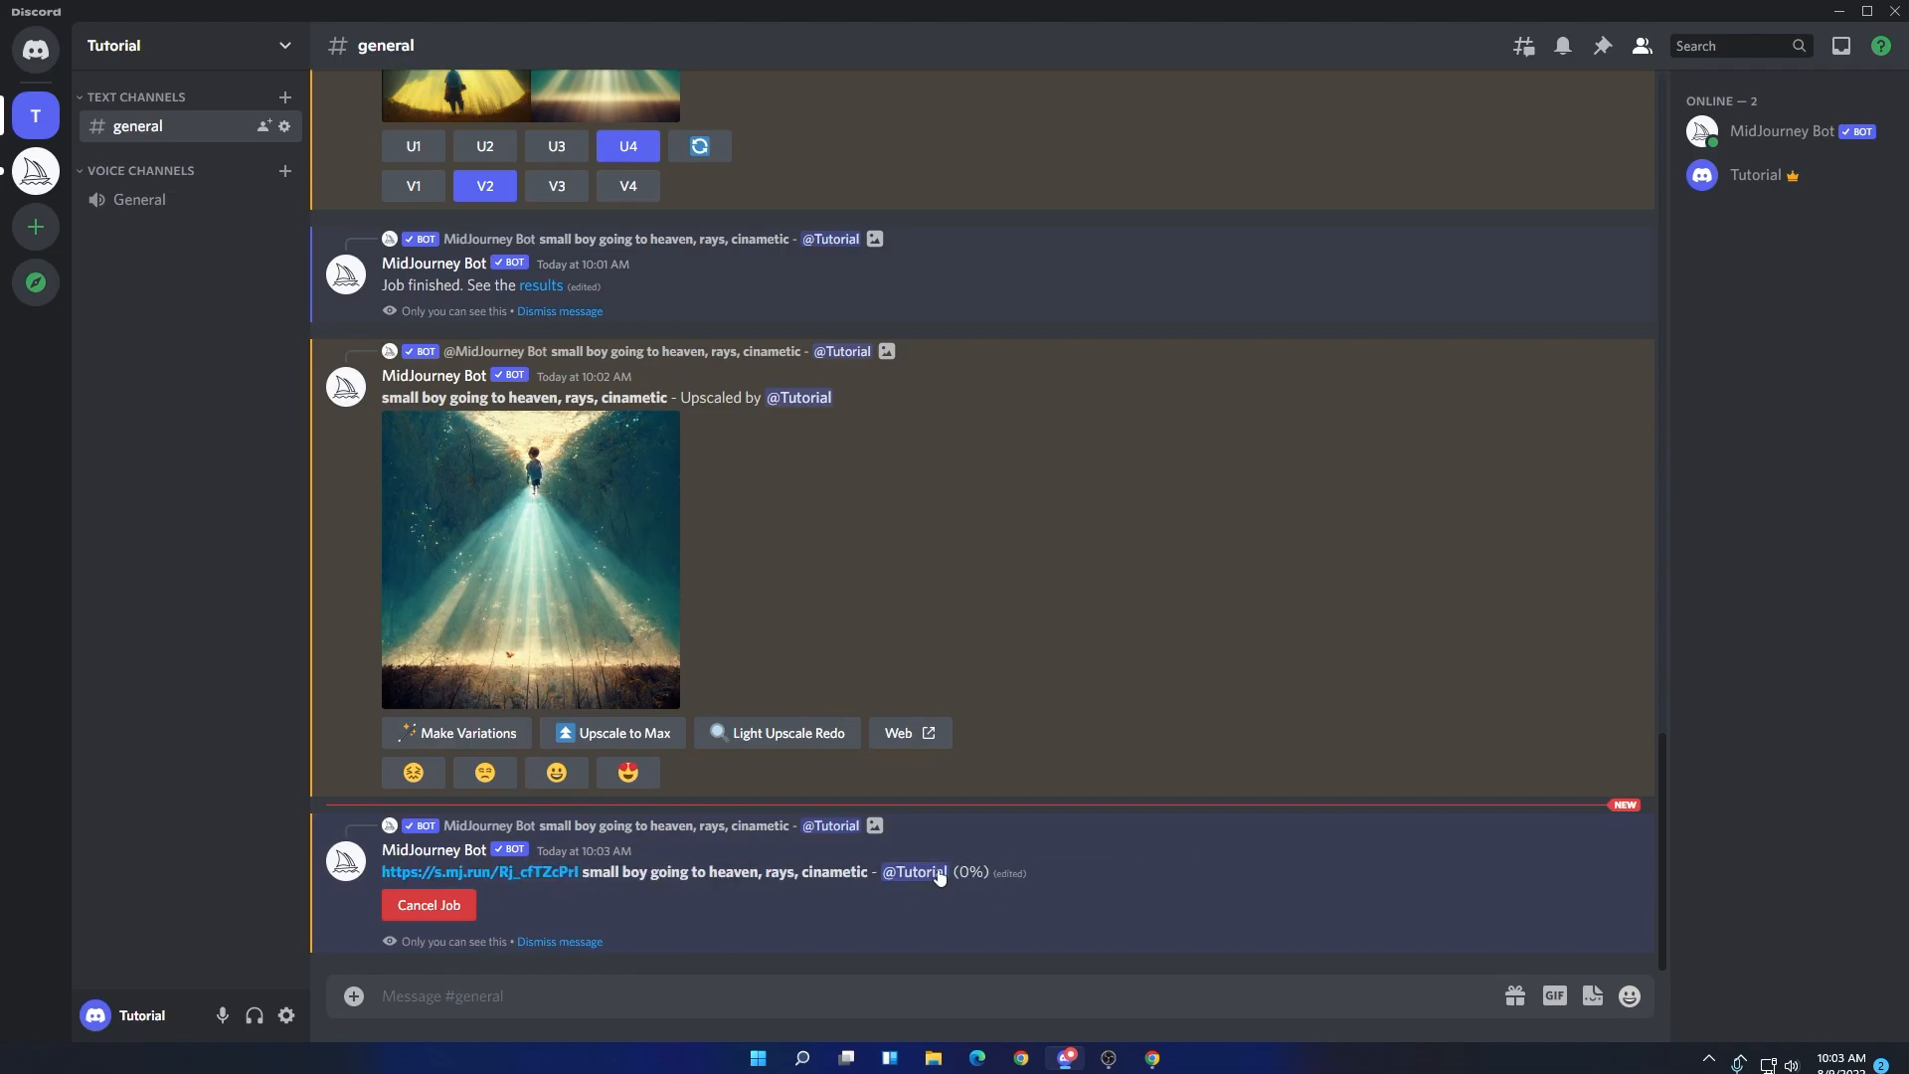
mouse_move(988, 919)
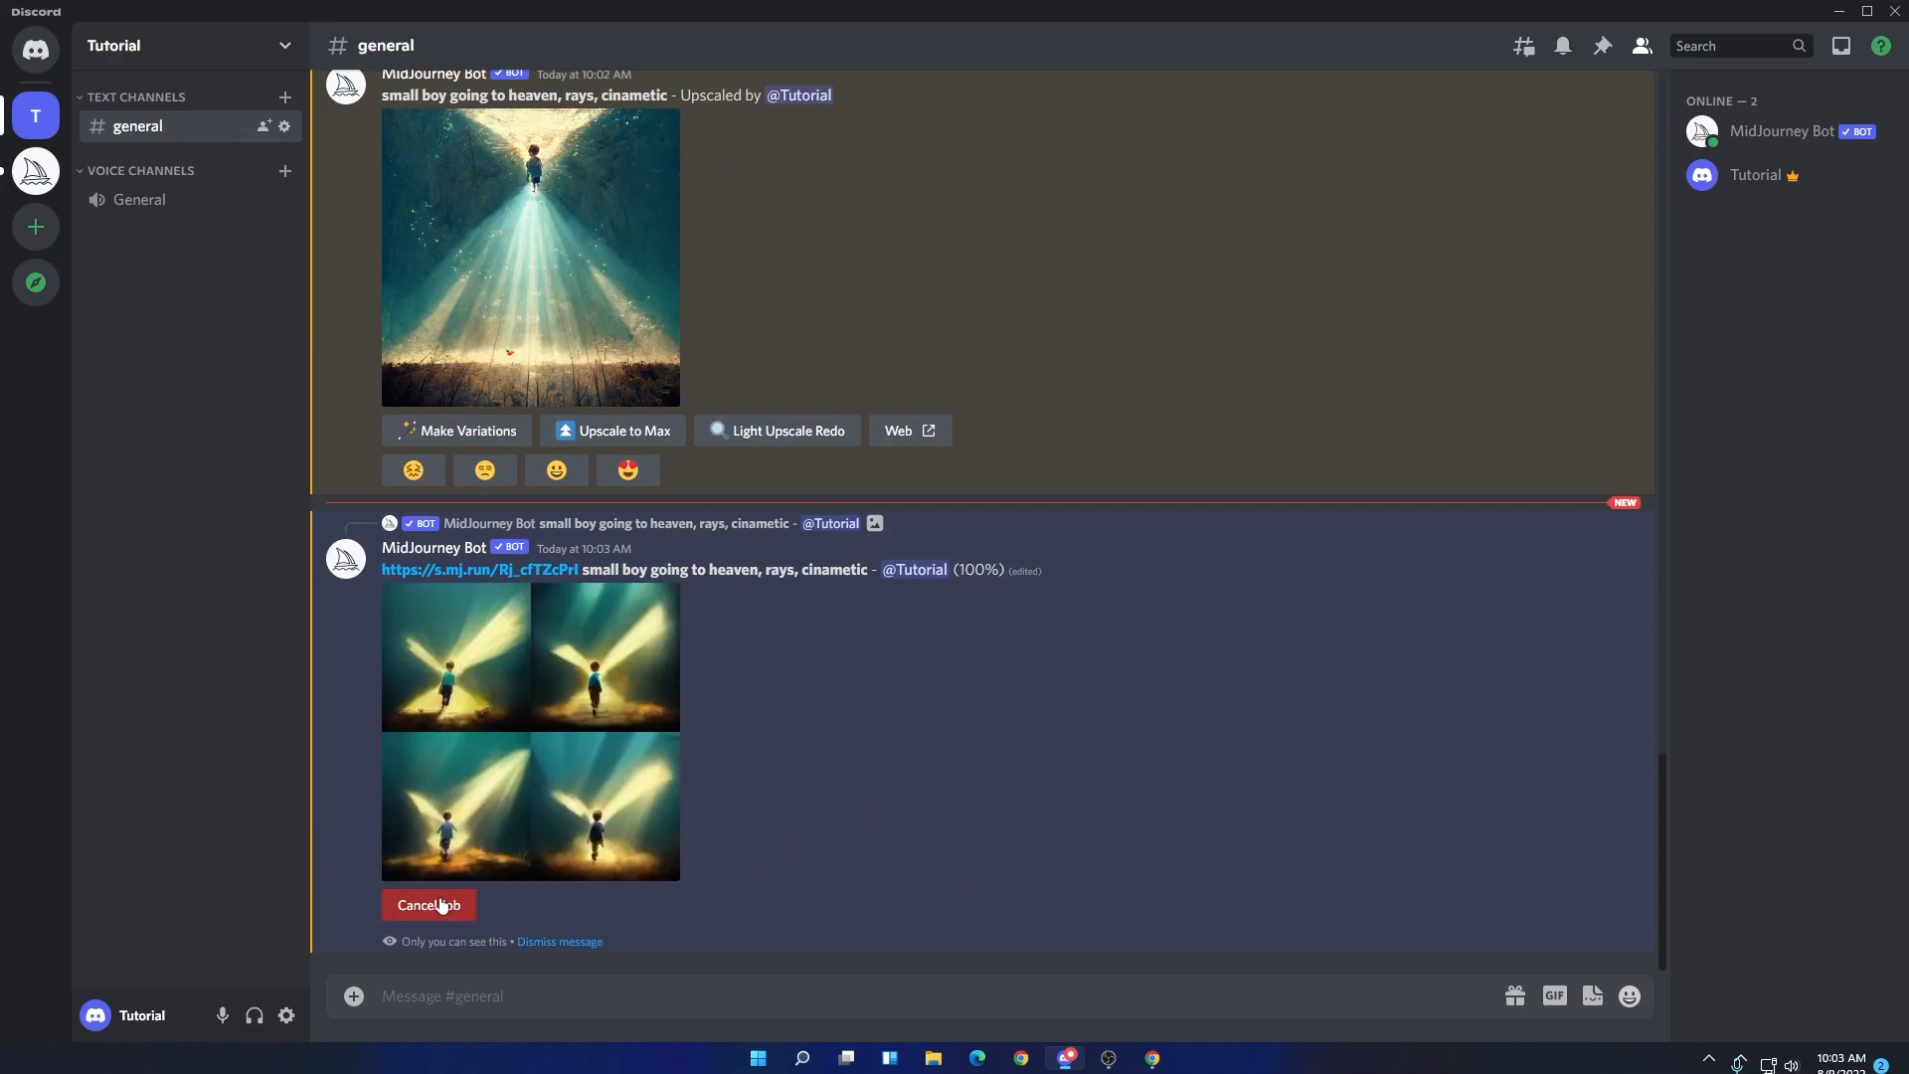
mouse_move(1006, 974)
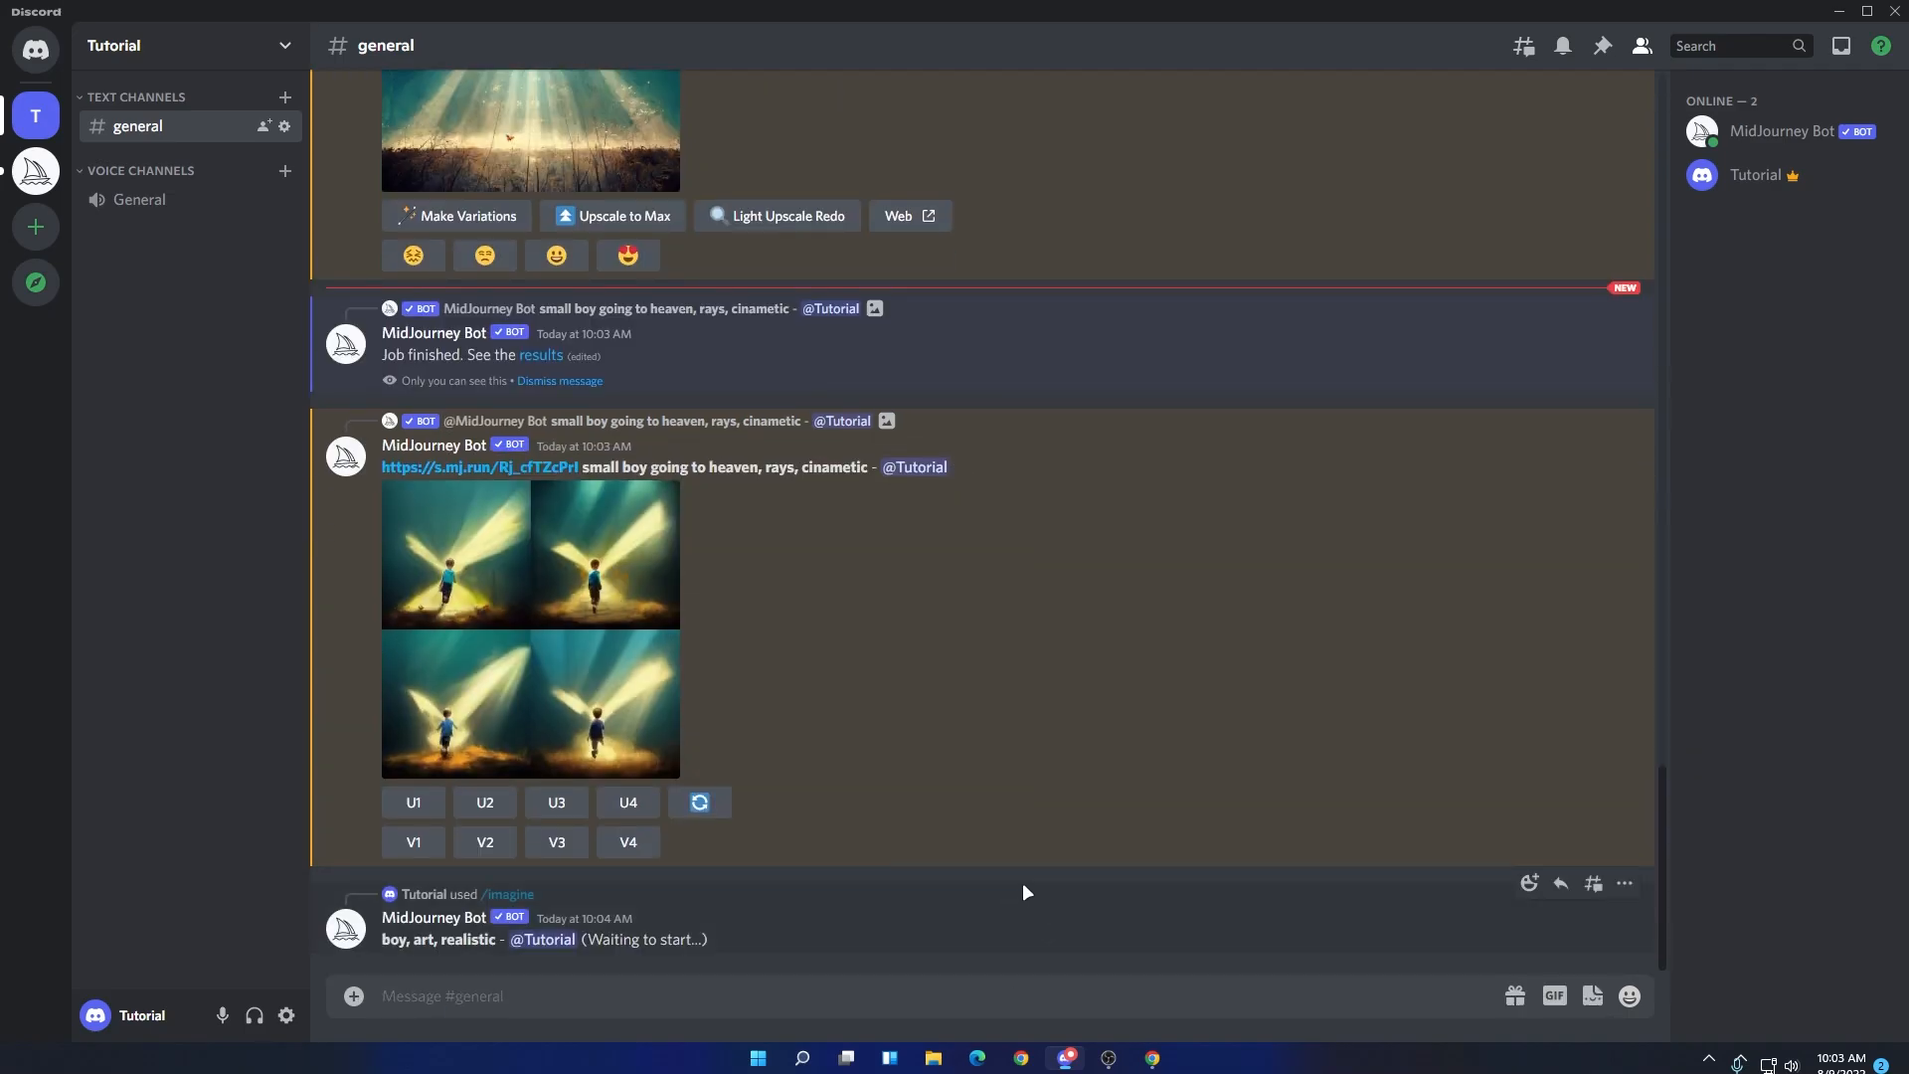
scroll("down", 3)
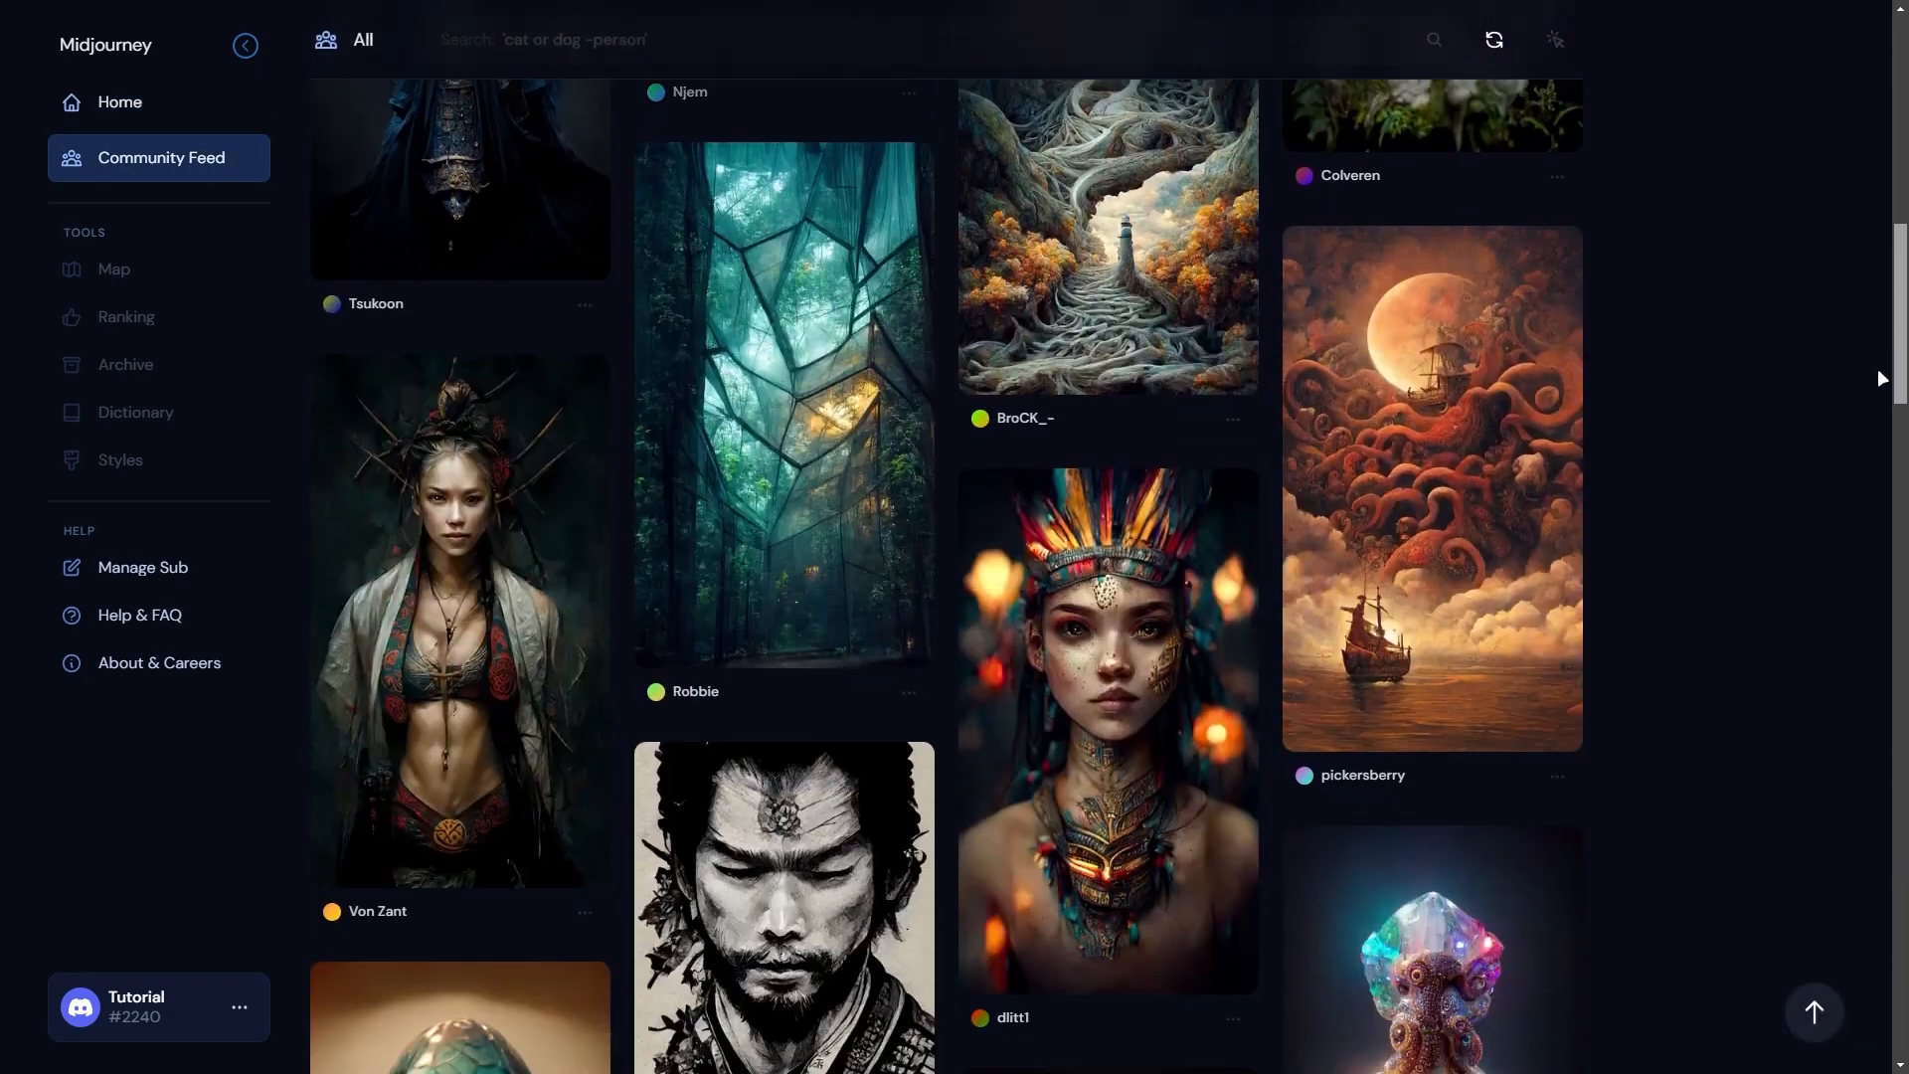
- Scroll the Community Feed back up to the top
scroll("up", 3)
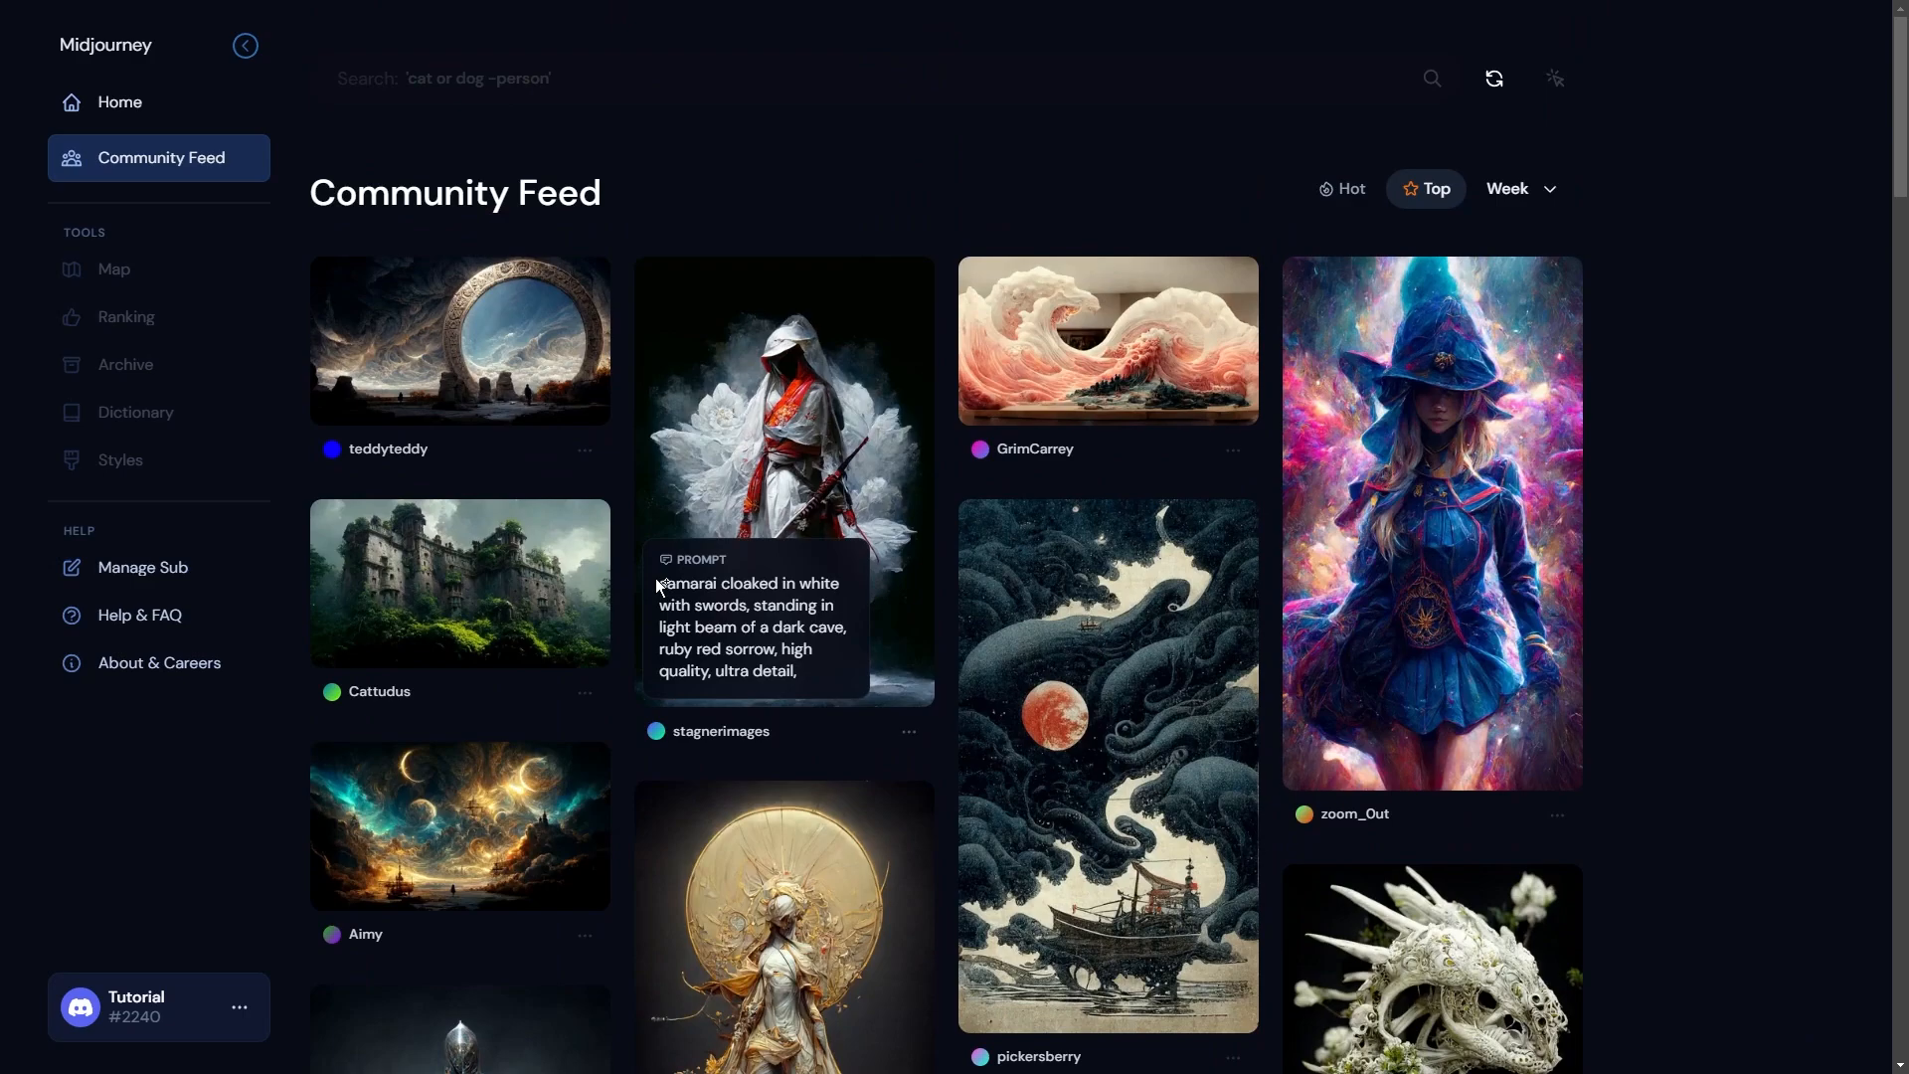
mouse_move(1107, 341)
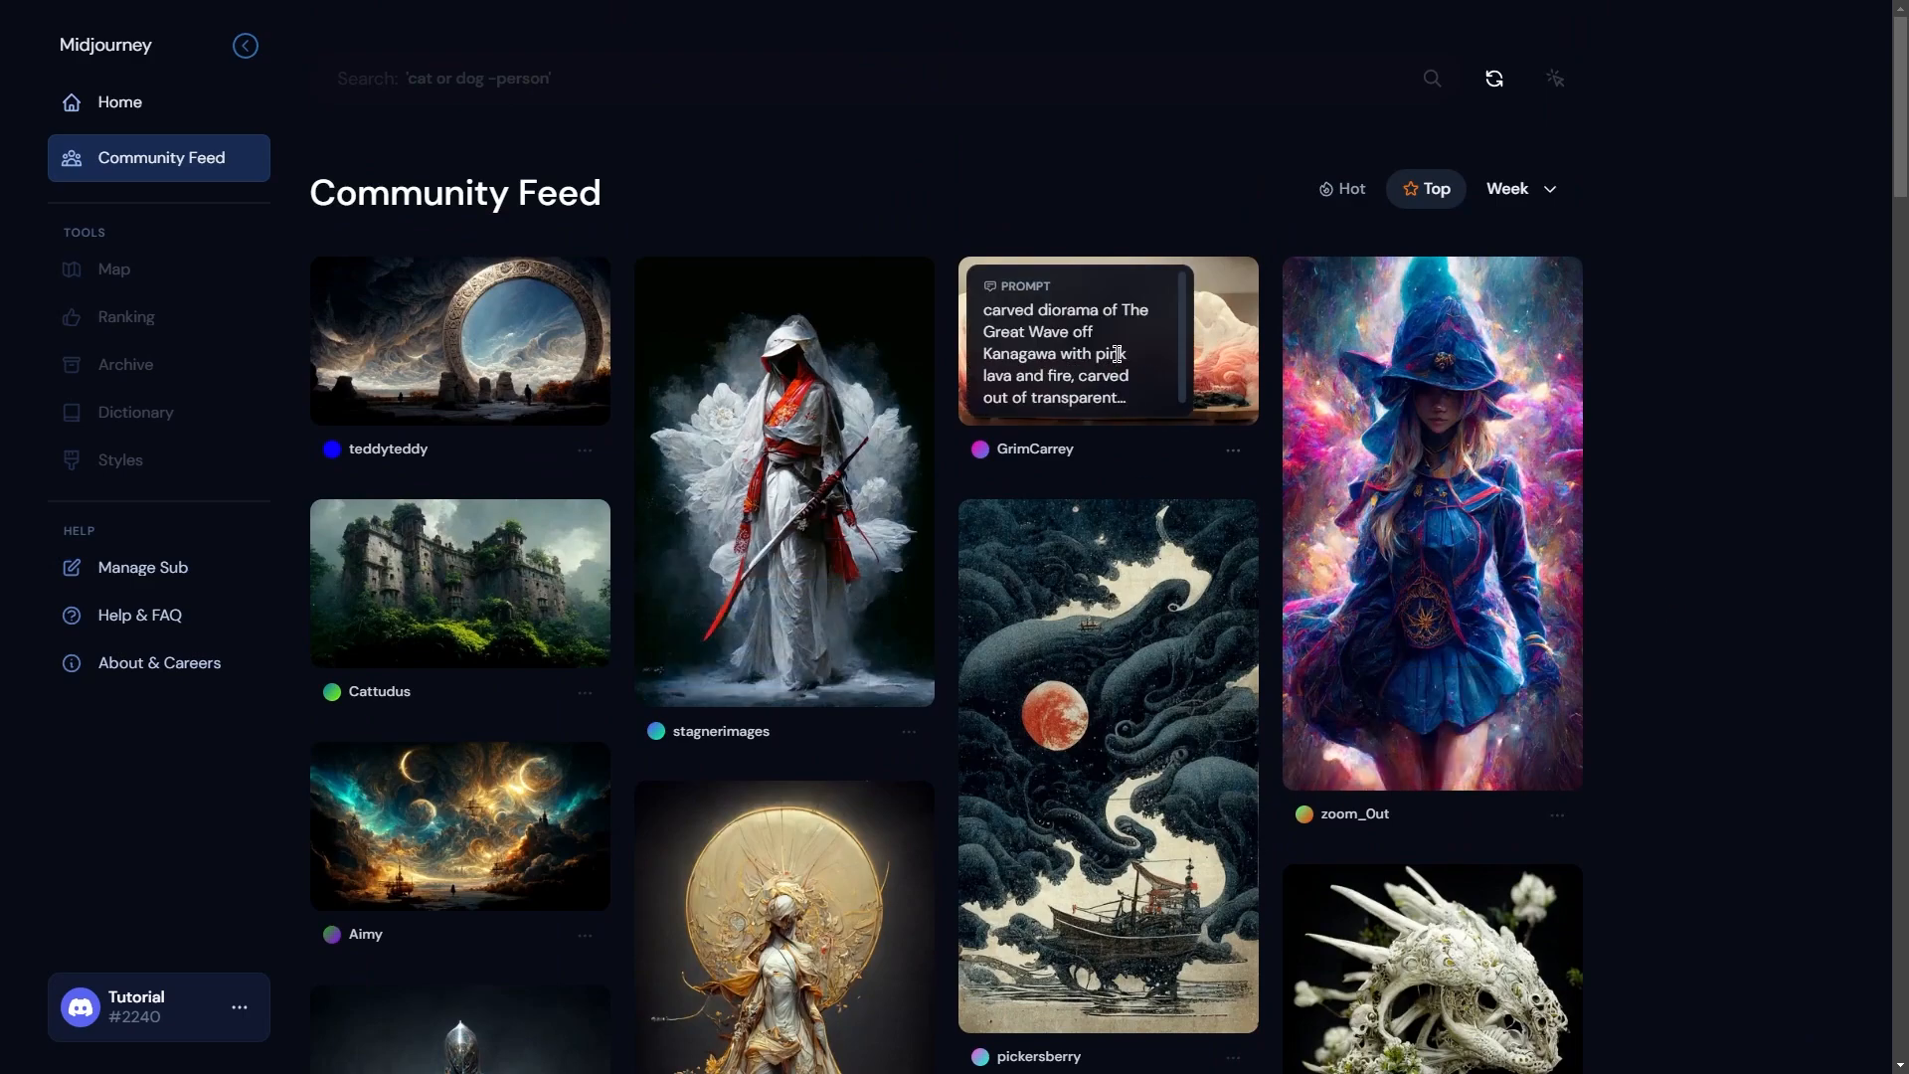
mouse_move(142, 568)
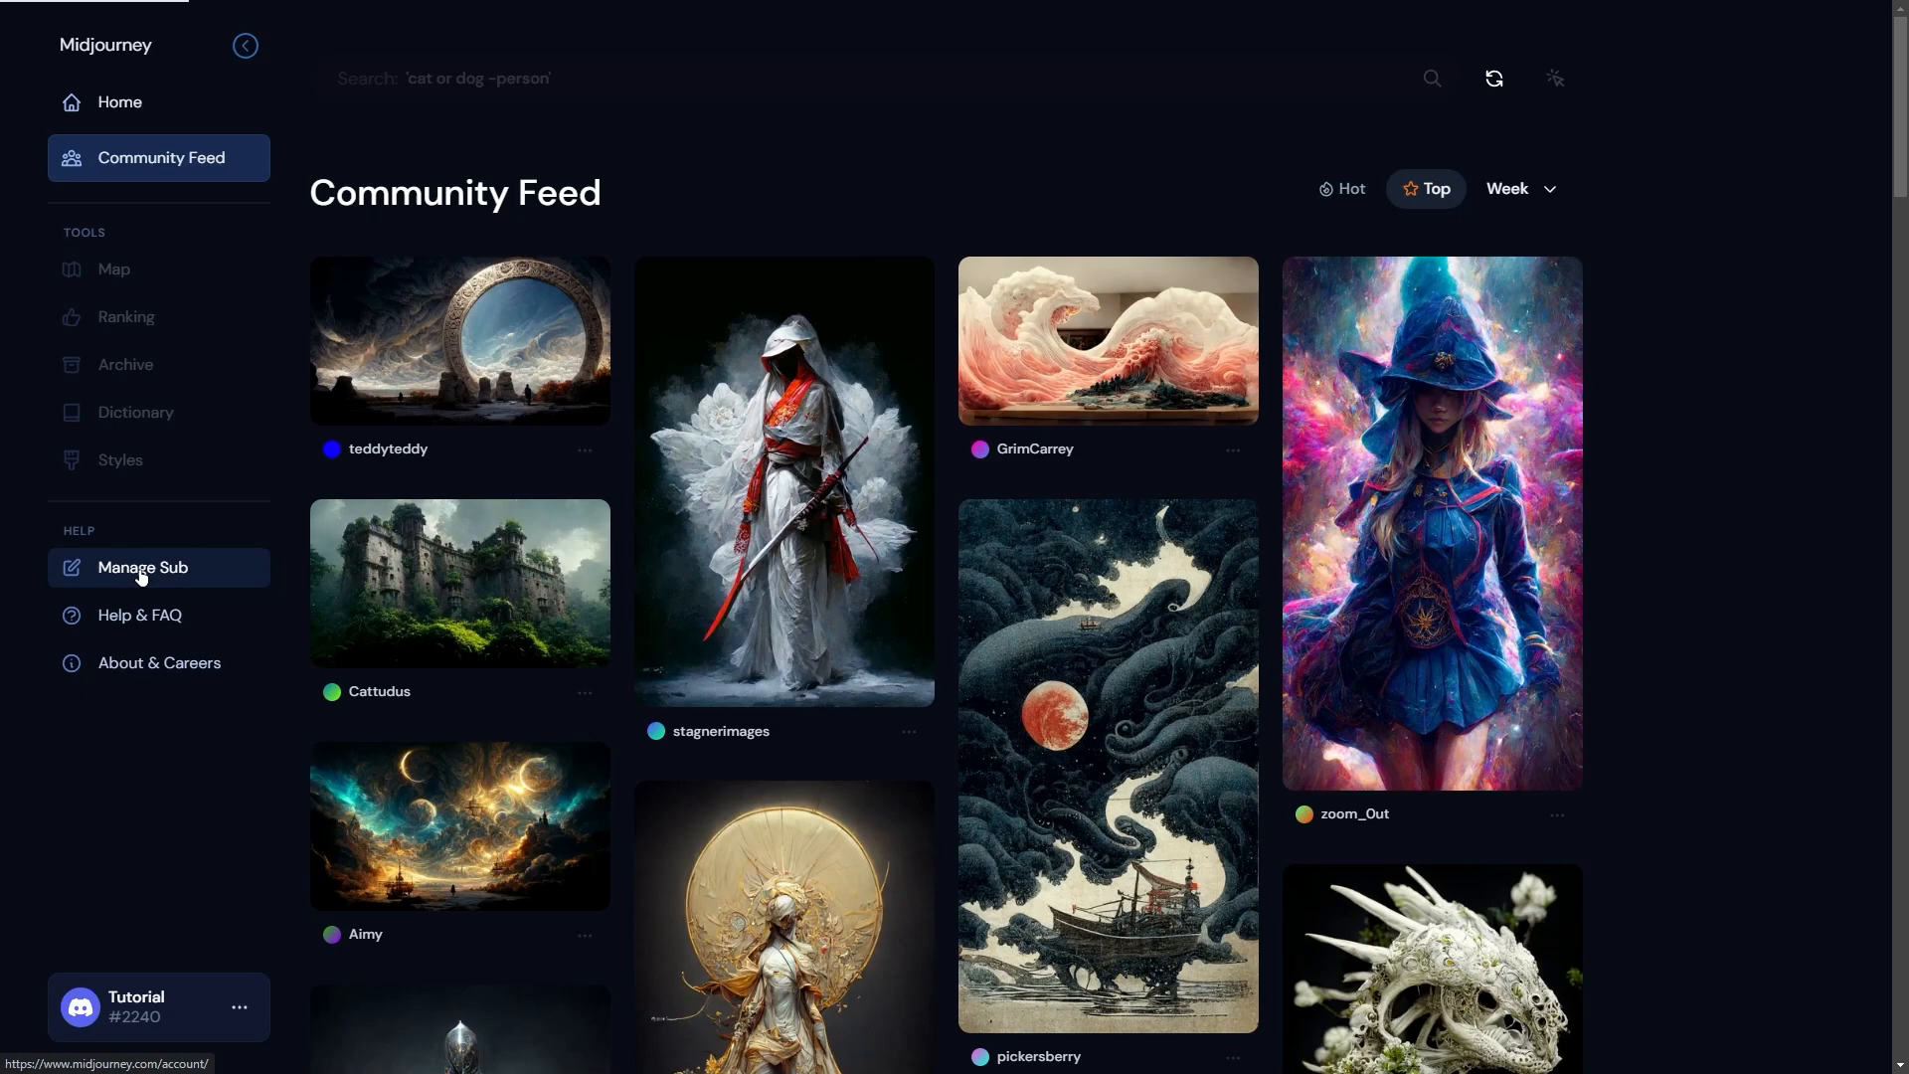
- Open Manage Sub and view the $600 annual Enterprise Corporate Membership
left_click(143, 568)
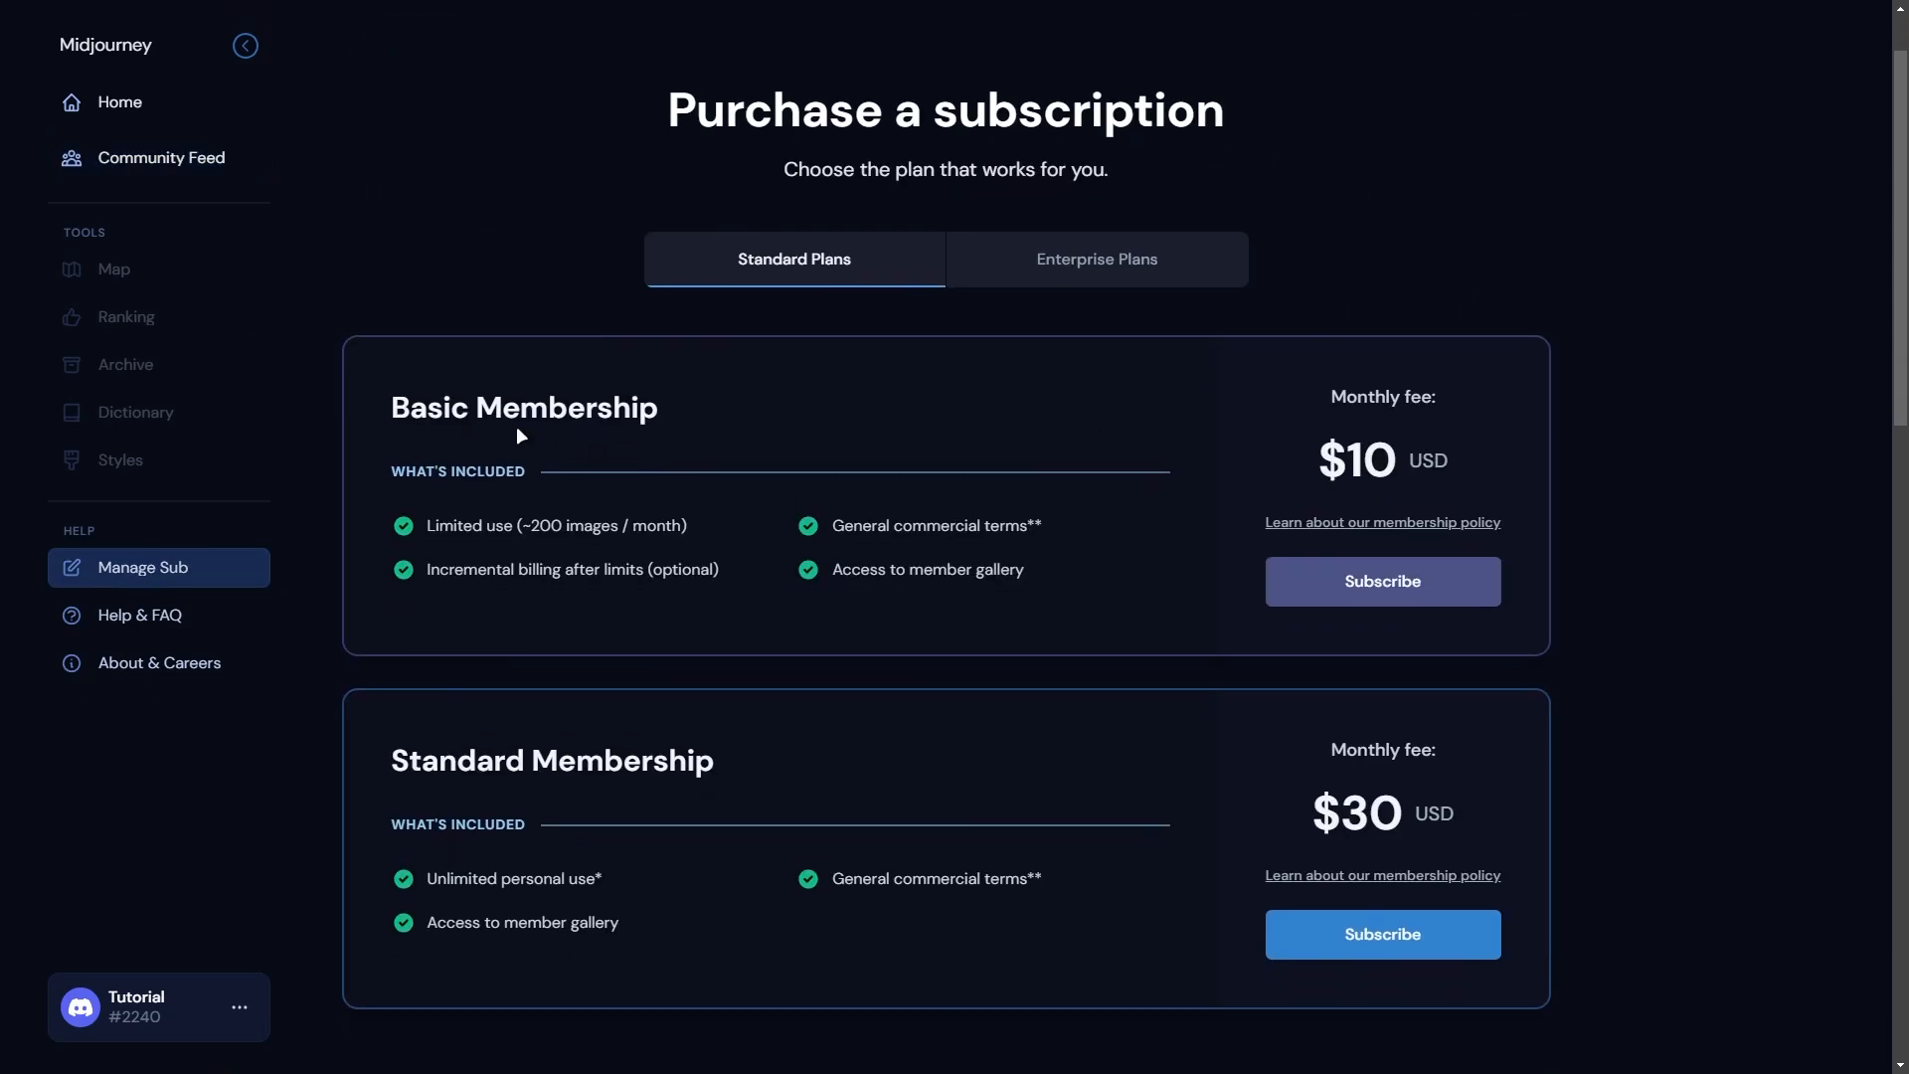
mouse_move(791, 589)
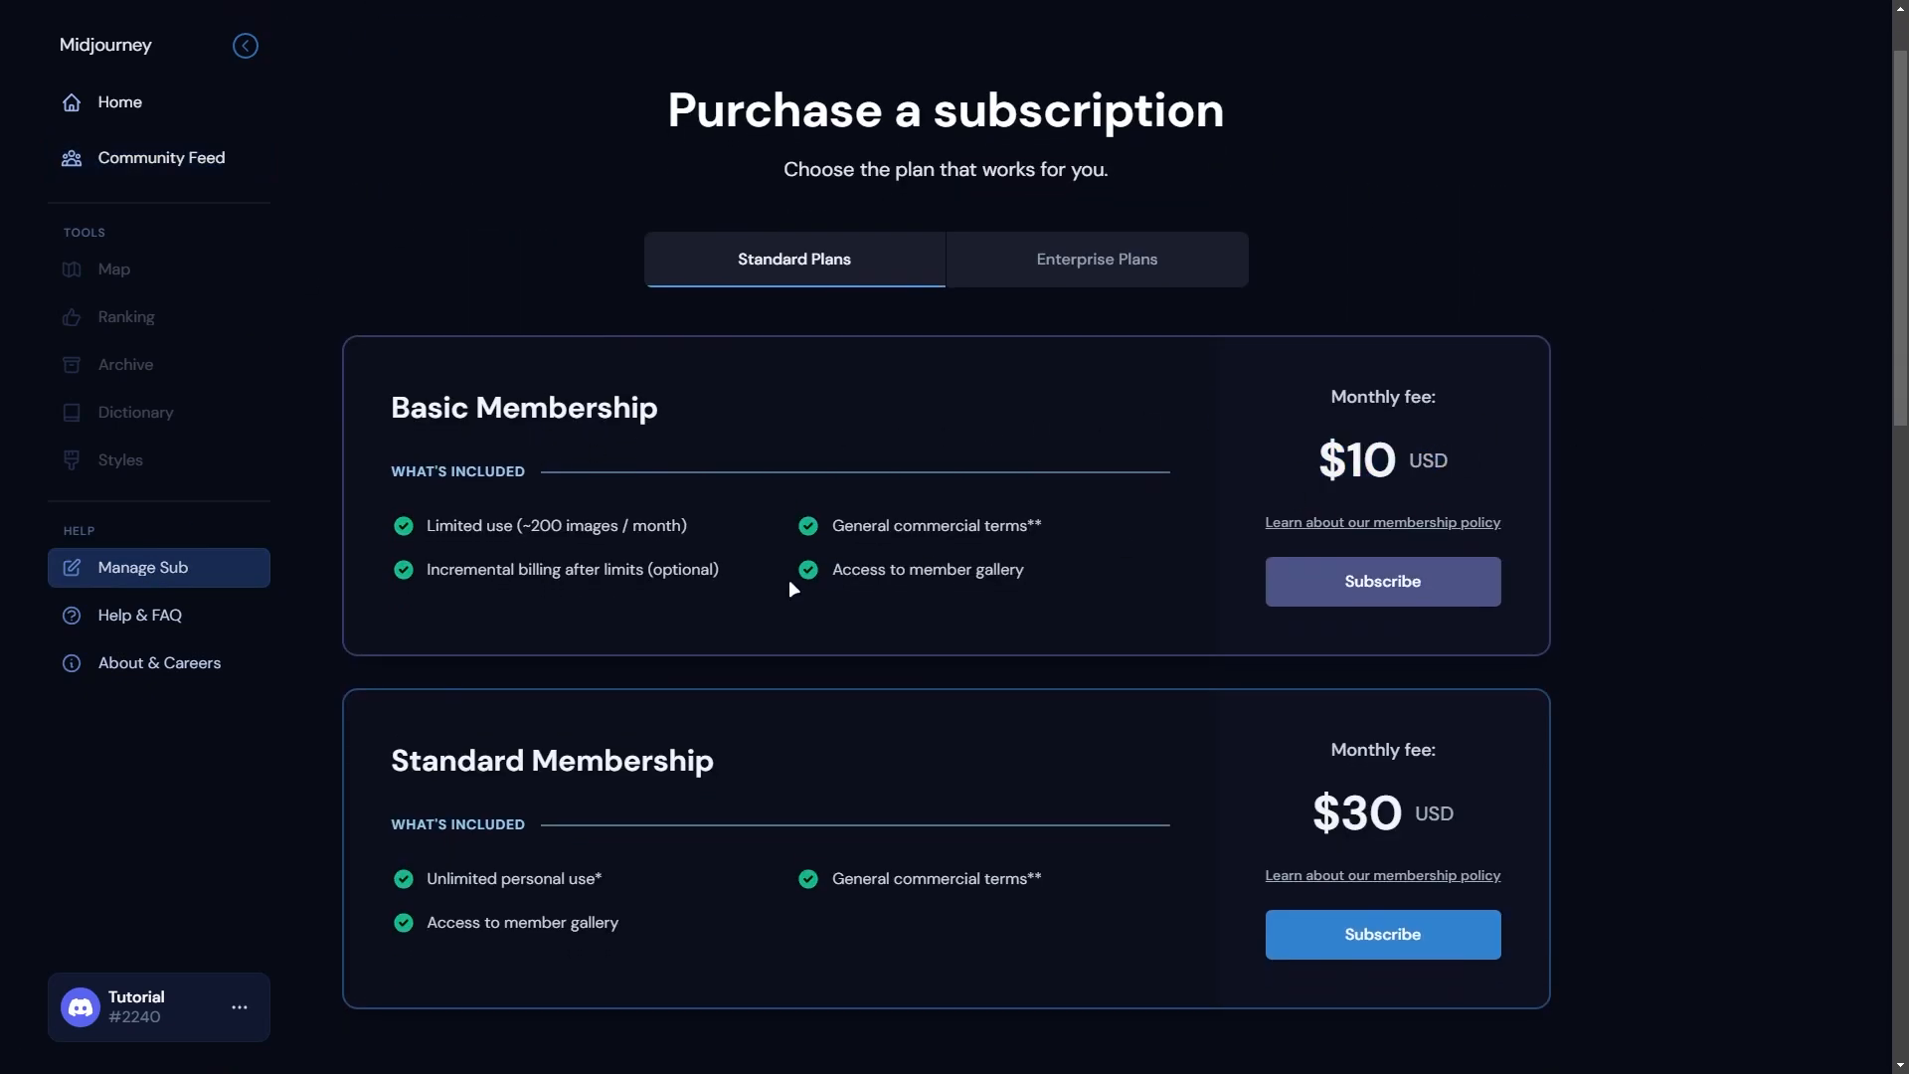
mouse_move(612, 772)
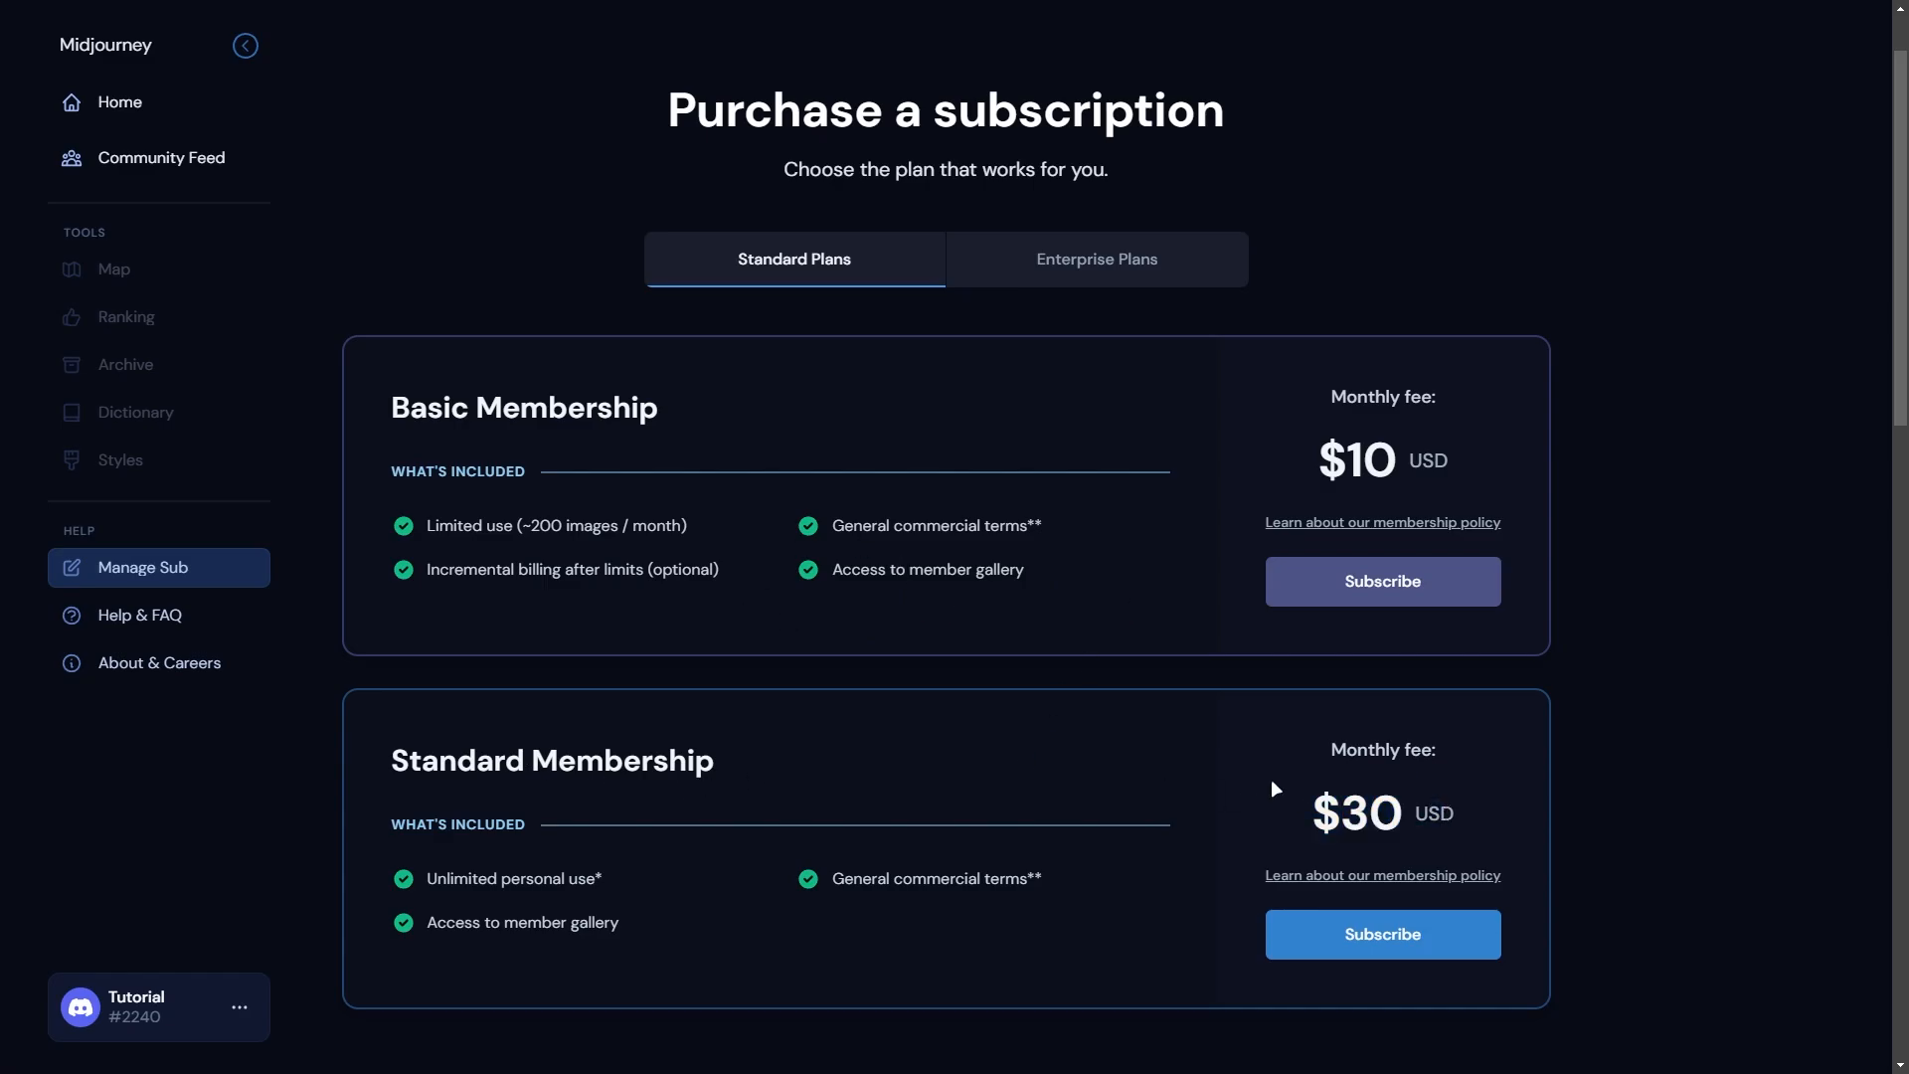
left_click(1092, 258)
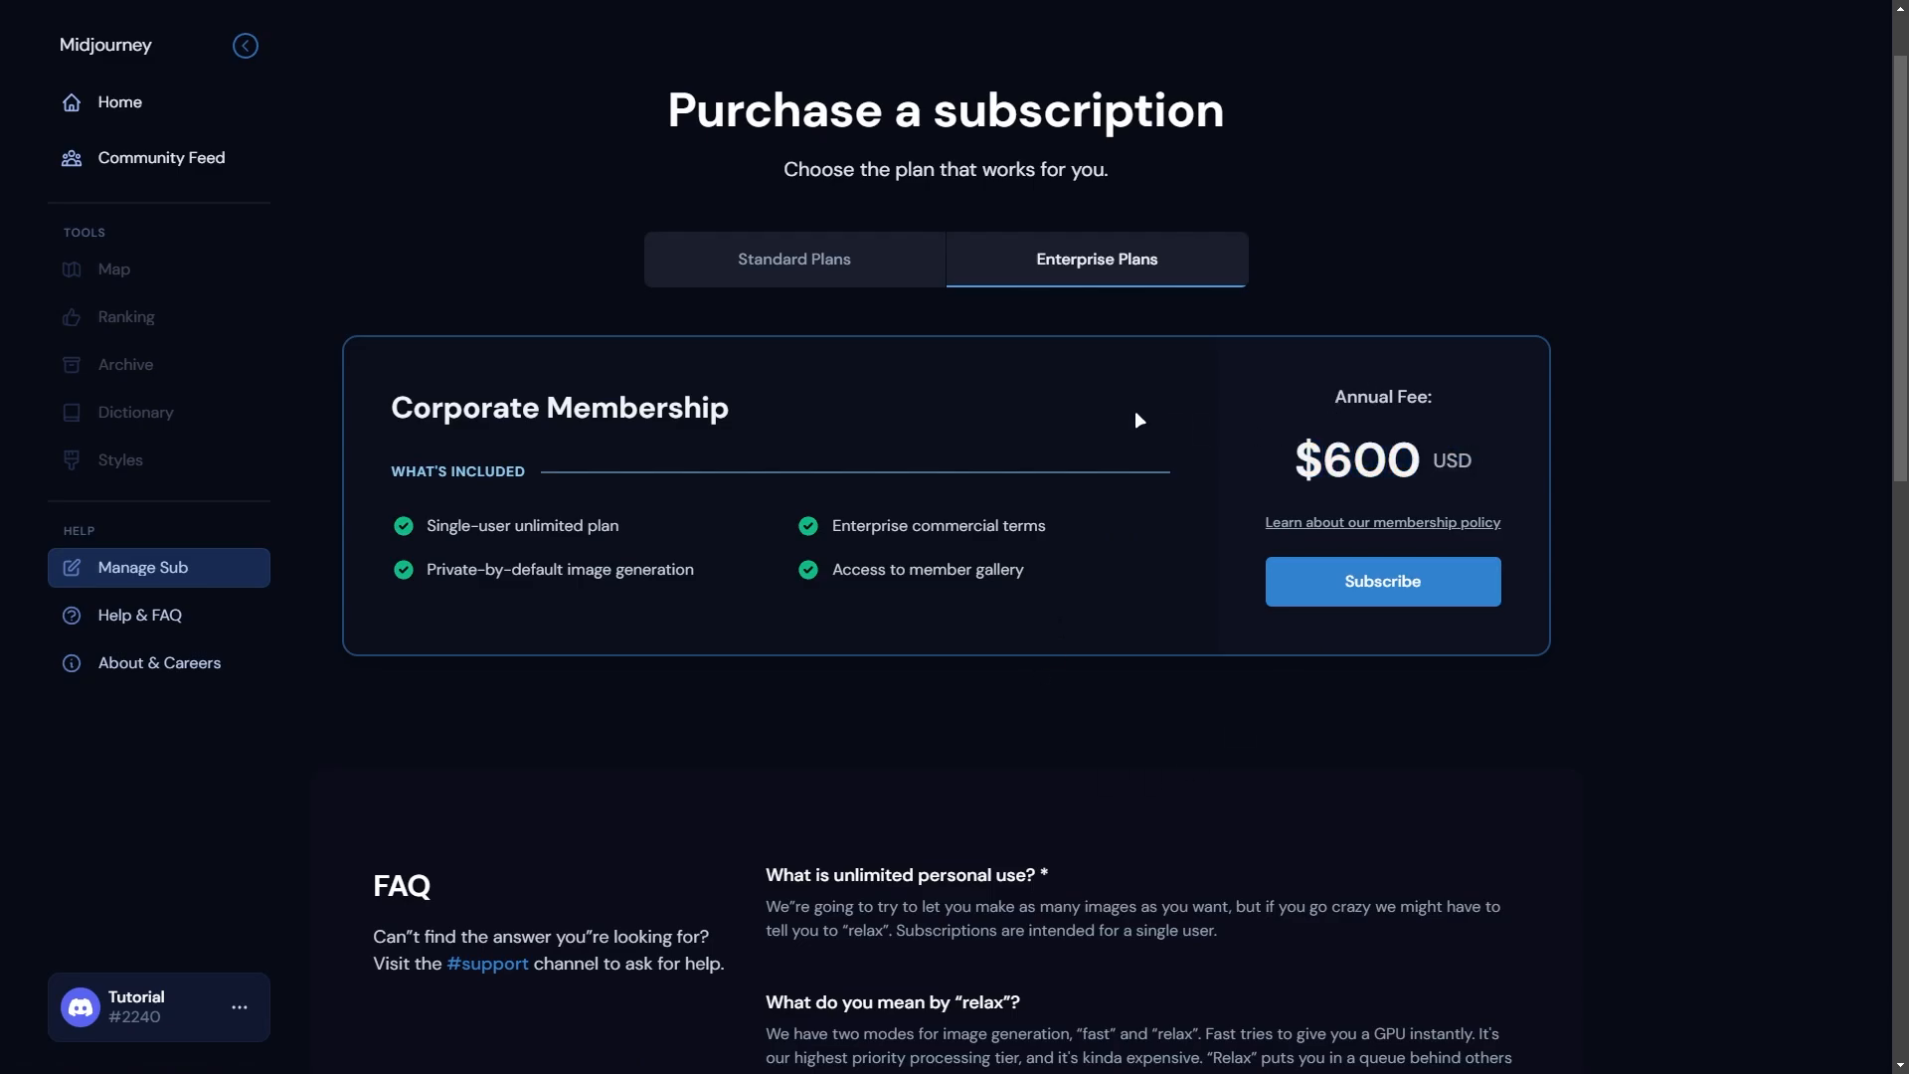
mouse_move(1275, 716)
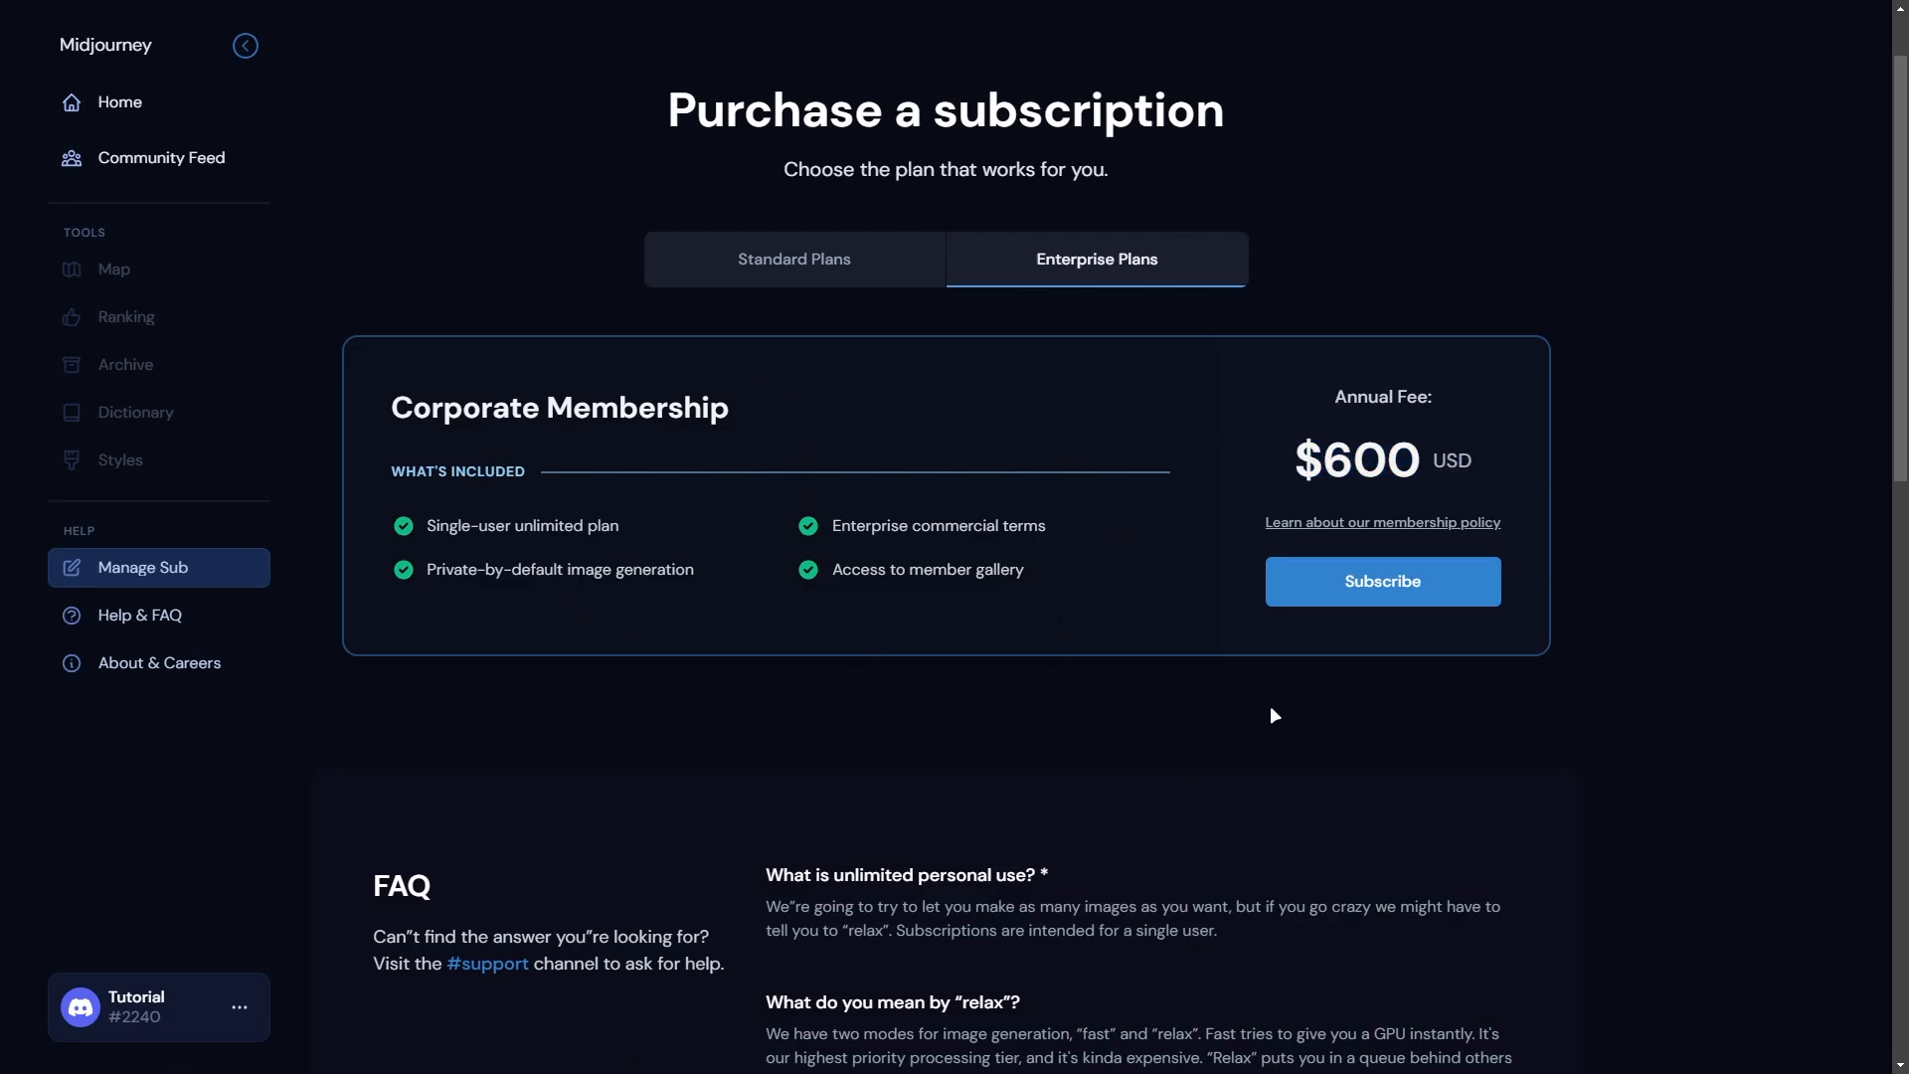